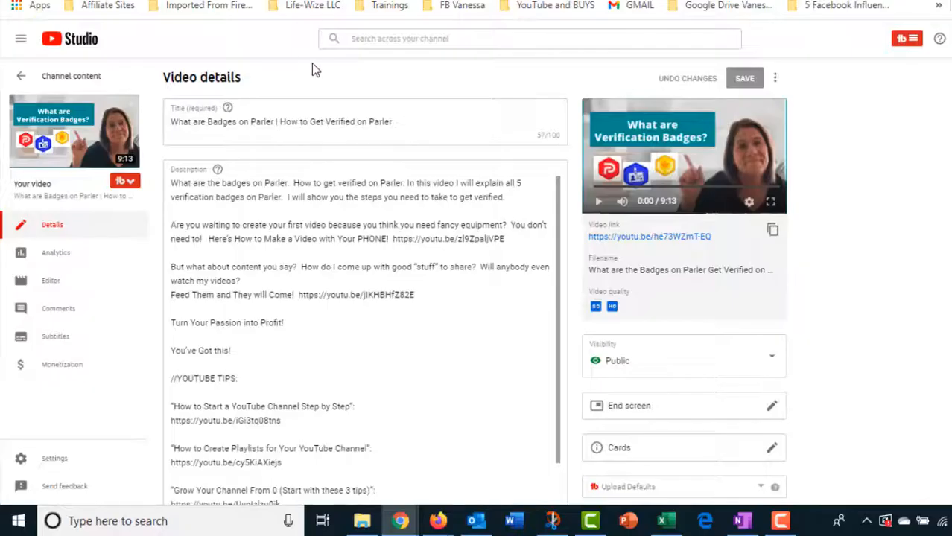
pyautogui.moveTo(889, 35)
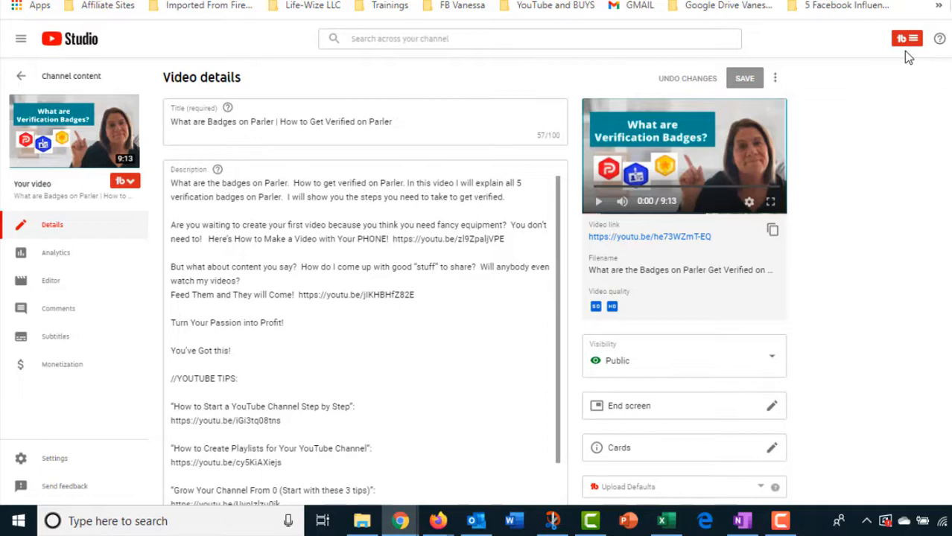
# - Open the TubeBuddy header menu listing Keyword Explorer and Click Magnet
pyautogui.click(901, 39)
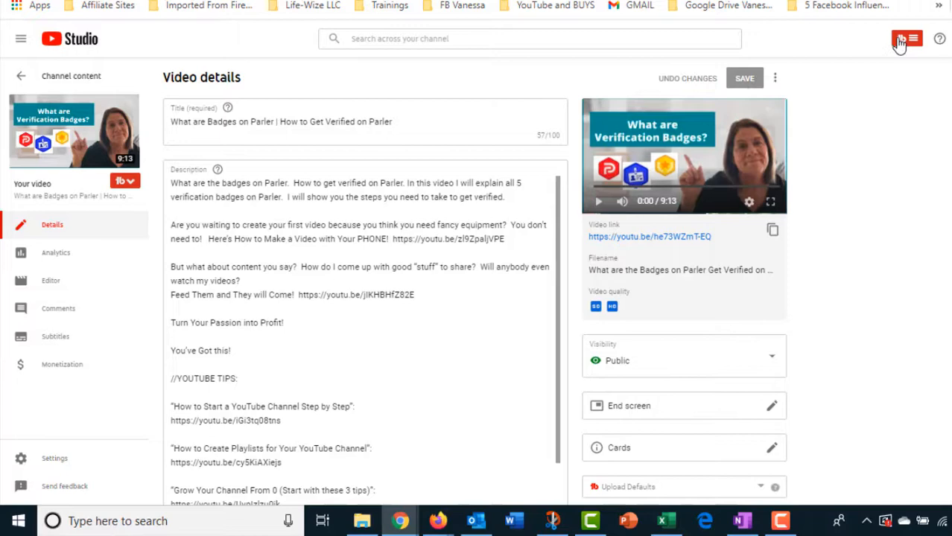
pyautogui.click(901, 39)
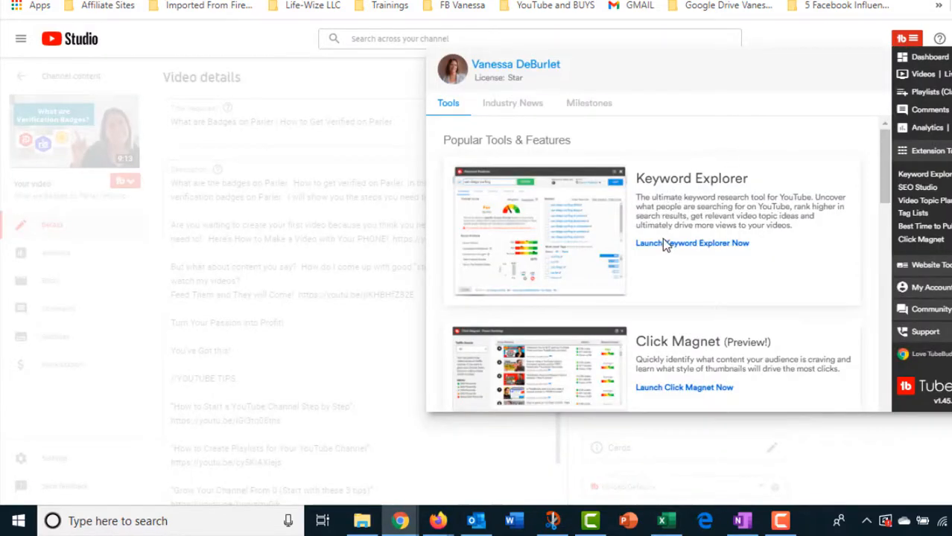
pyautogui.moveTo(670, 251)
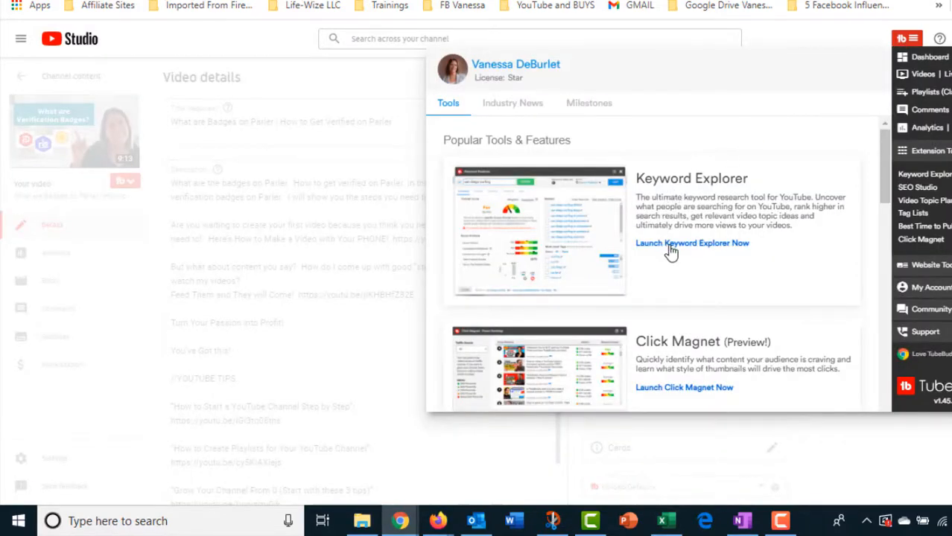
# - Explore the keyword 'what are badges on parler' in Keyword Explorer, scoring Poor 18/100
pyautogui.click(691, 243)
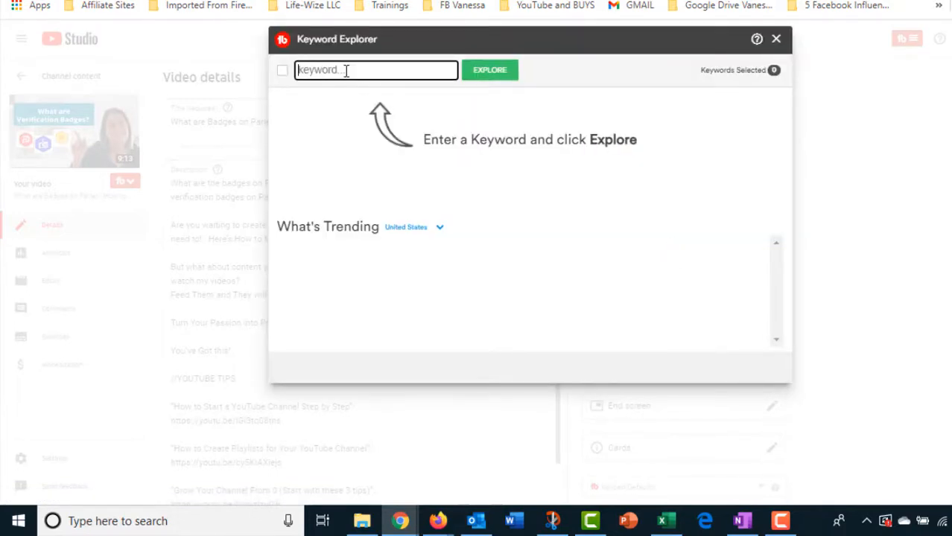
pyautogui.write('What are bad')
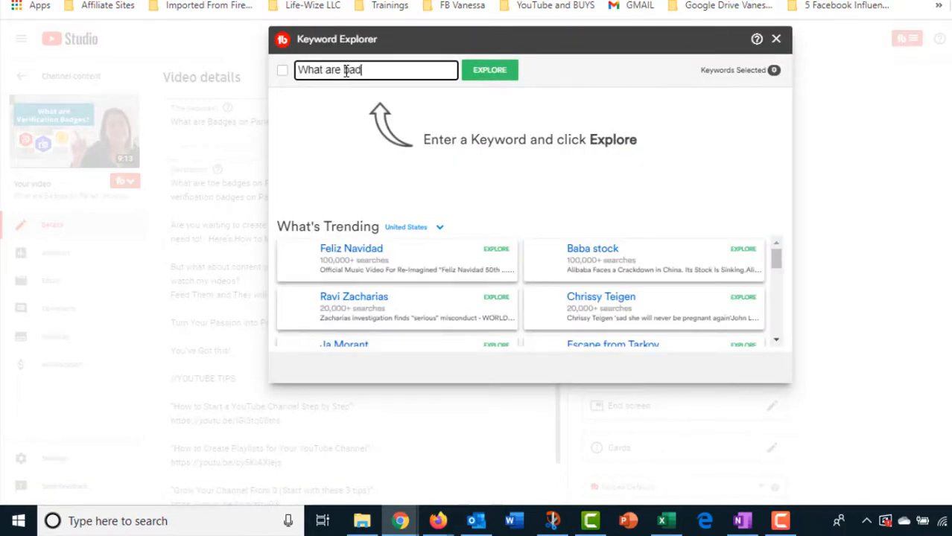
pyautogui.write('badges on par')
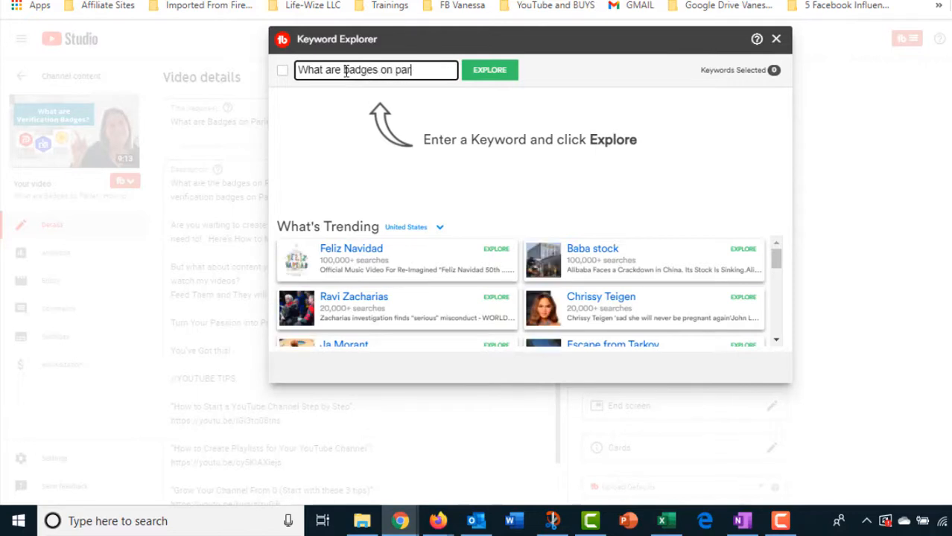
pyautogui.write('ler')
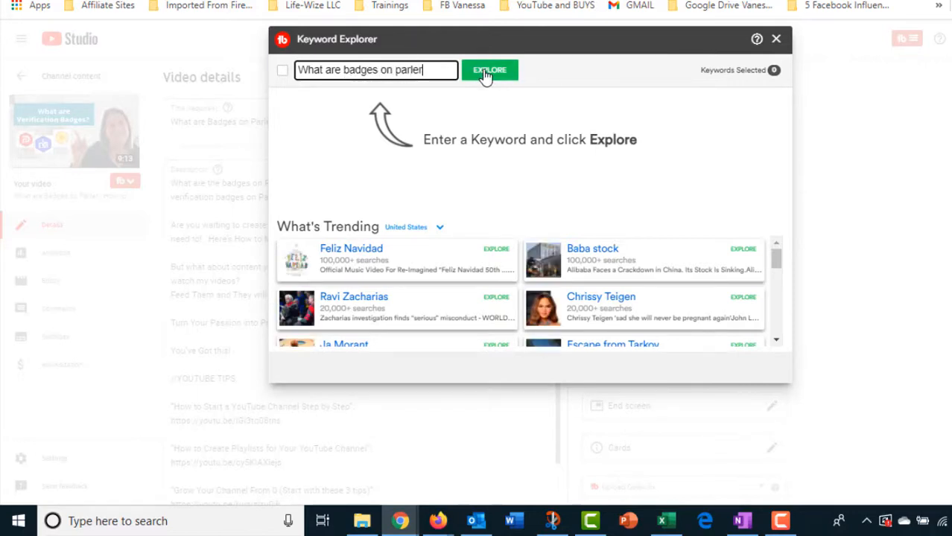
pyautogui.click(490, 69)
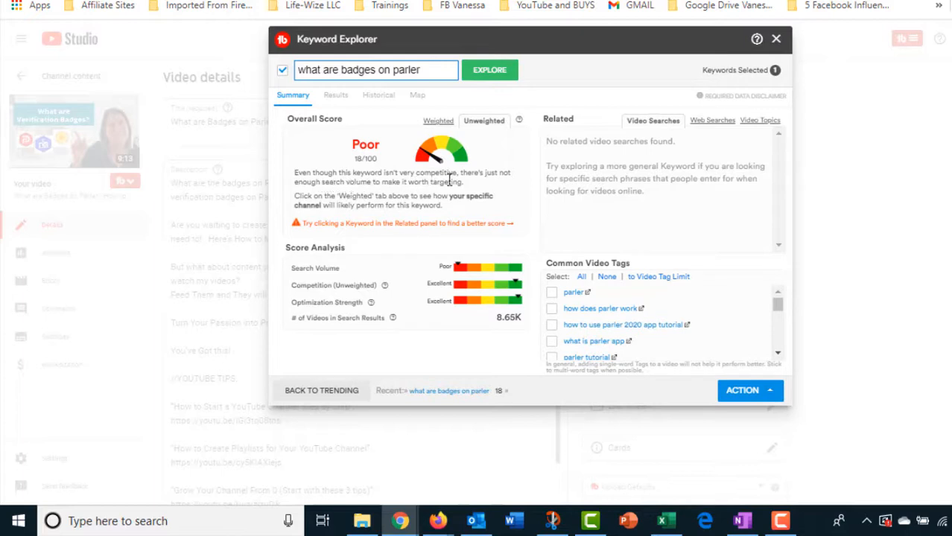
pyautogui.moveTo(521, 207)
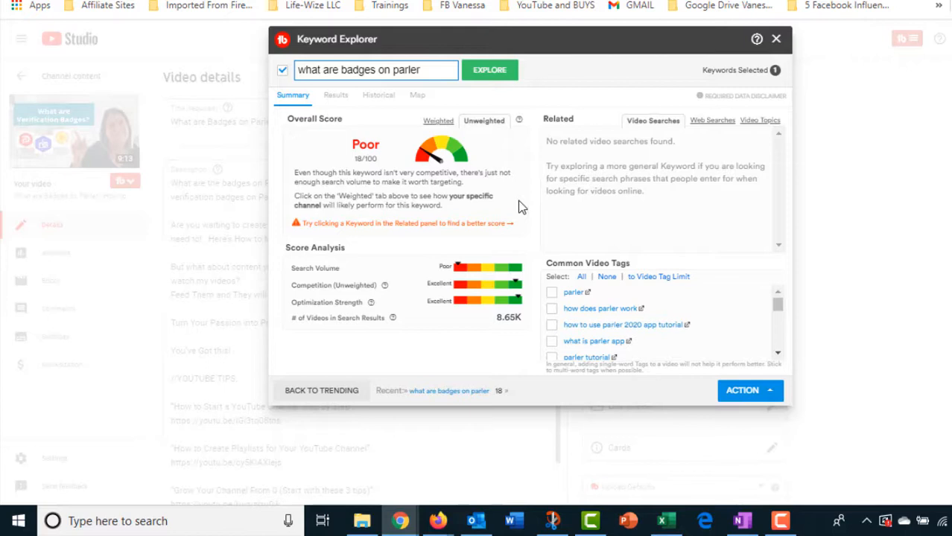
pyautogui.moveTo(405, 155)
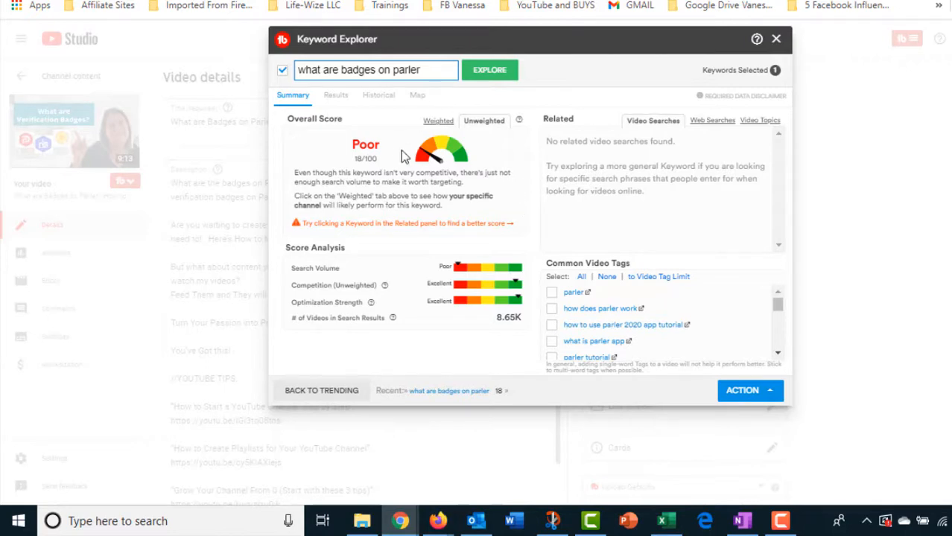
pyautogui.moveTo(441, 181)
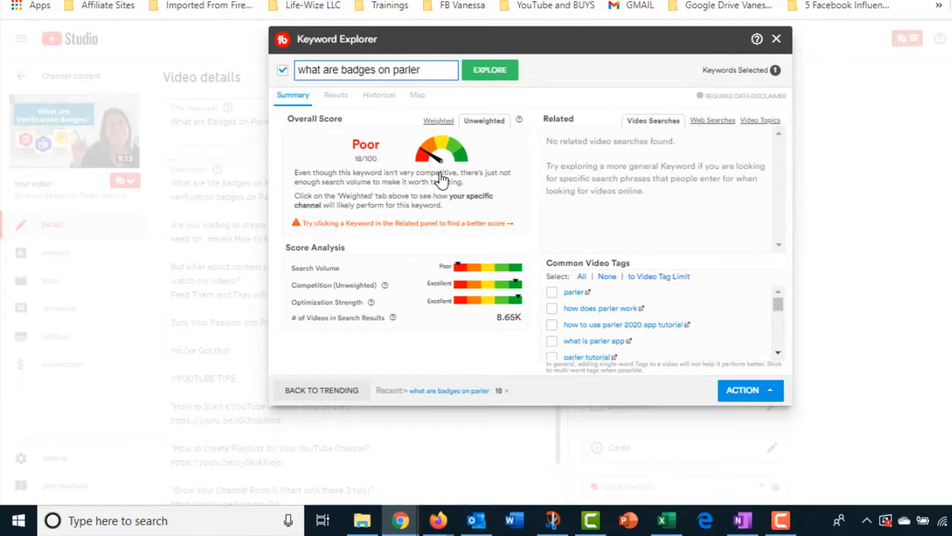
pyautogui.moveTo(502, 162)
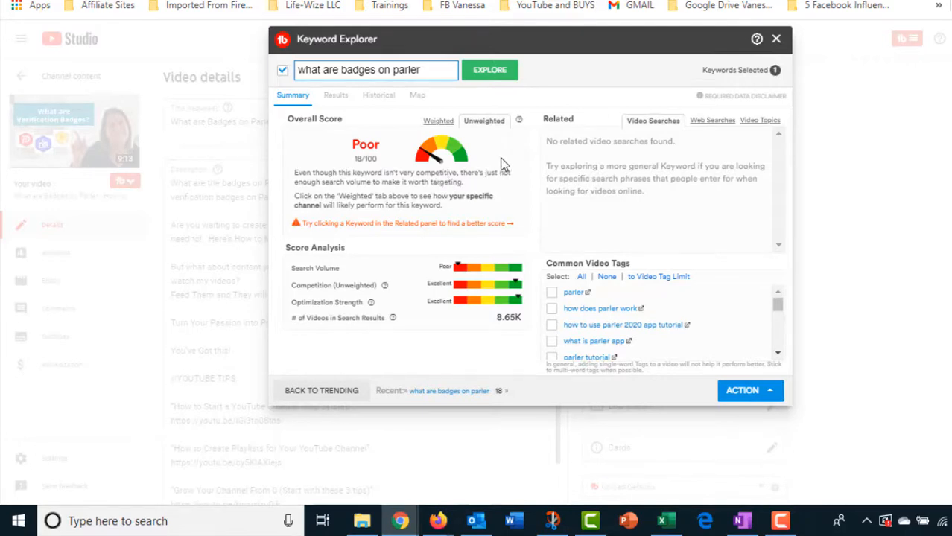
pyautogui.moveTo(438, 261)
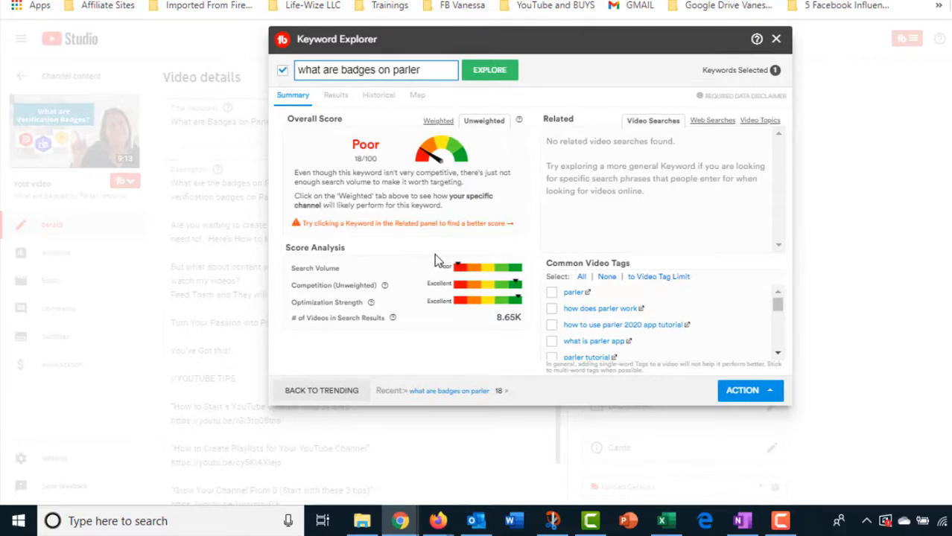
pyautogui.moveTo(439, 260)
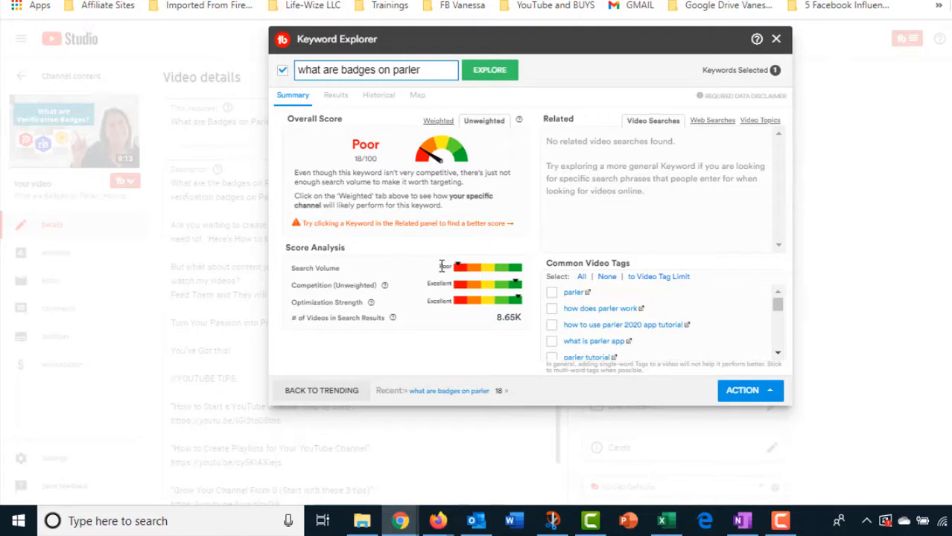
pyautogui.moveTo(490, 294)
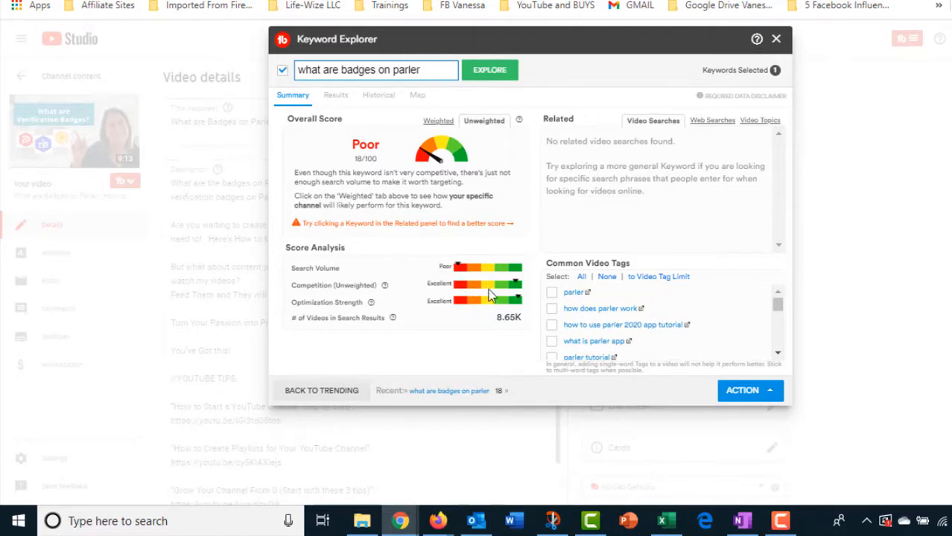
pyautogui.moveTo(525, 306)
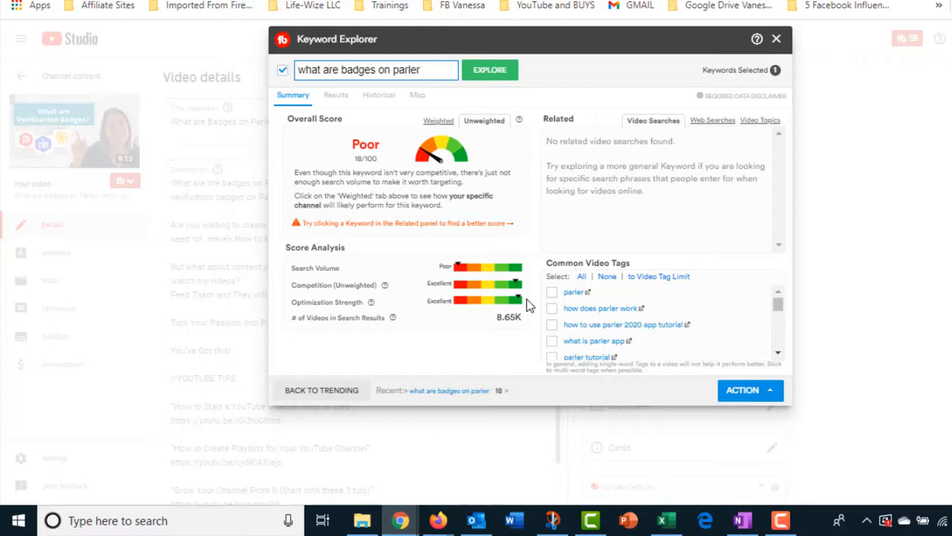
pyautogui.moveTo(374, 317)
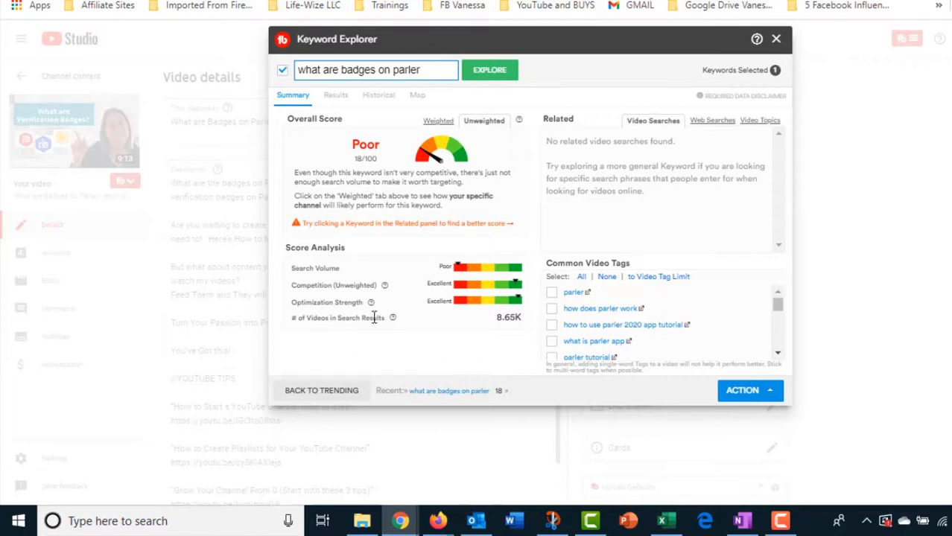
pyautogui.moveTo(517, 307)
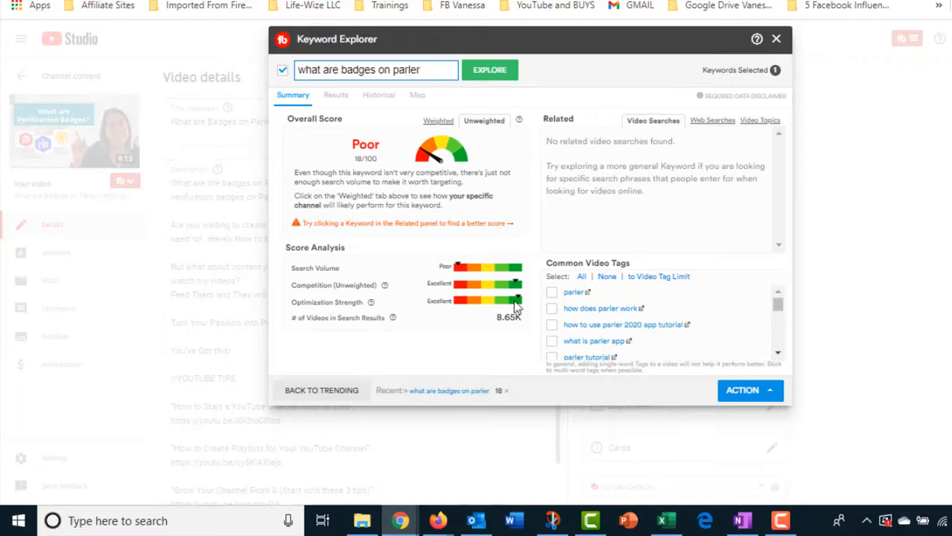
pyautogui.moveTo(454, 350)
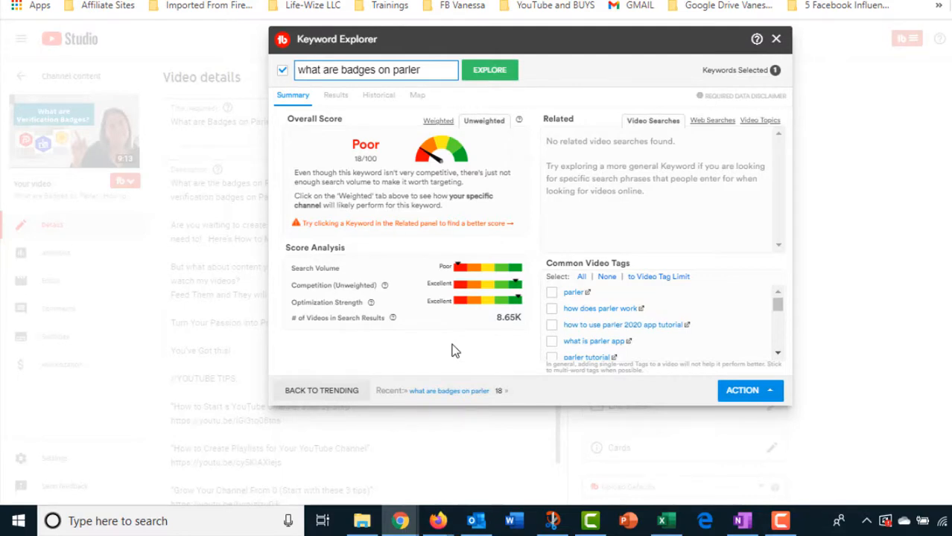
pyautogui.moveTo(440, 63)
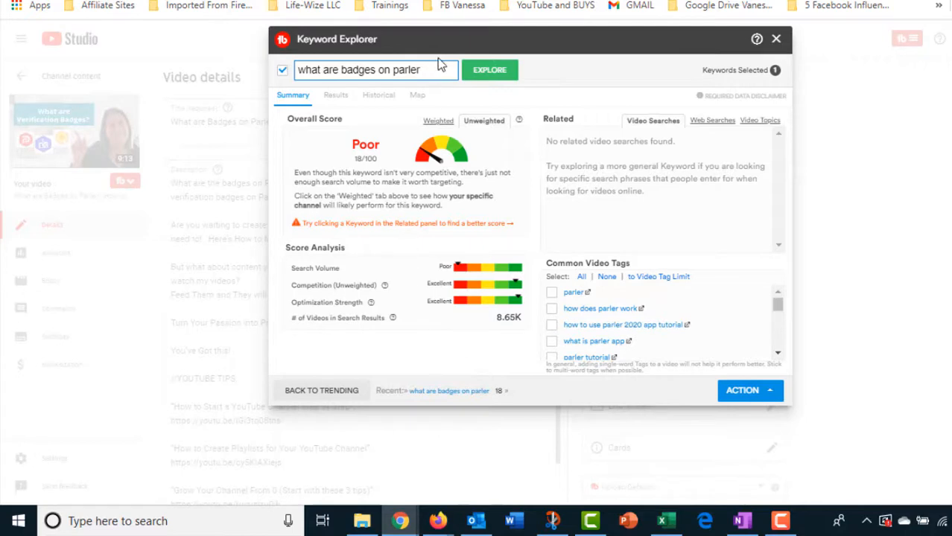
# - Explore 'what are verification badges' instead, scoring Fair 35/100 with 110K videos
pyautogui.press('Backspace')
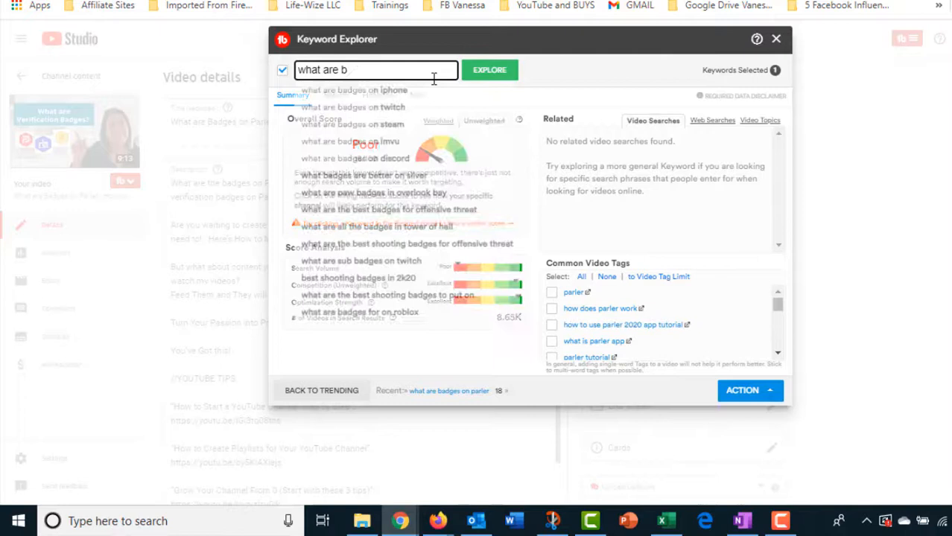
pyautogui.write('ver')
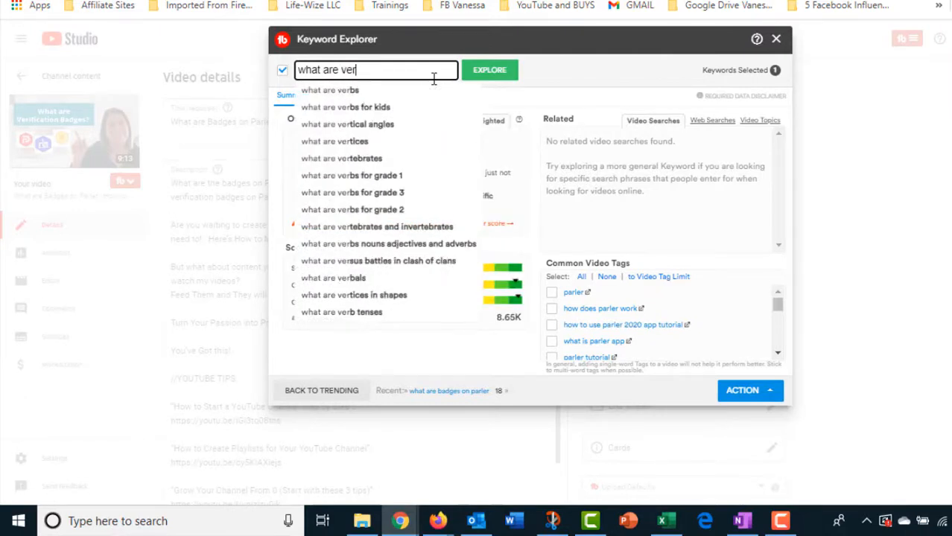
pyautogui.click(490, 69)
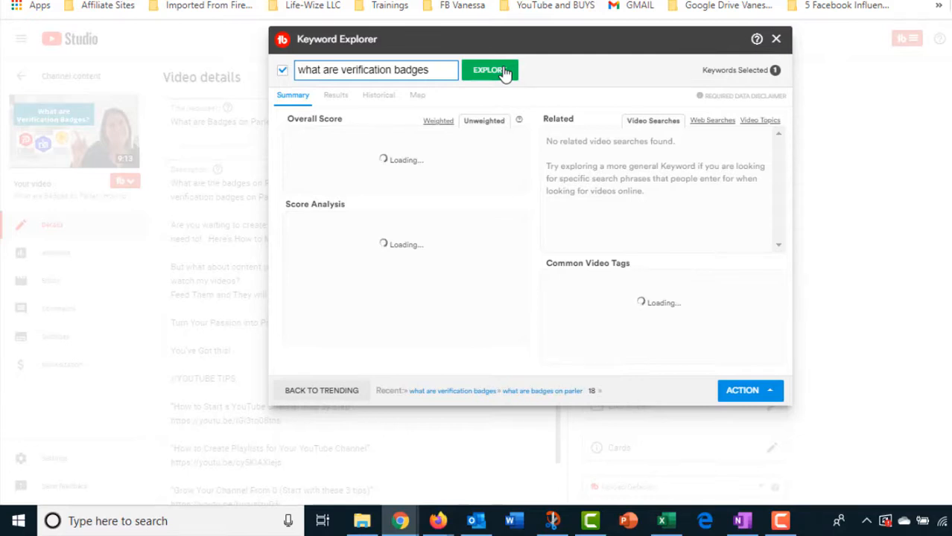
pyautogui.click(489, 69)
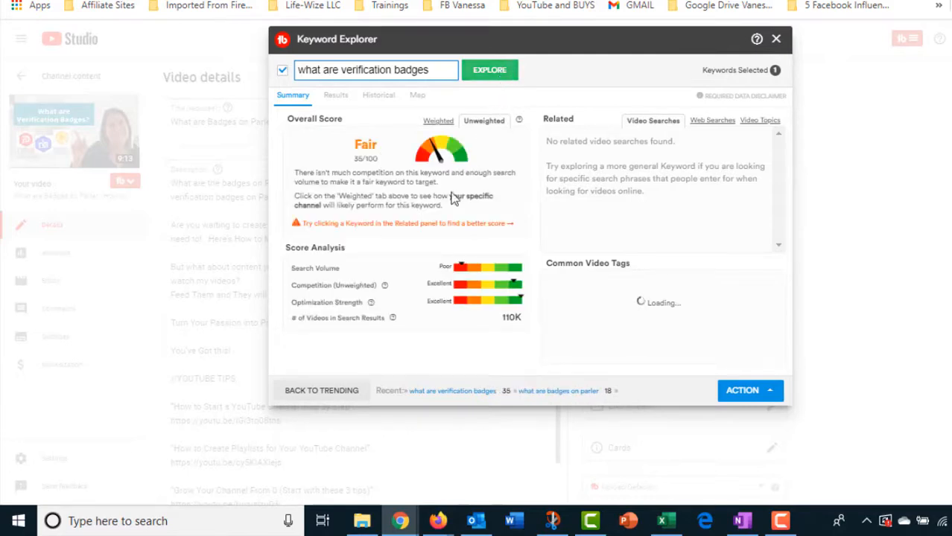
pyautogui.moveTo(351, 170)
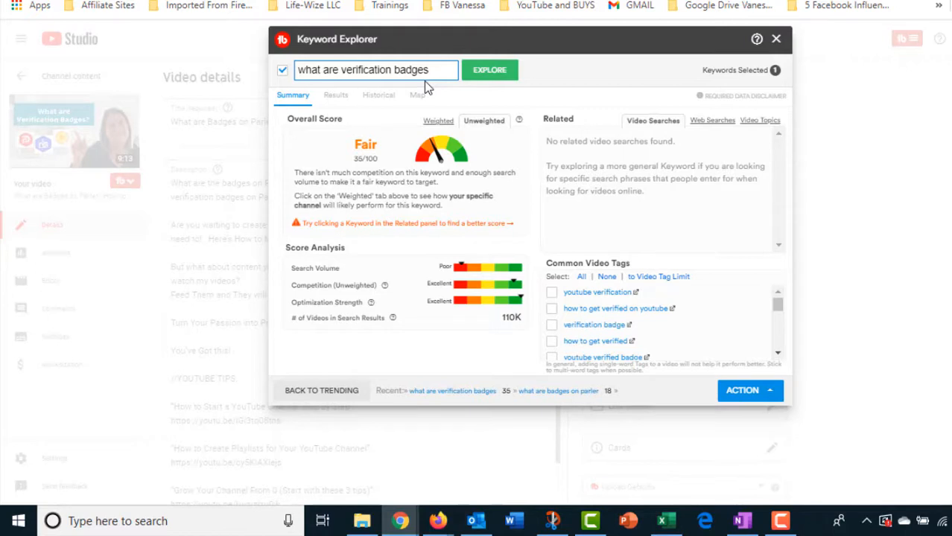
pyautogui.moveTo(407, 202)
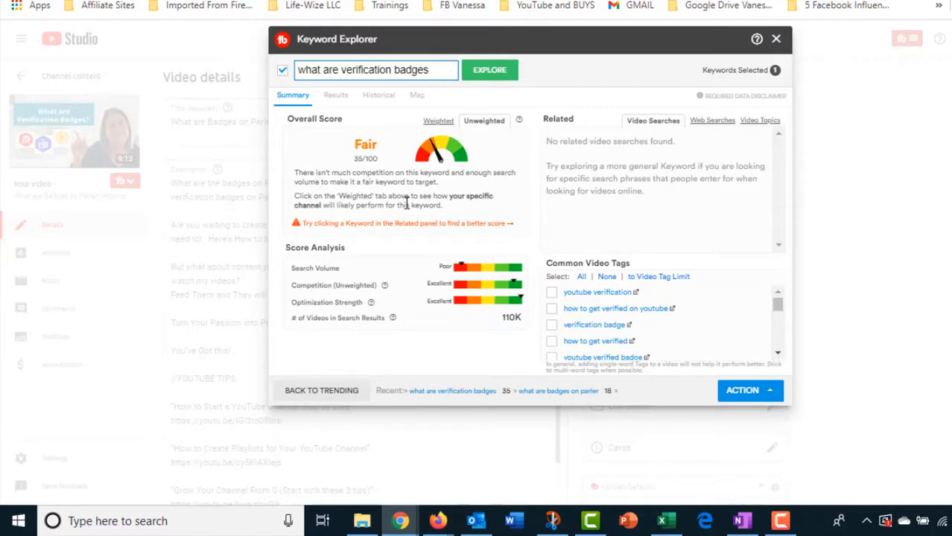
pyautogui.moveTo(461, 276)
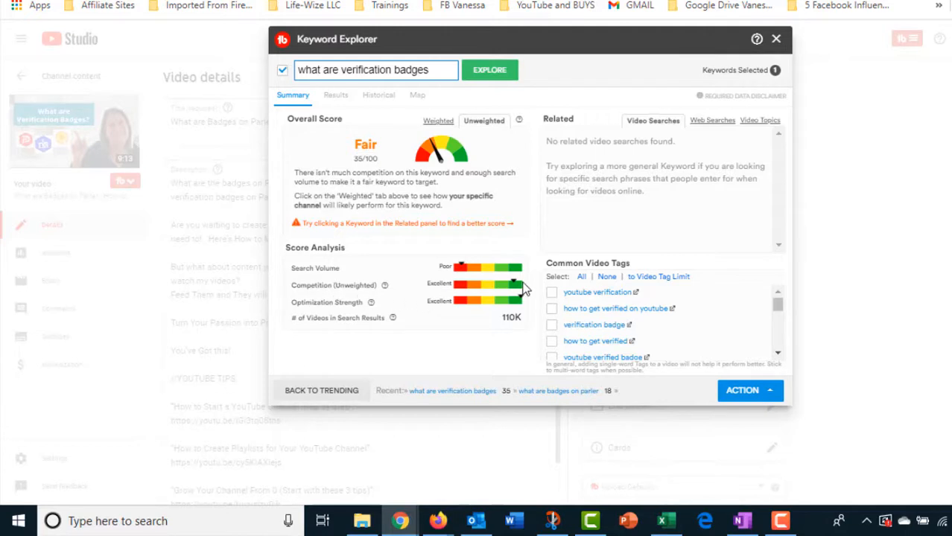
pyautogui.moveTo(382, 348)
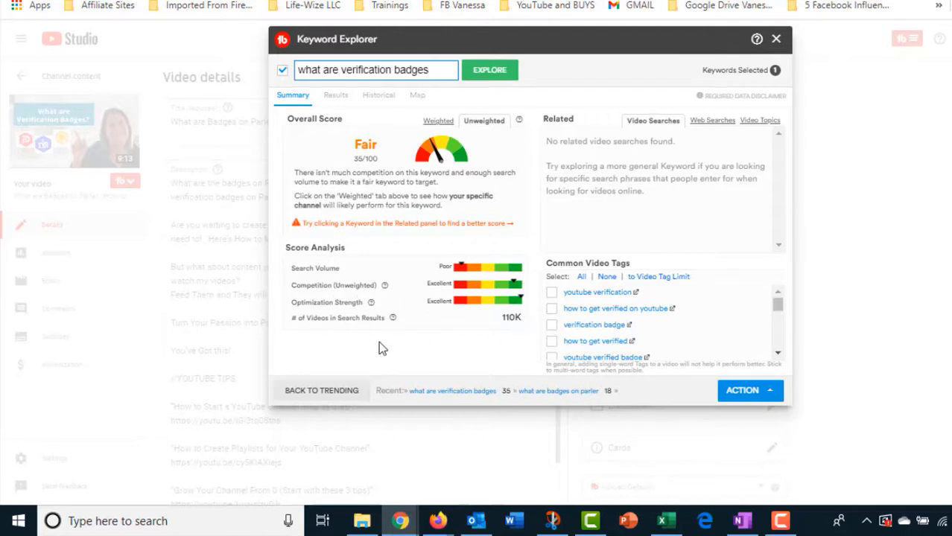
pyautogui.moveTo(511, 332)
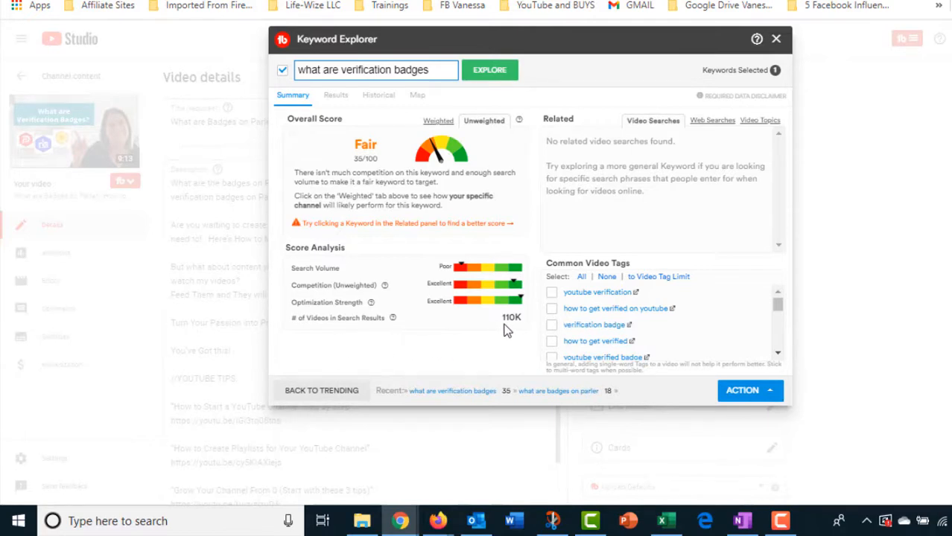
pyautogui.moveTo(521, 333)
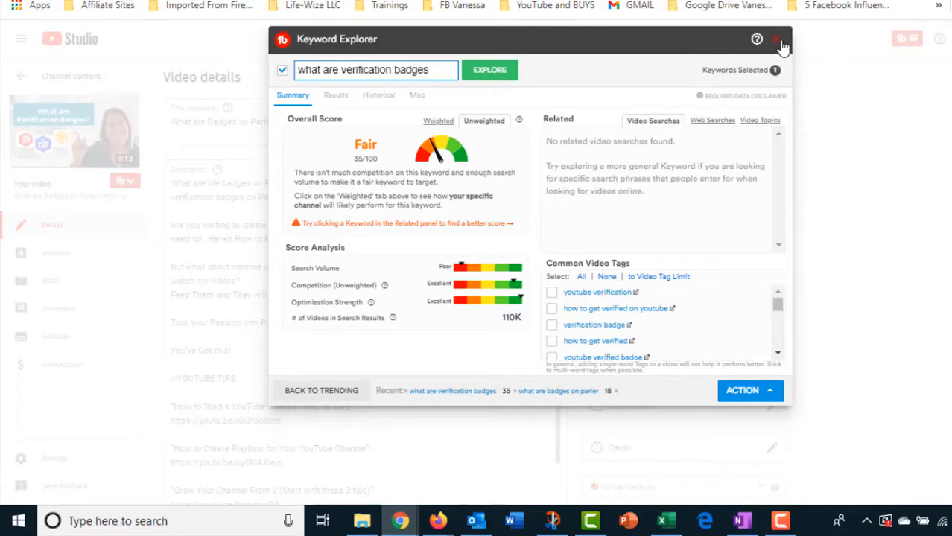
# - Close Keyword Explorer and view the Tags section with TubeBuddy rank numbers
pyautogui.click(782, 38)
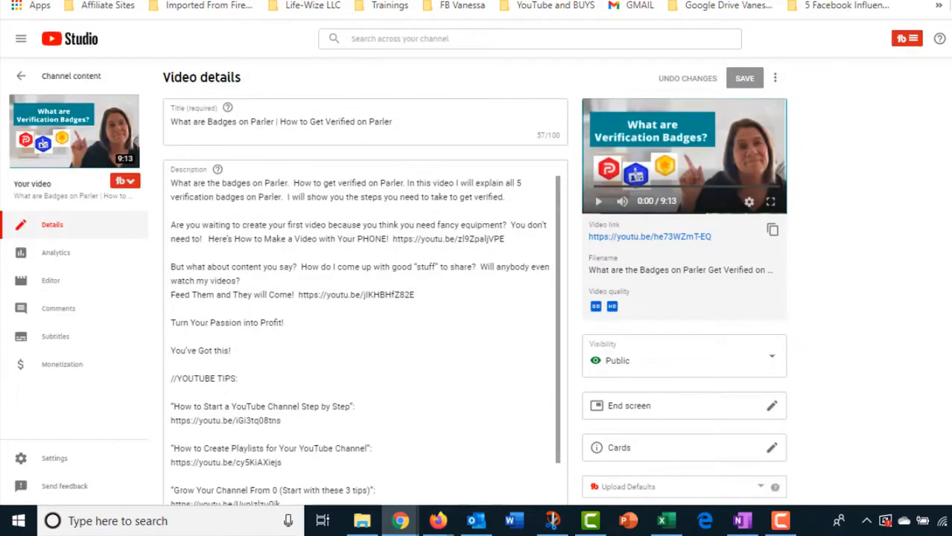
pyautogui.scroll(-3)
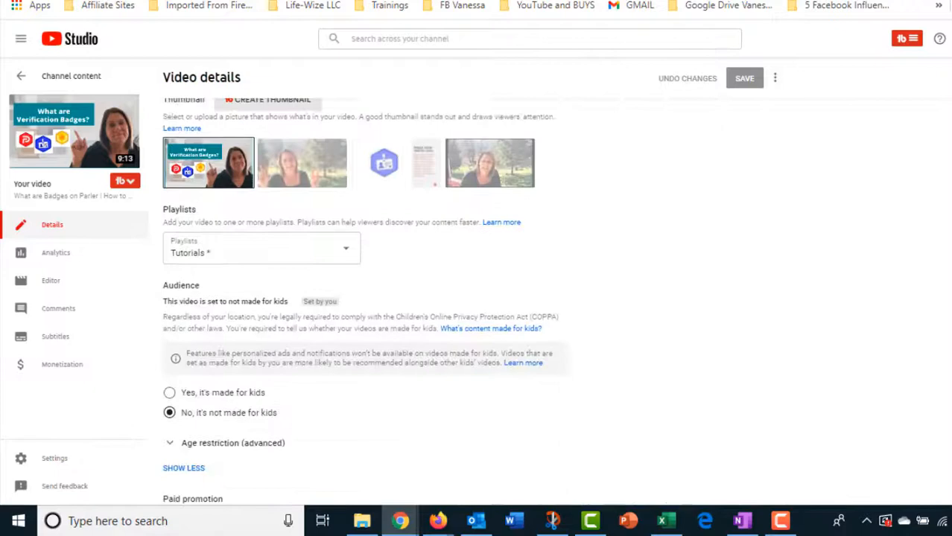
pyautogui.scroll(-3)
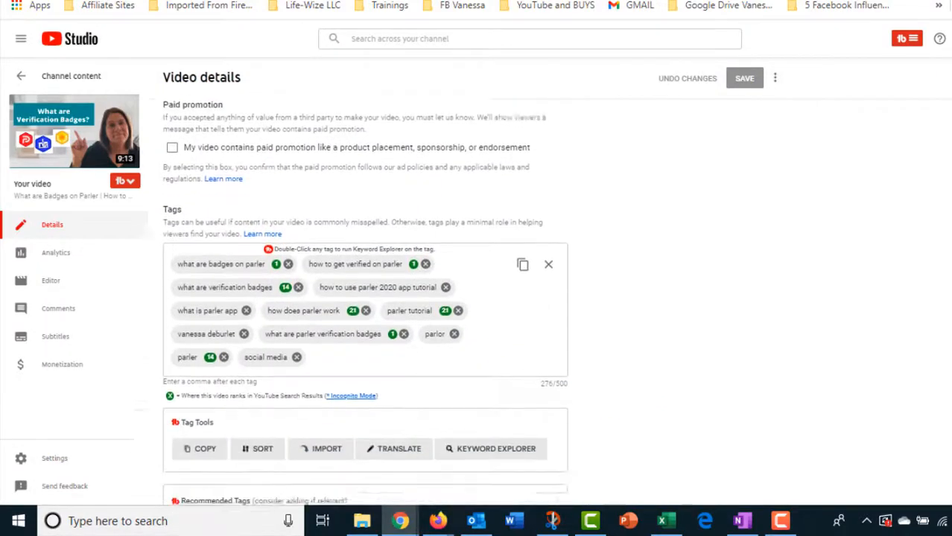
pyautogui.scroll(-3)
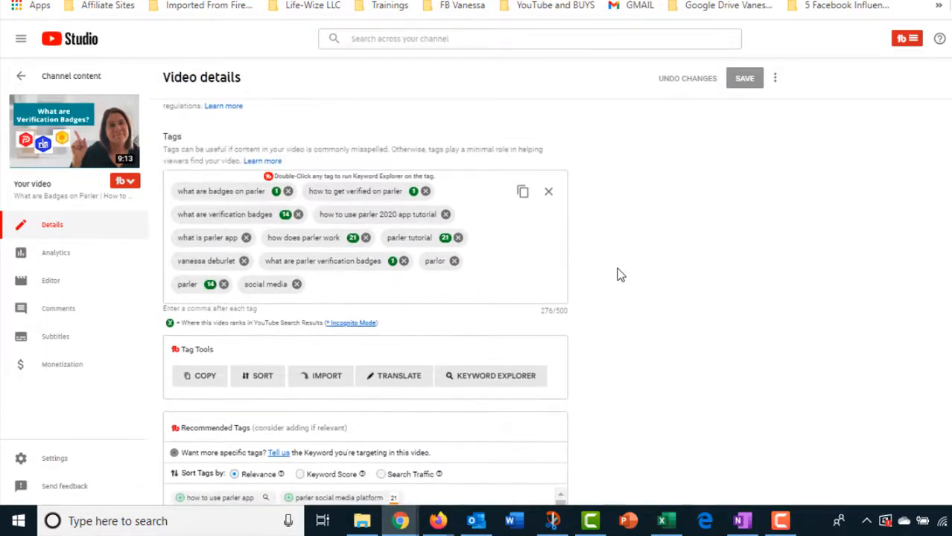
pyautogui.moveTo(287, 253)
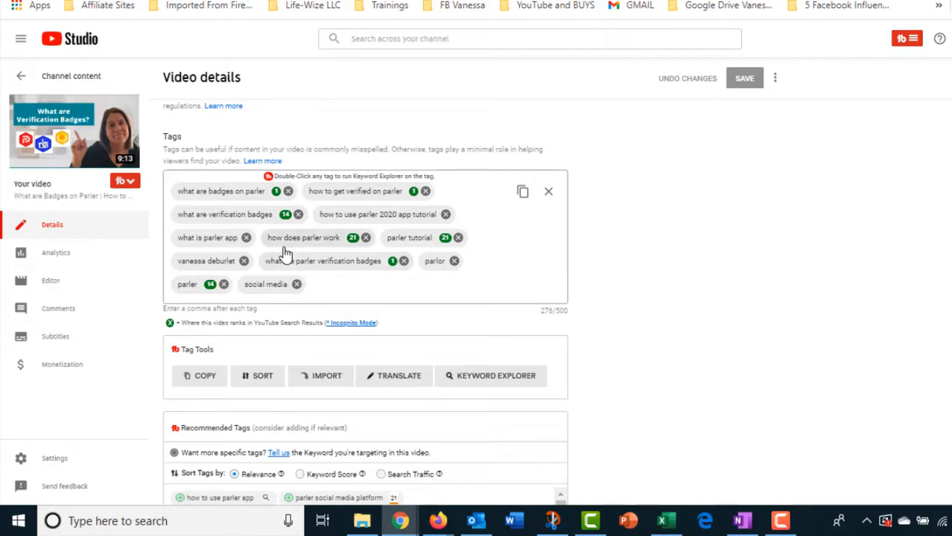
pyautogui.moveTo(339, 249)
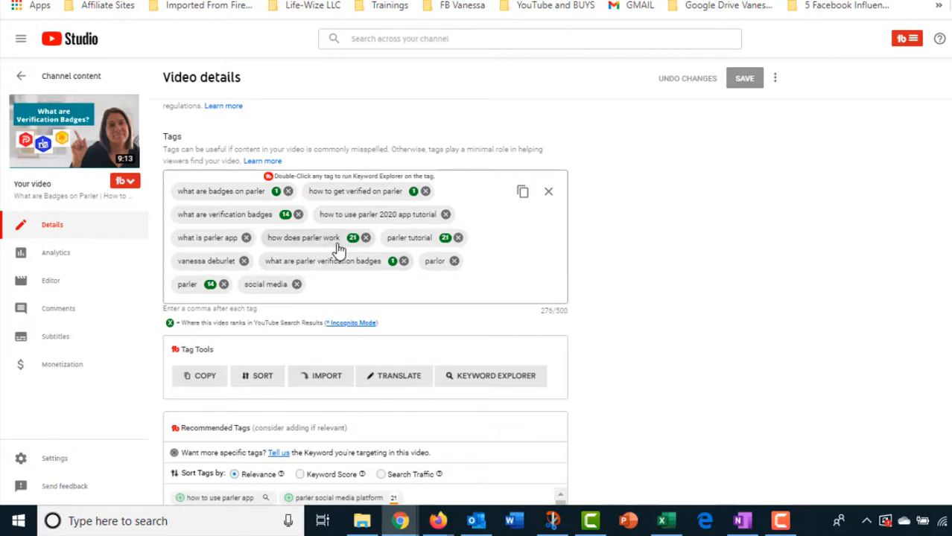
pyautogui.moveTo(270, 240)
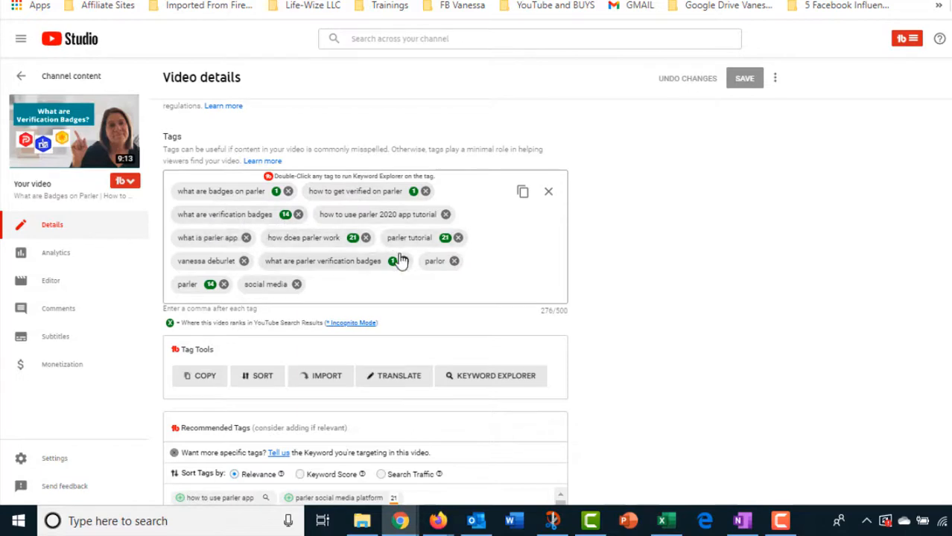
pyautogui.moveTo(188, 270)
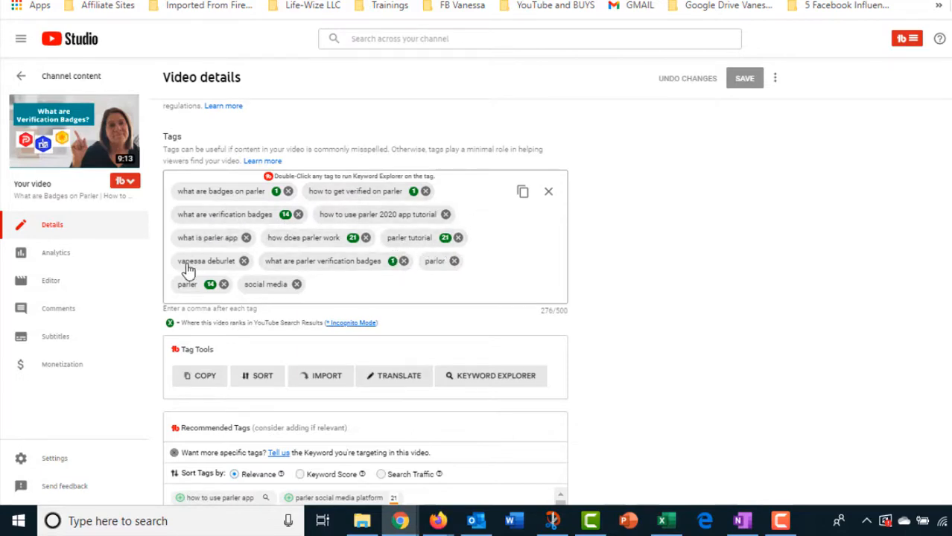
pyautogui.moveTo(483, 239)
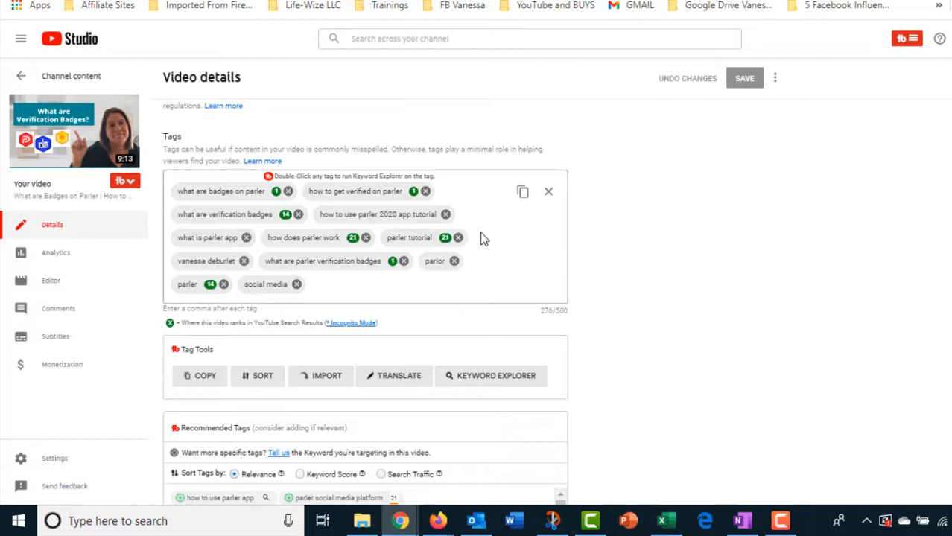
pyautogui.moveTo(702, 260)
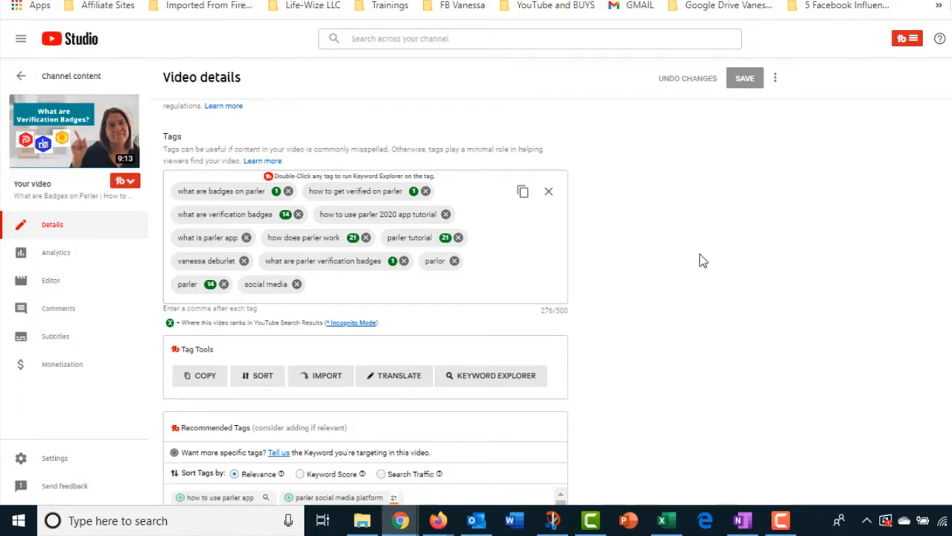
pyautogui.scroll(3)
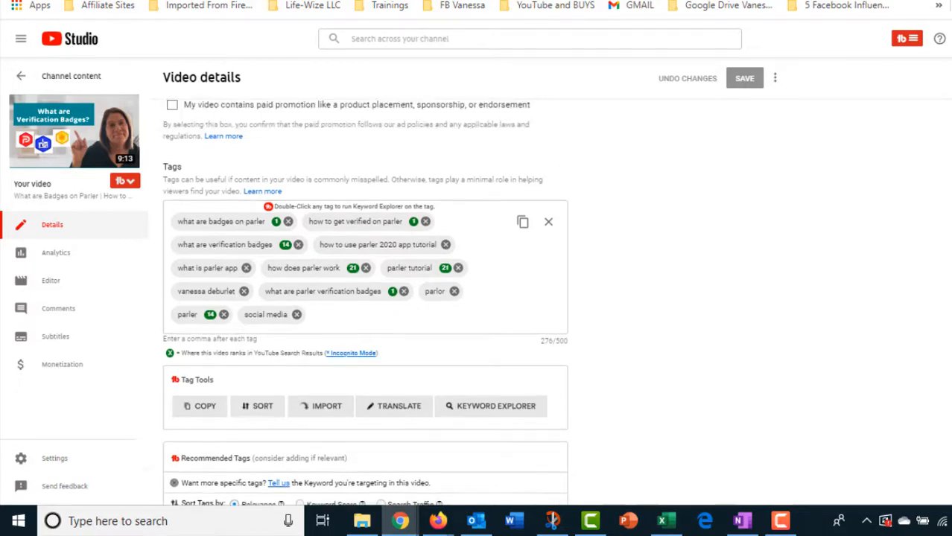
pyautogui.scroll(3)
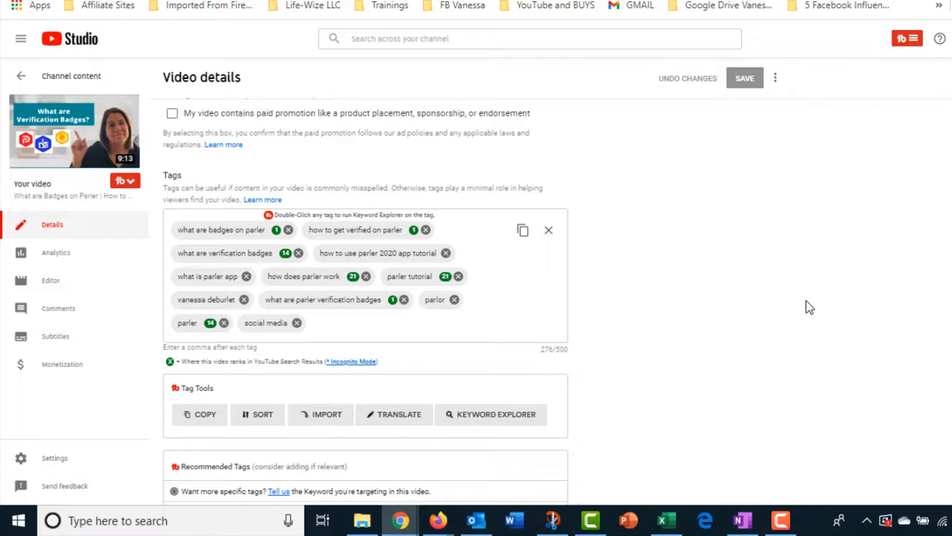
# - Enter 'parler' as a new tag in the 'monetize Youtube' Tag List
pyautogui.click(906, 39)
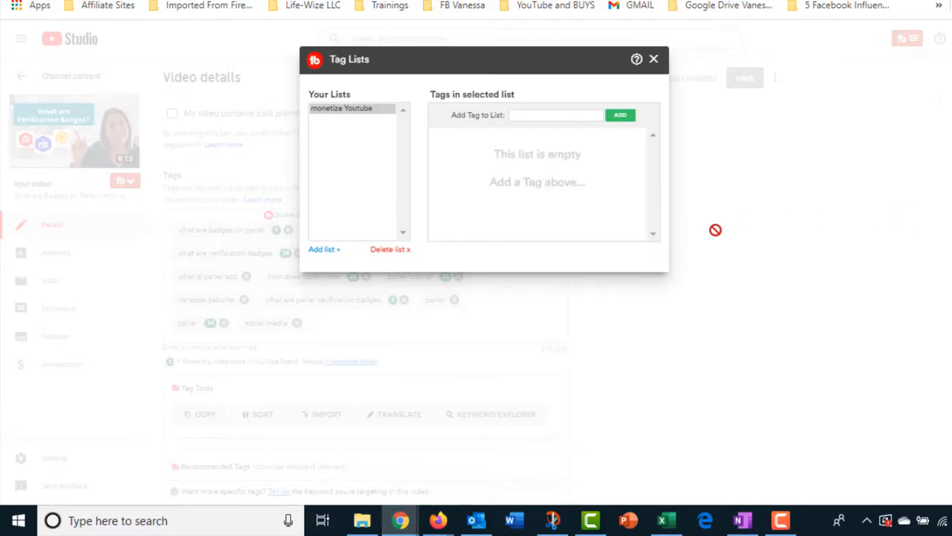
pyautogui.moveTo(370, 164)
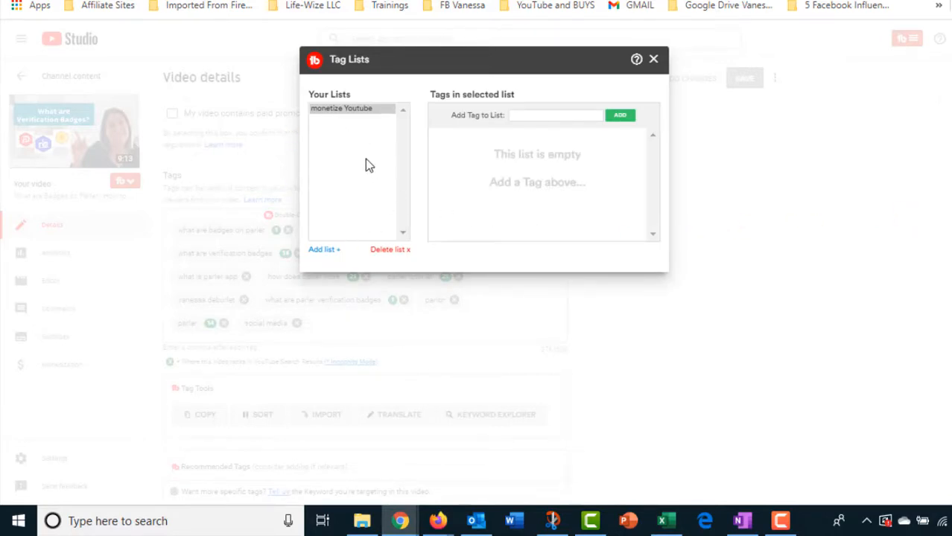
pyautogui.moveTo(400, 236)
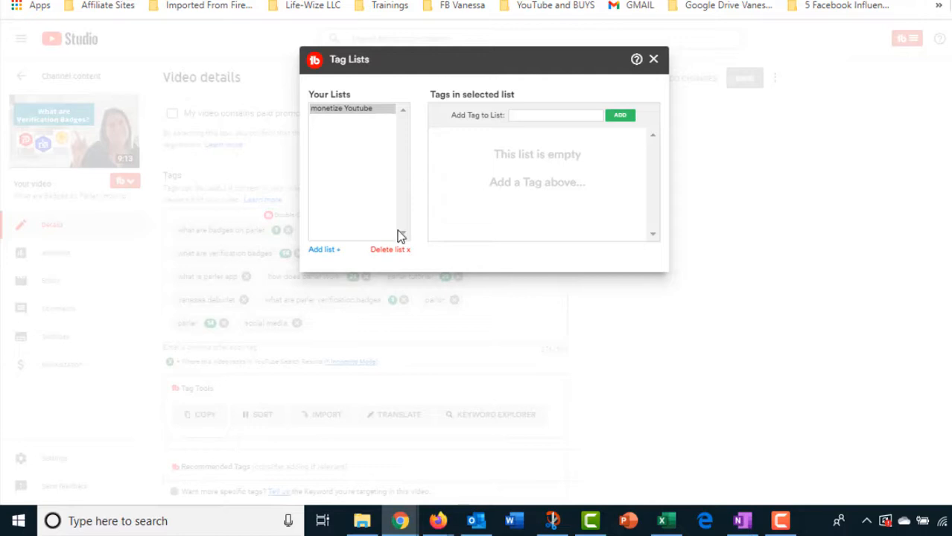
pyautogui.click(341, 108)
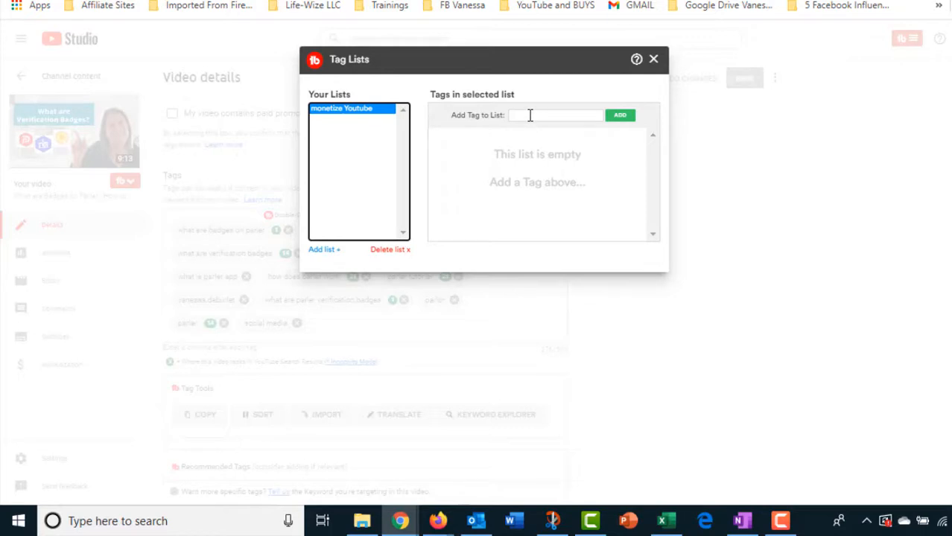
pyautogui.click(555, 115)
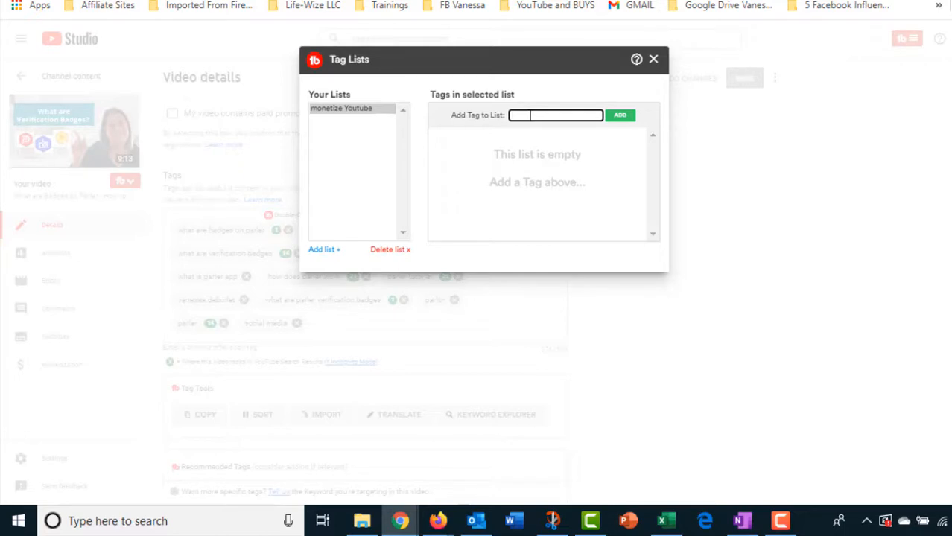
pyautogui.write('parler')
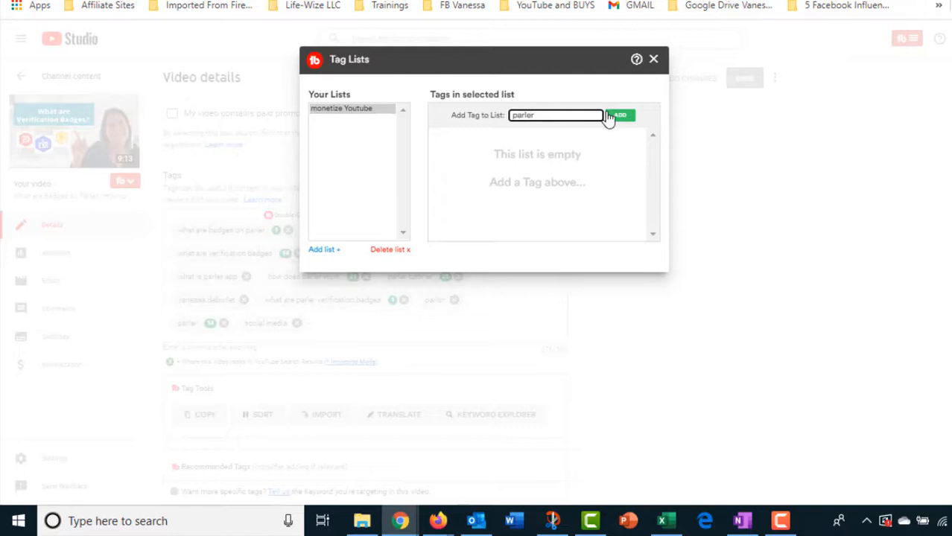
pyautogui.moveTo(335, 144)
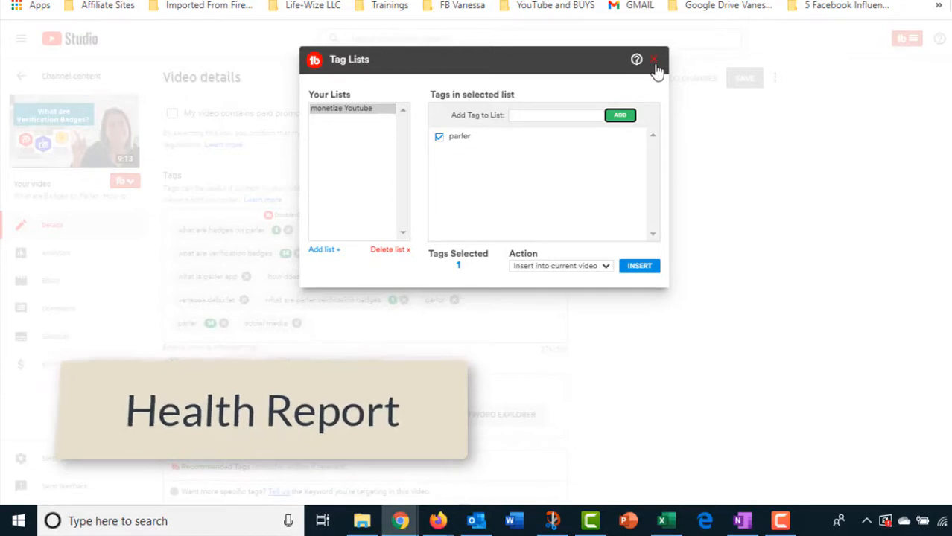
# - Close the TubeBuddy Tag Lists window
pyautogui.click(653, 59)
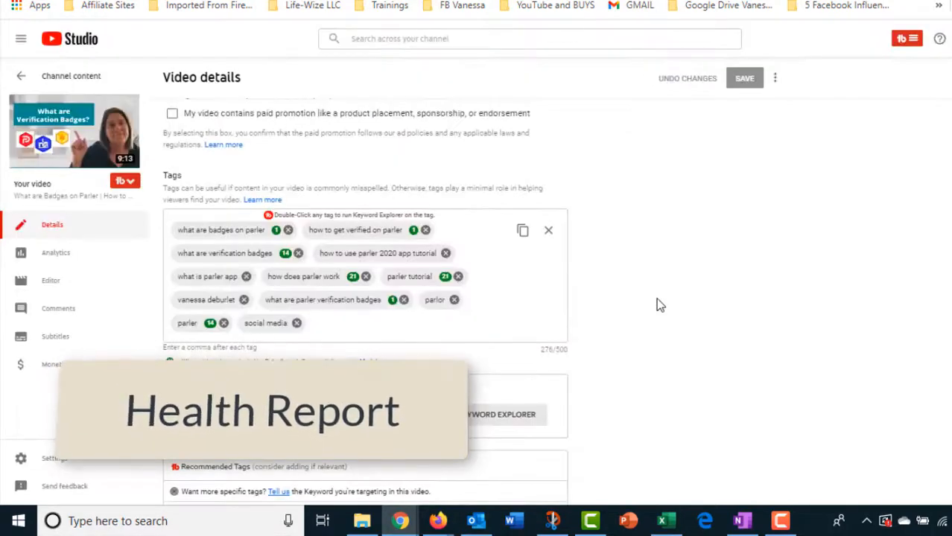
pyautogui.moveTo(928, 51)
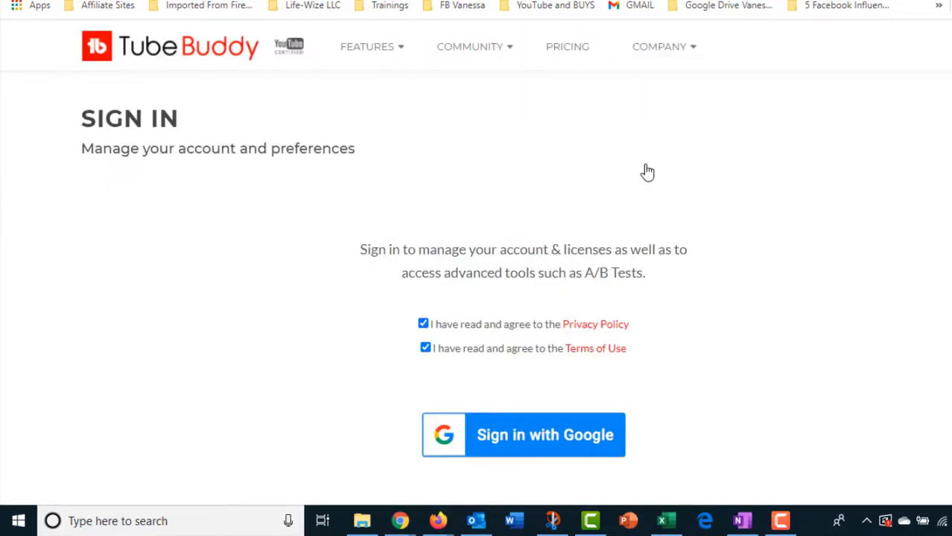
pyautogui.moveTo(555, 406)
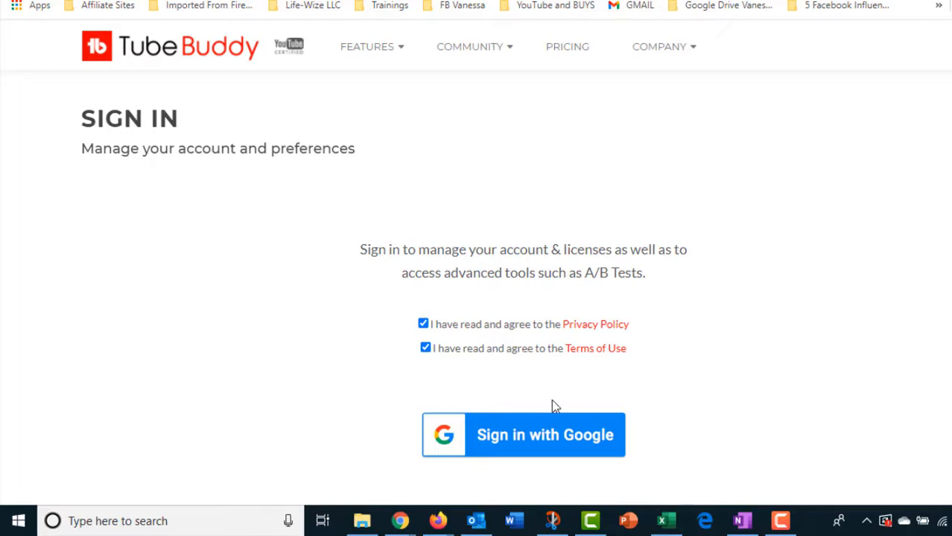
pyautogui.click(523, 435)
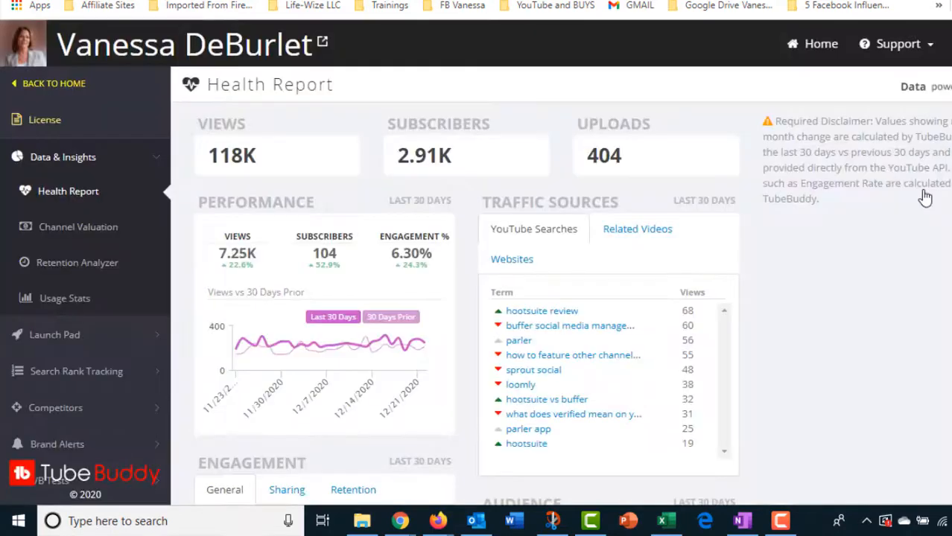
pyautogui.moveTo(71, 227)
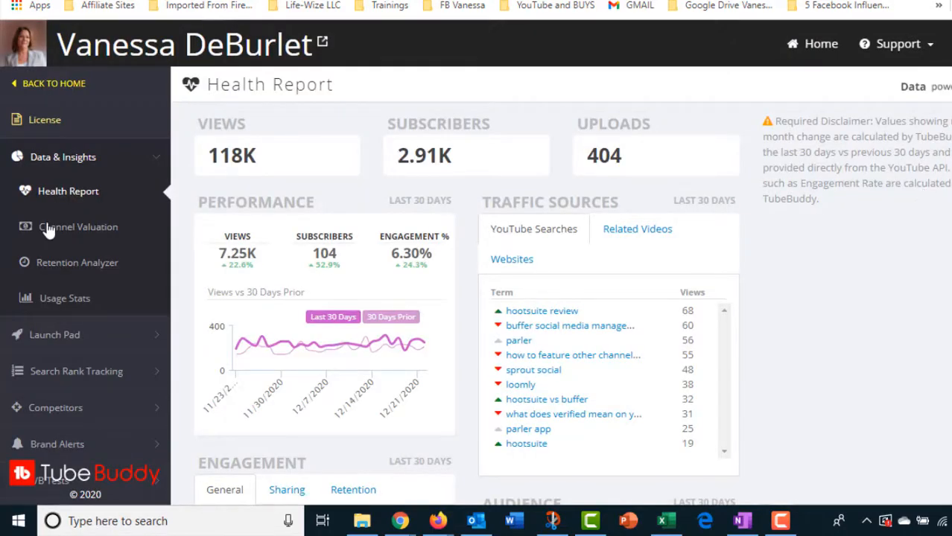
pyautogui.moveTo(68, 190)
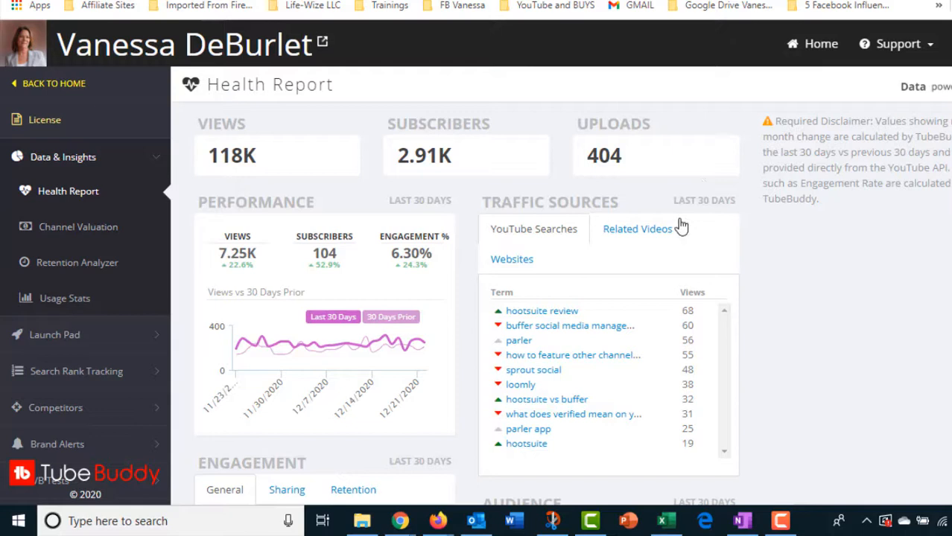
pyautogui.moveTo(246, 345)
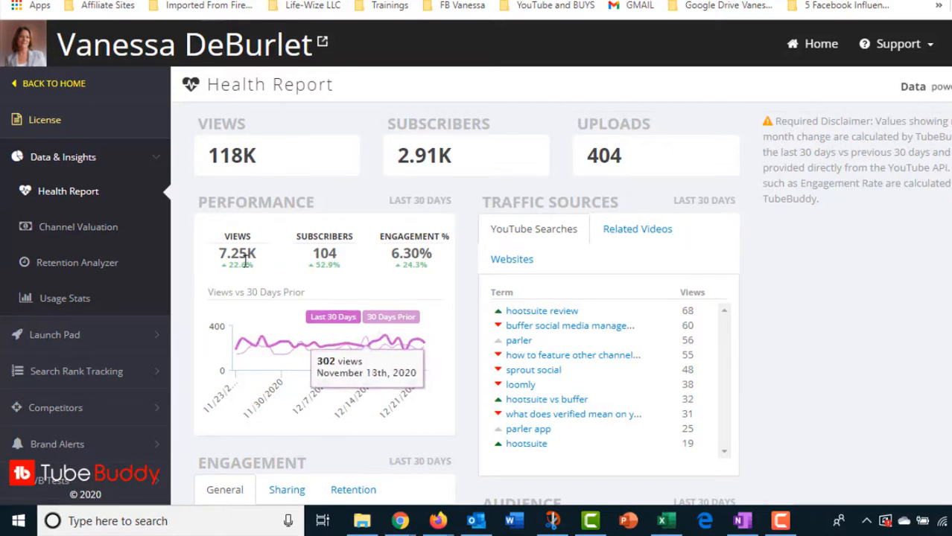
pyautogui.moveTo(260, 276)
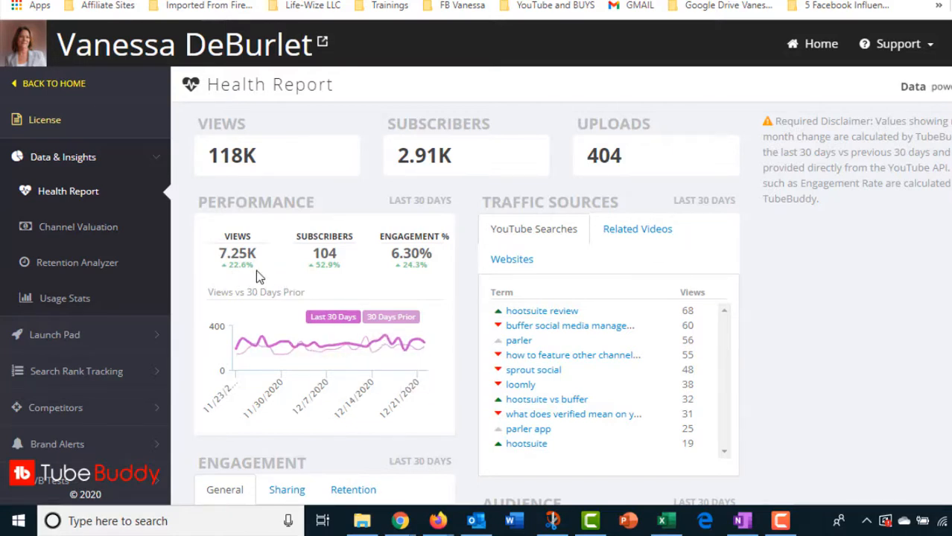
pyautogui.moveTo(380, 277)
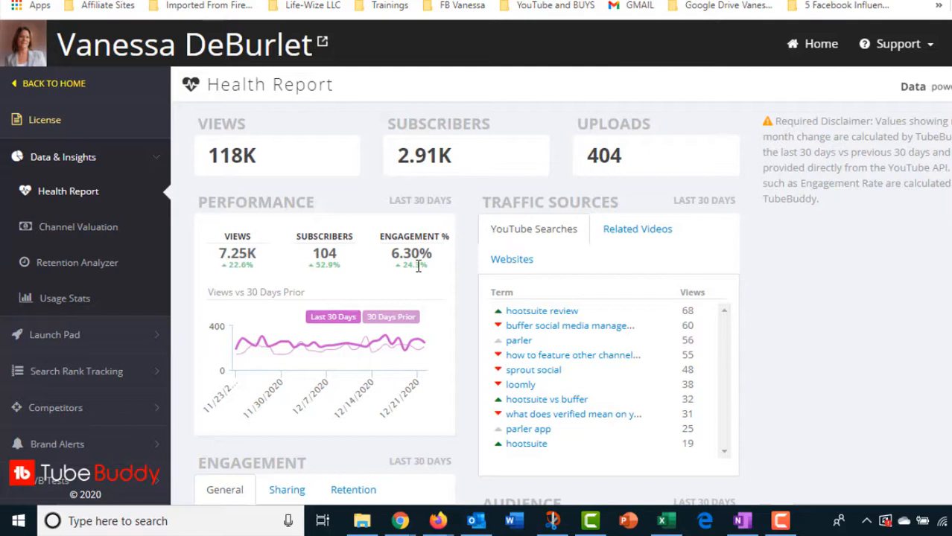
pyautogui.moveTo(404, 269)
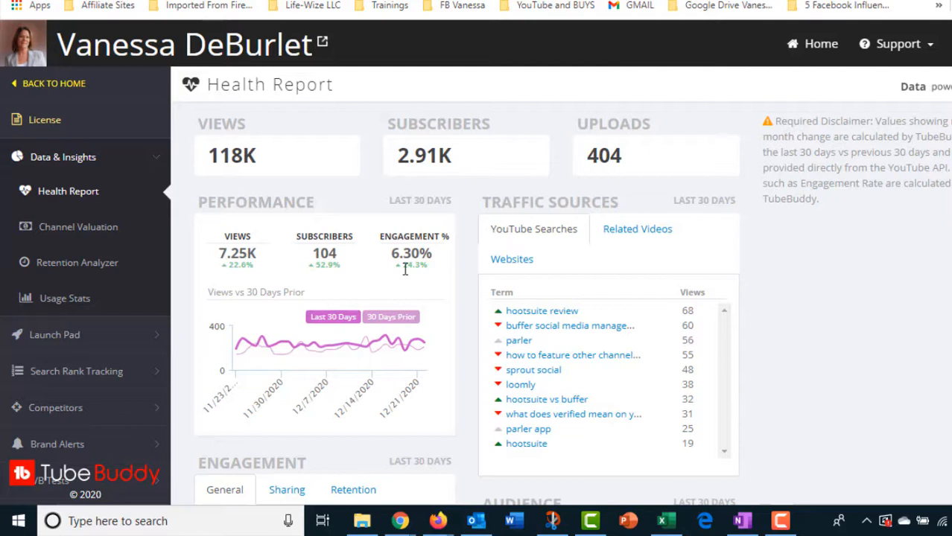
pyautogui.moveTo(367, 235)
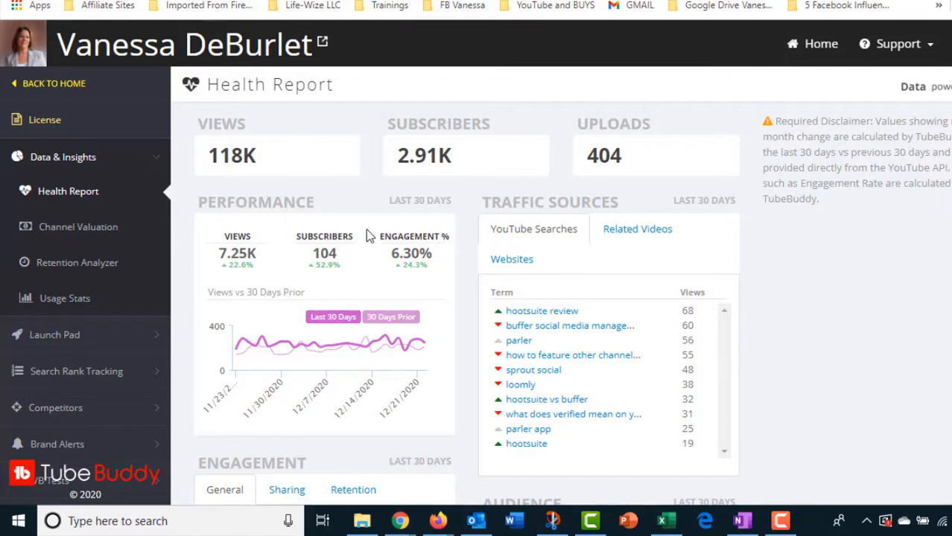
pyautogui.moveTo(414, 280)
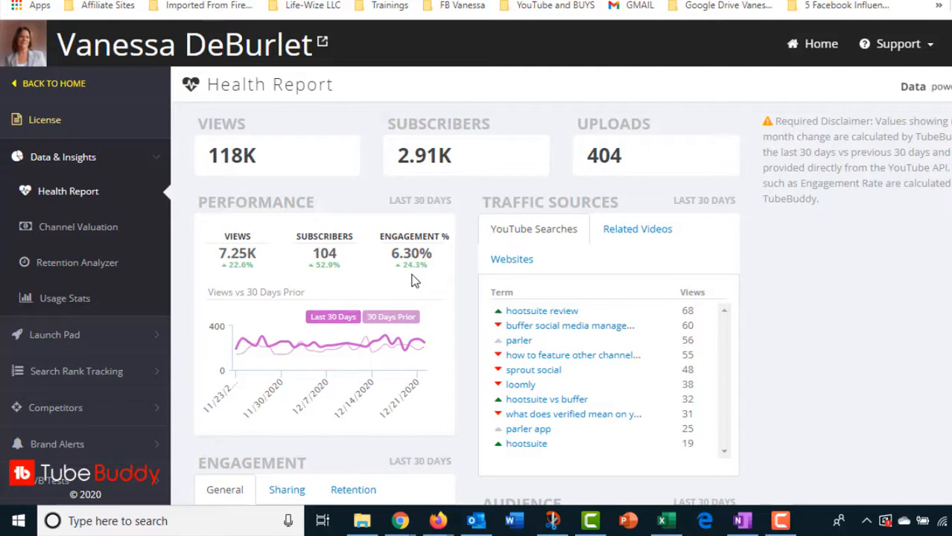
pyautogui.moveTo(620, 308)
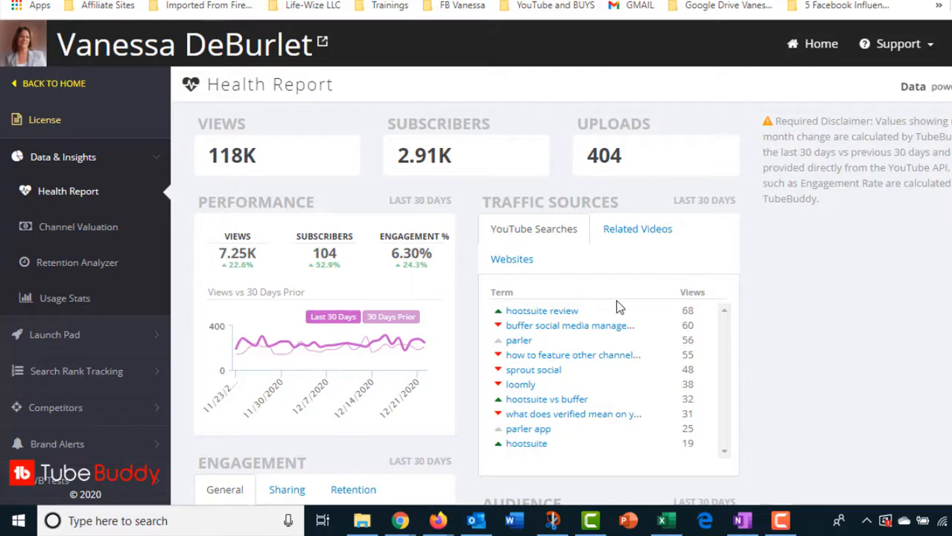
pyautogui.moveTo(394, 298)
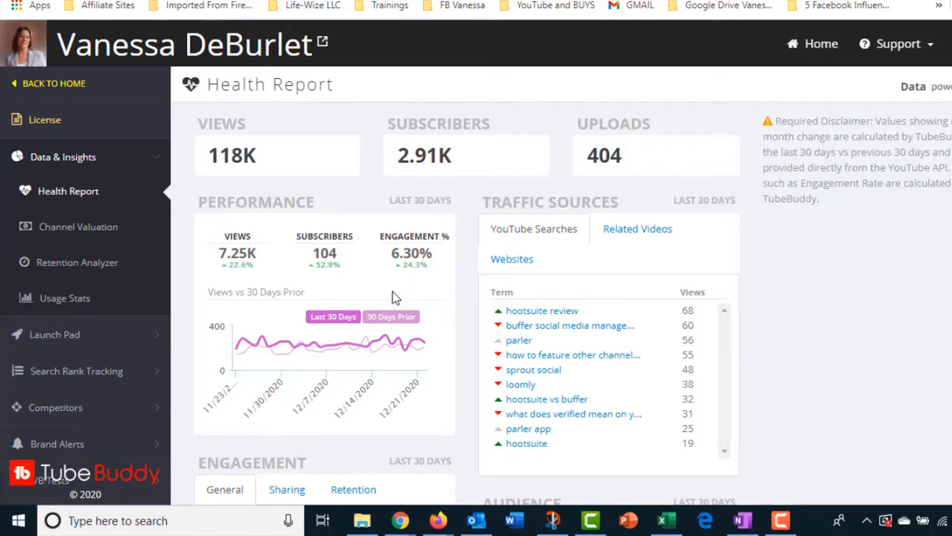
pyautogui.moveTo(780, 288)
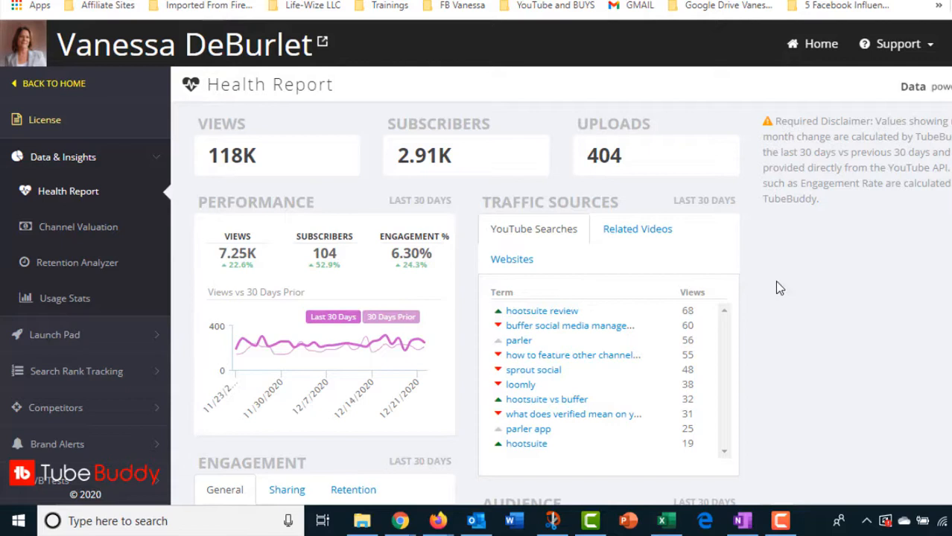
pyautogui.moveTo(376, 236)
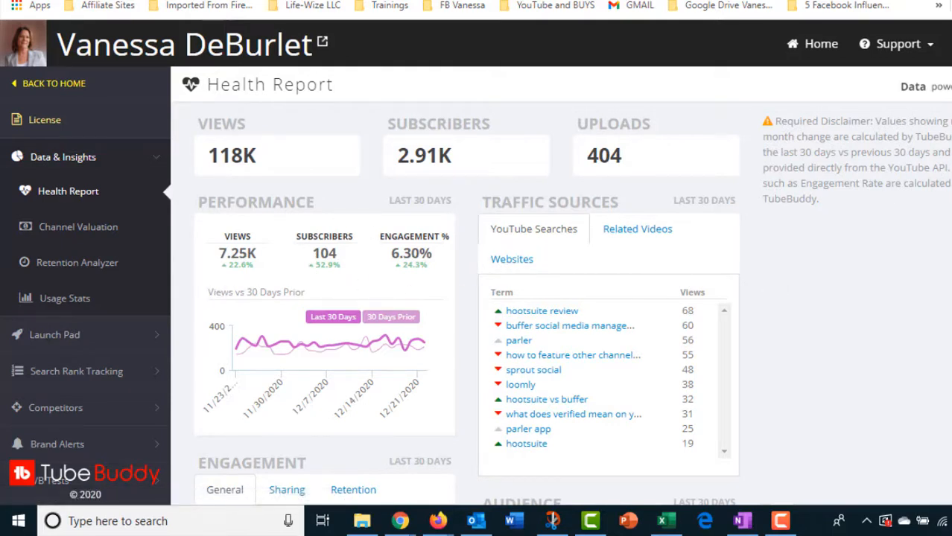
# - Show Related Videos traffic sources in the Health Report, led by Buffer vs Later vs HootSuite
pyautogui.scroll(-3)
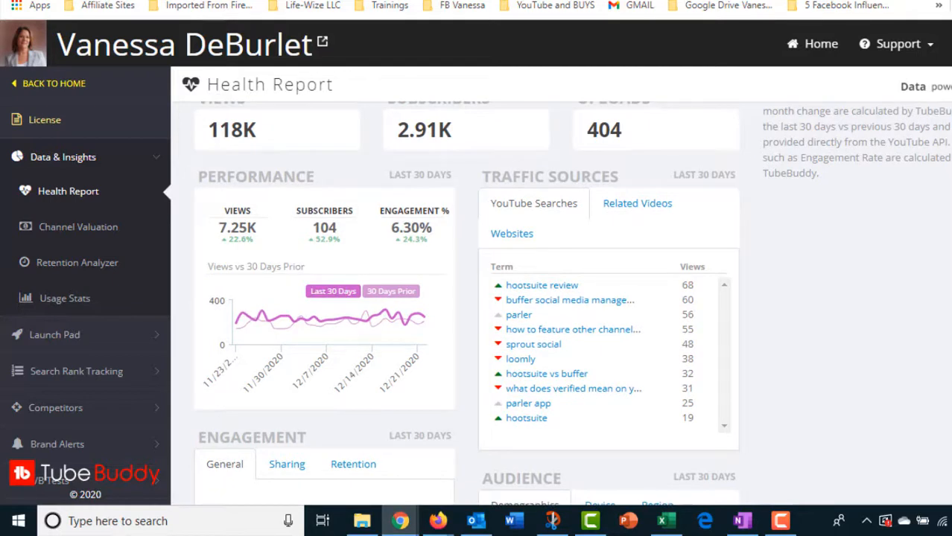
pyautogui.scroll(-3)
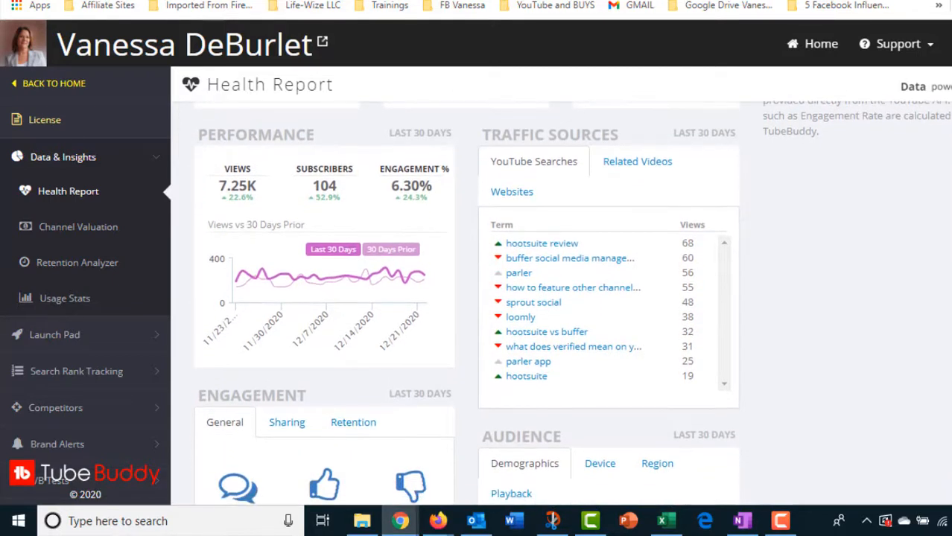
pyautogui.moveTo(586, 311)
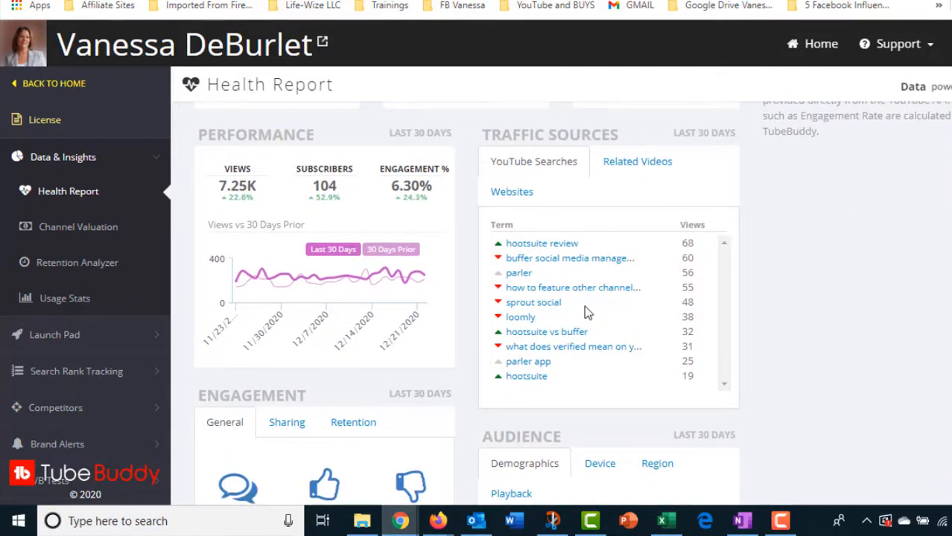
pyautogui.moveTo(566, 387)
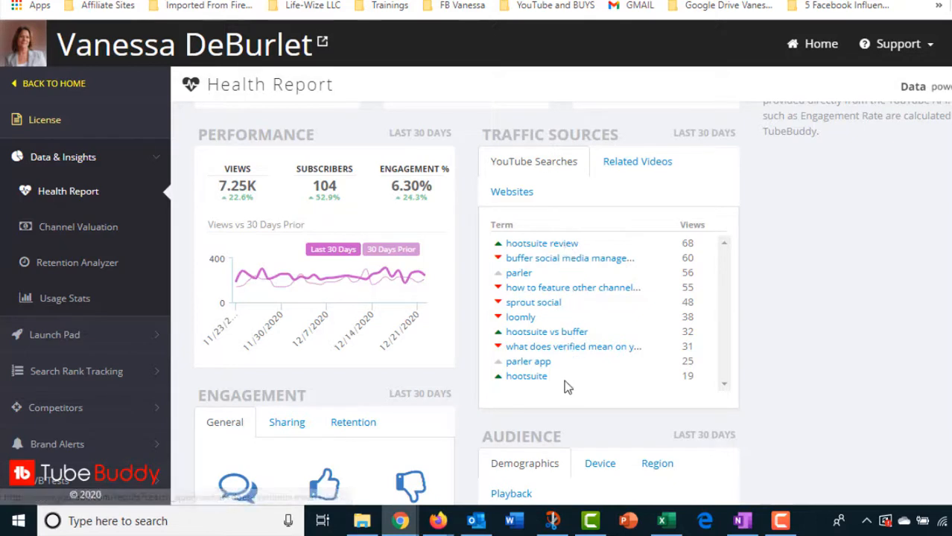
pyautogui.moveTo(523, 302)
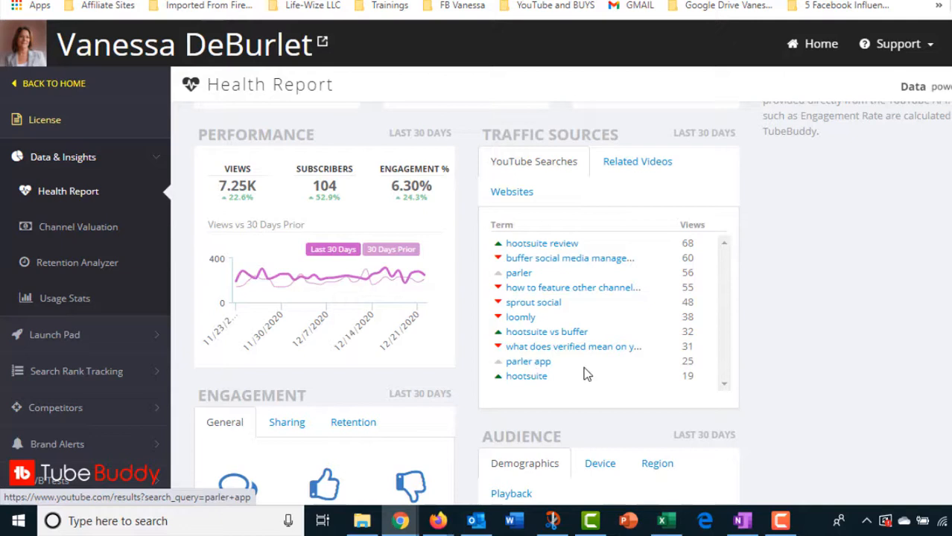
pyautogui.moveTo(507, 391)
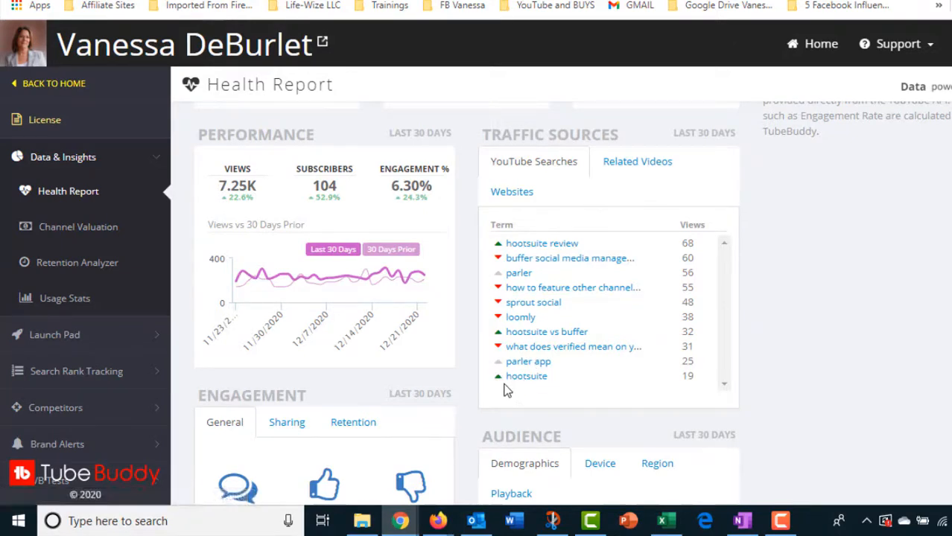
pyautogui.moveTo(503, 305)
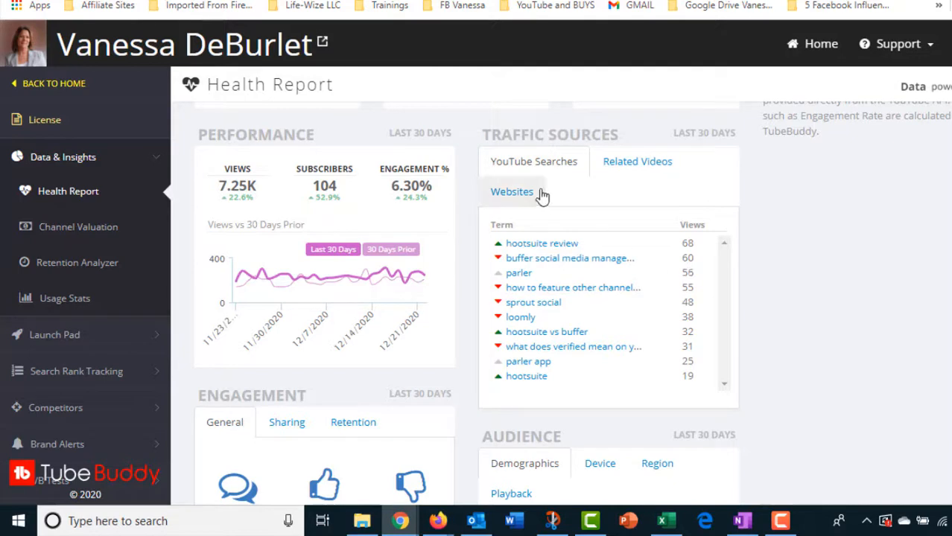
pyautogui.moveTo(609, 244)
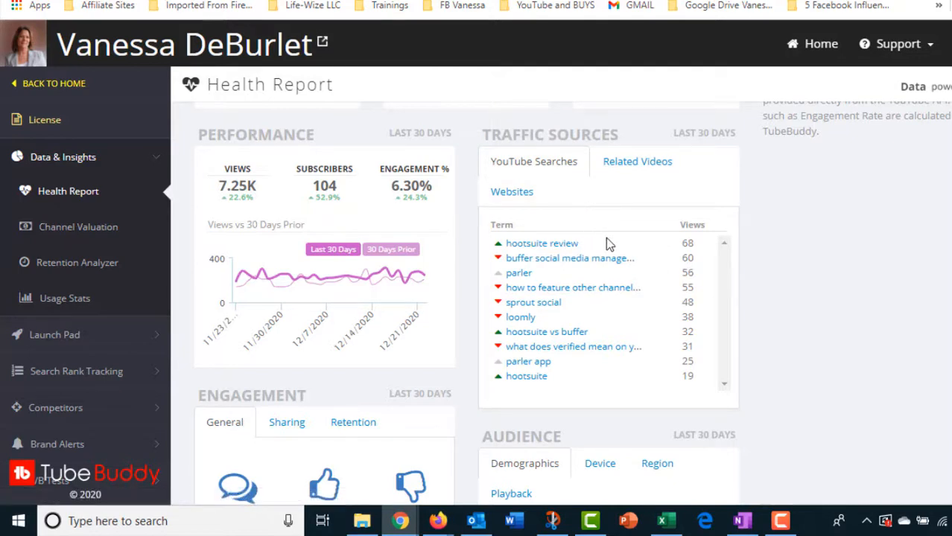
pyautogui.moveTo(728, 389)
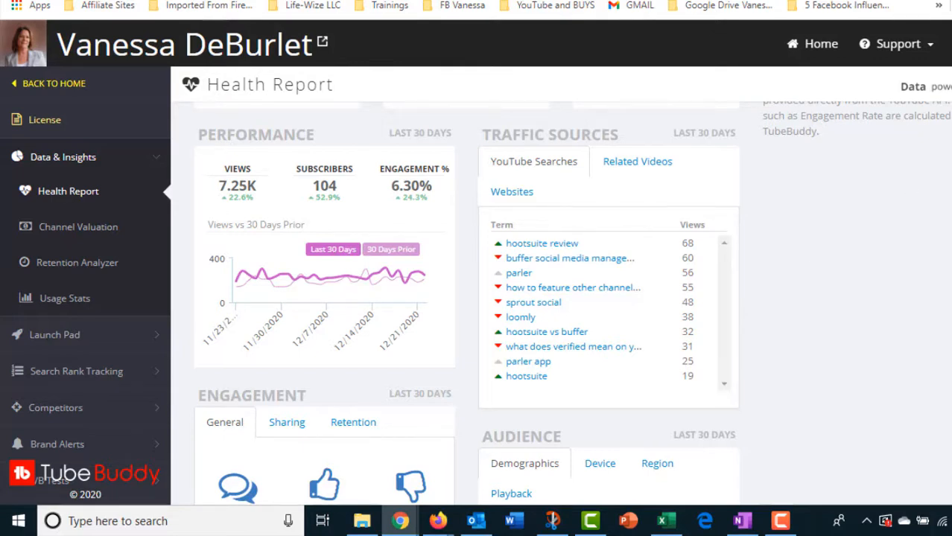
pyautogui.scroll(-3)
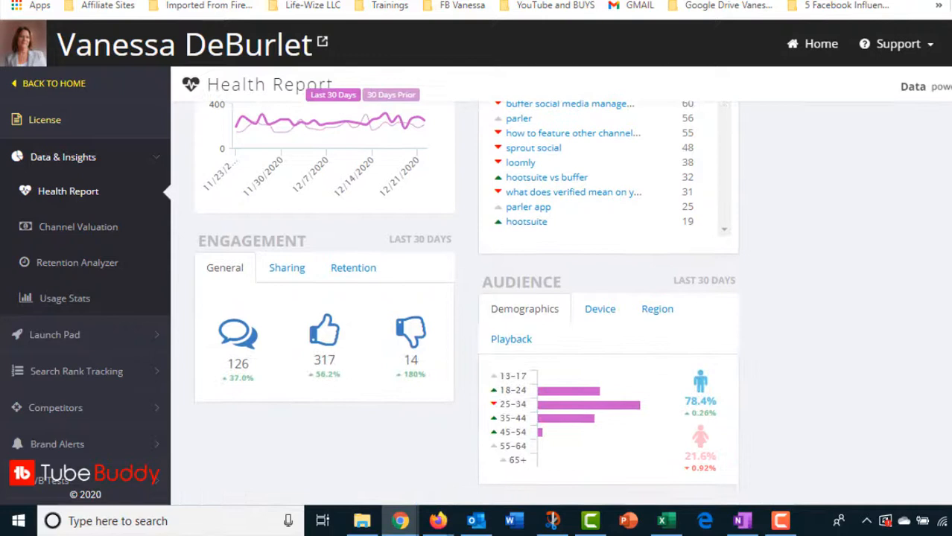
pyautogui.moveTo(691, 478)
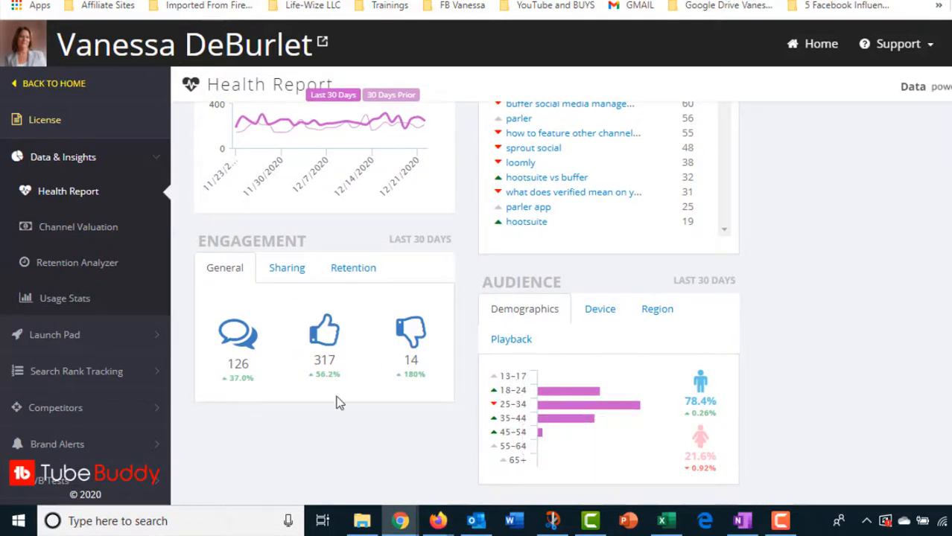
pyautogui.moveTo(365, 397)
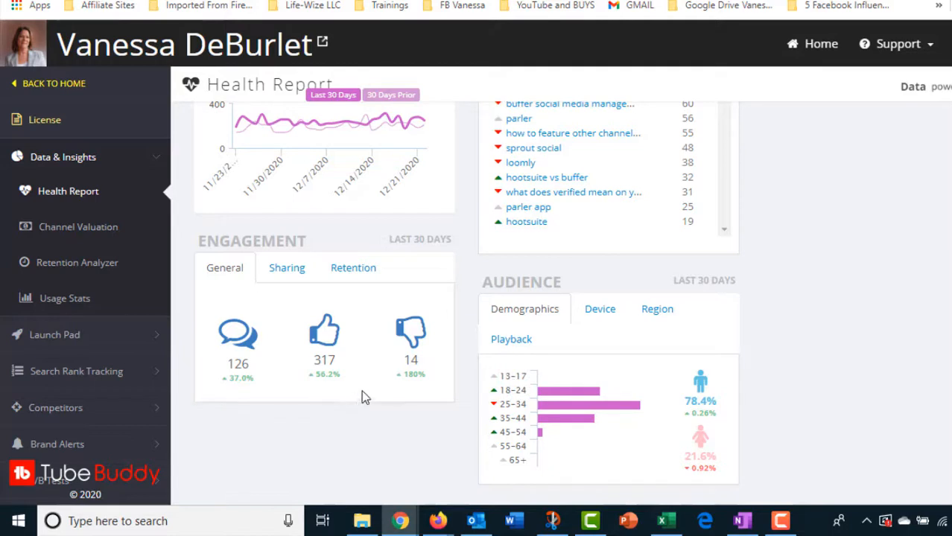
pyautogui.moveTo(246, 289)
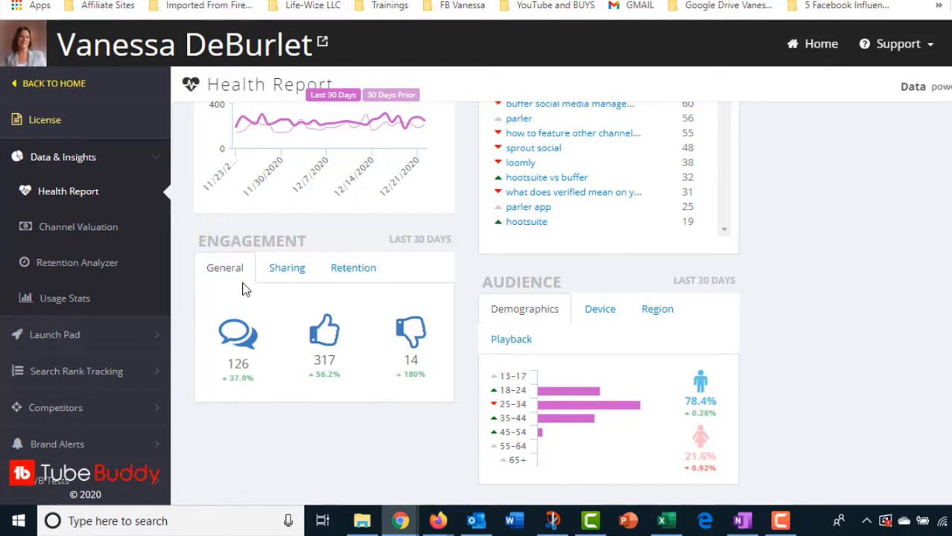
pyautogui.moveTo(297, 338)
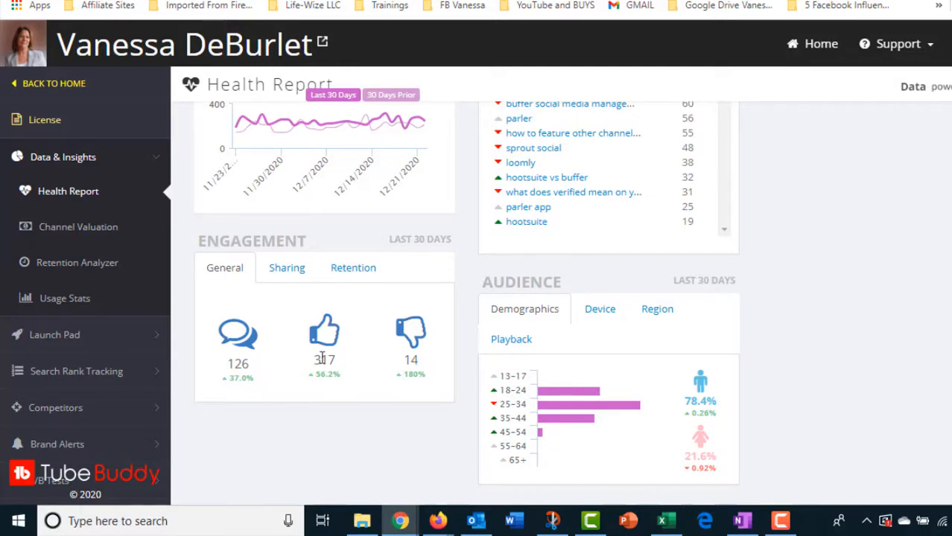
pyautogui.moveTo(916, 249)
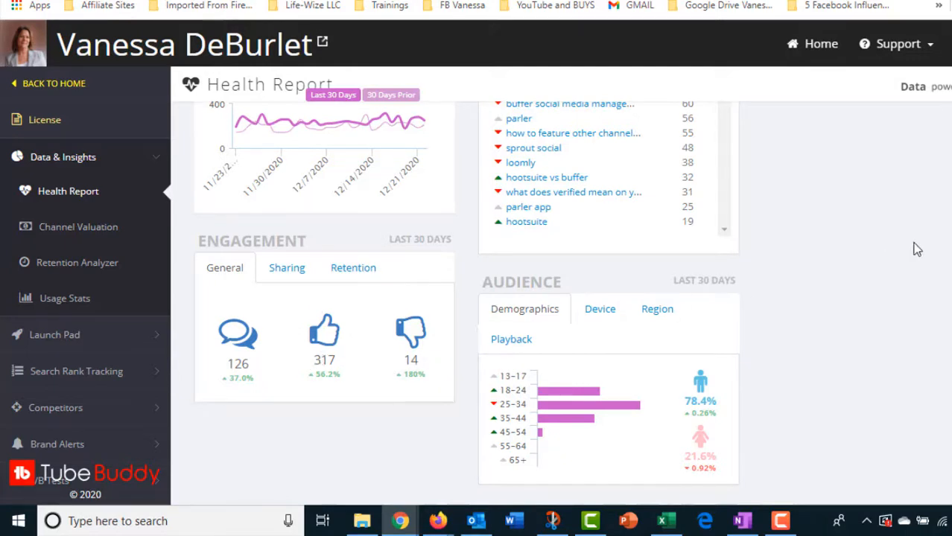
pyautogui.scroll(3)
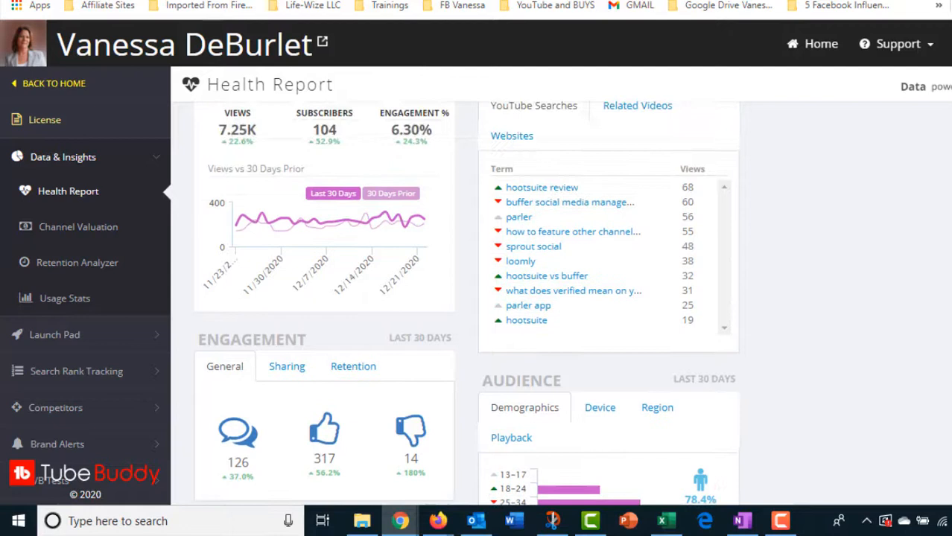
pyautogui.scroll(3)
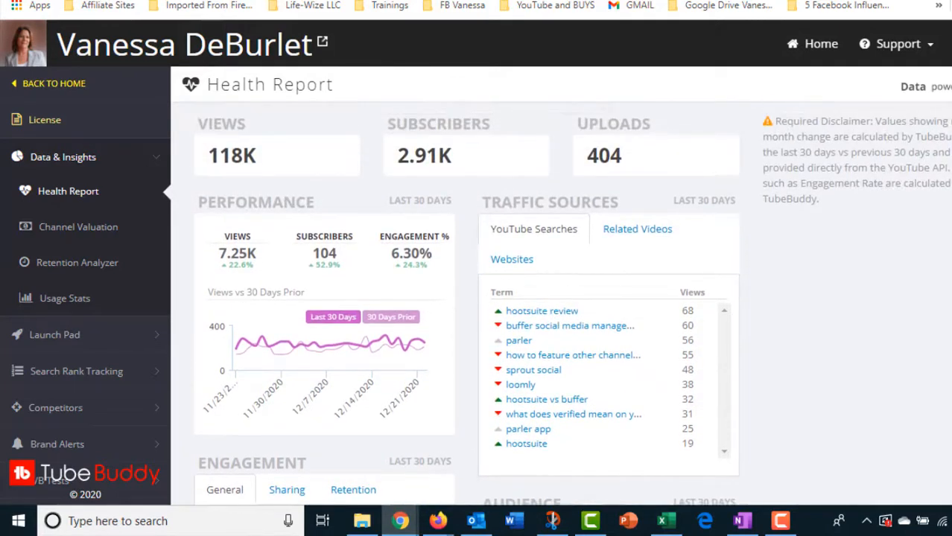
pyautogui.click(637, 228)
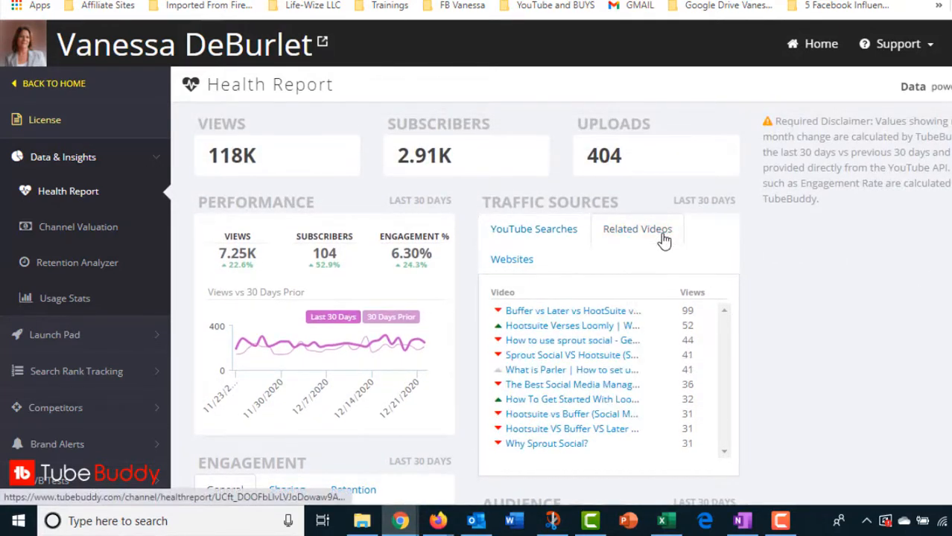
pyautogui.moveTo(798, 252)
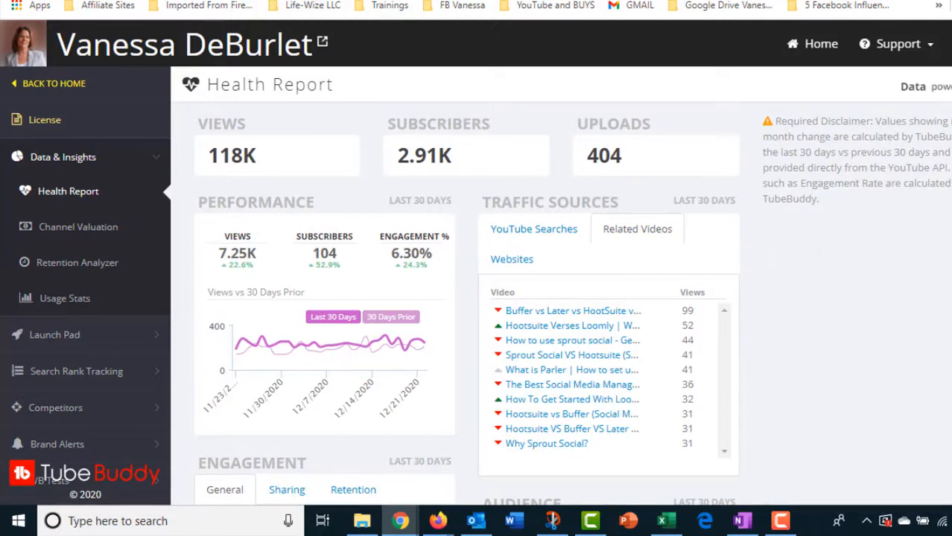
pyautogui.scroll(-3)
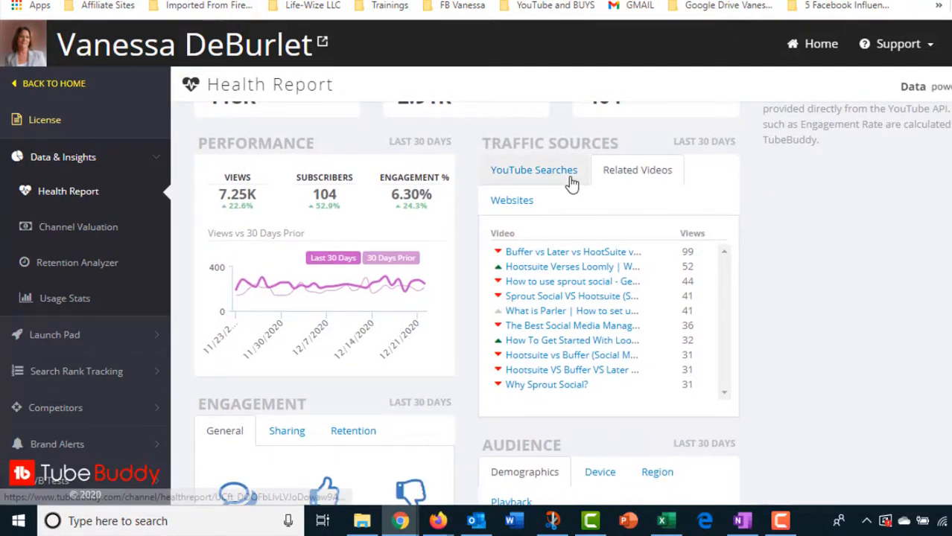
pyautogui.scroll(3)
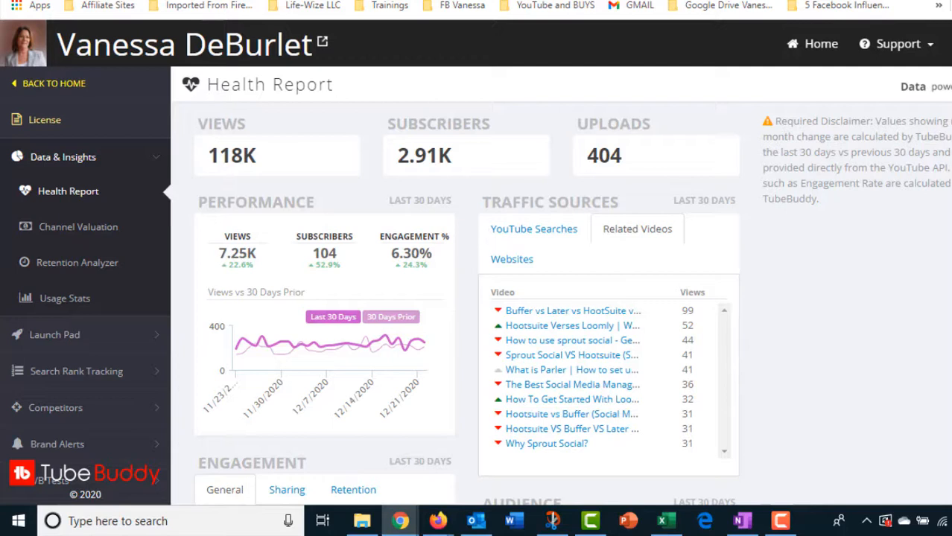
pyautogui.moveTo(712, 235)
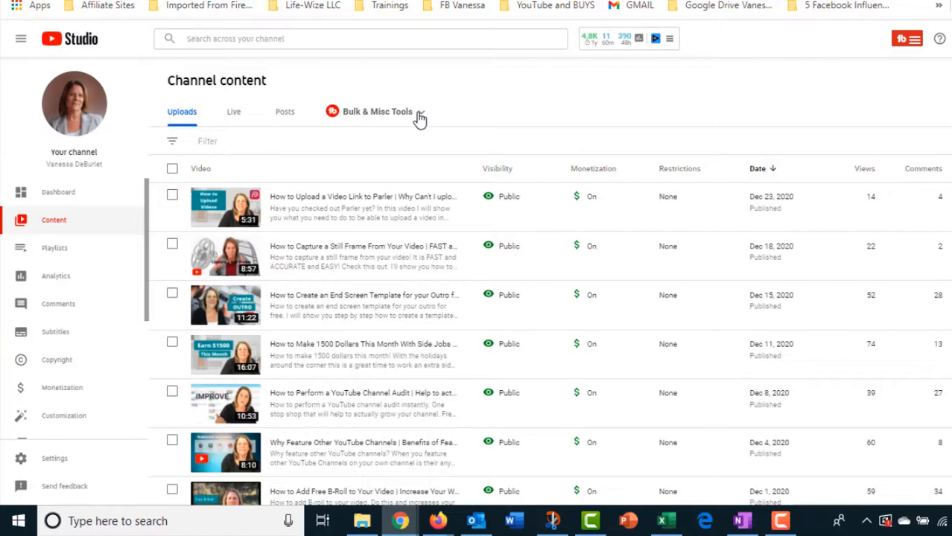
# - Open TubeBuddy's Bulk & Misc Tools dropdown on the Channel content page
pyautogui.click(376, 111)
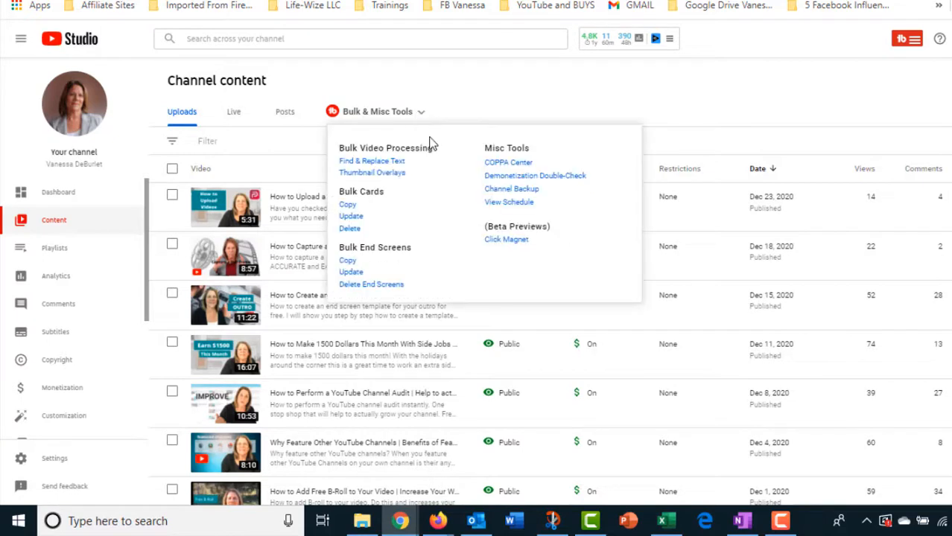
pyautogui.moveTo(366, 279)
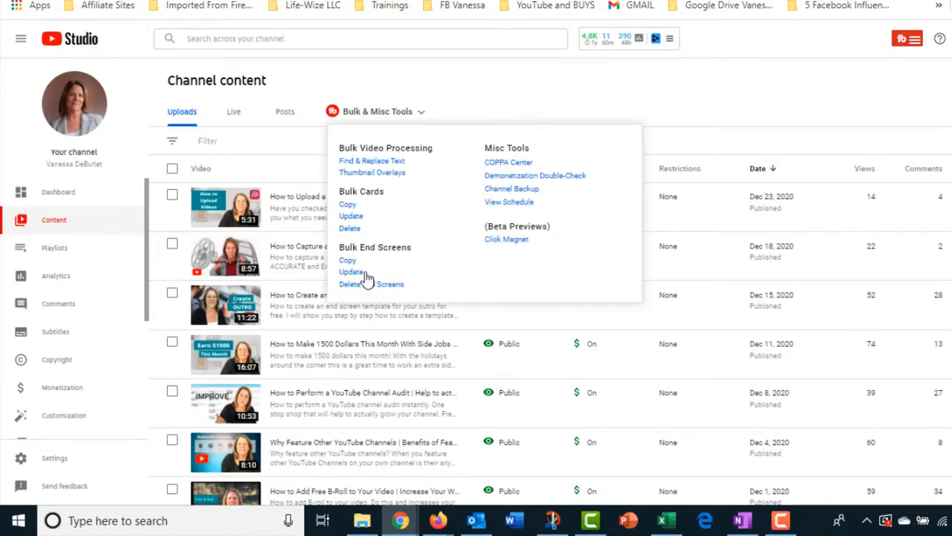
pyautogui.moveTo(405, 166)
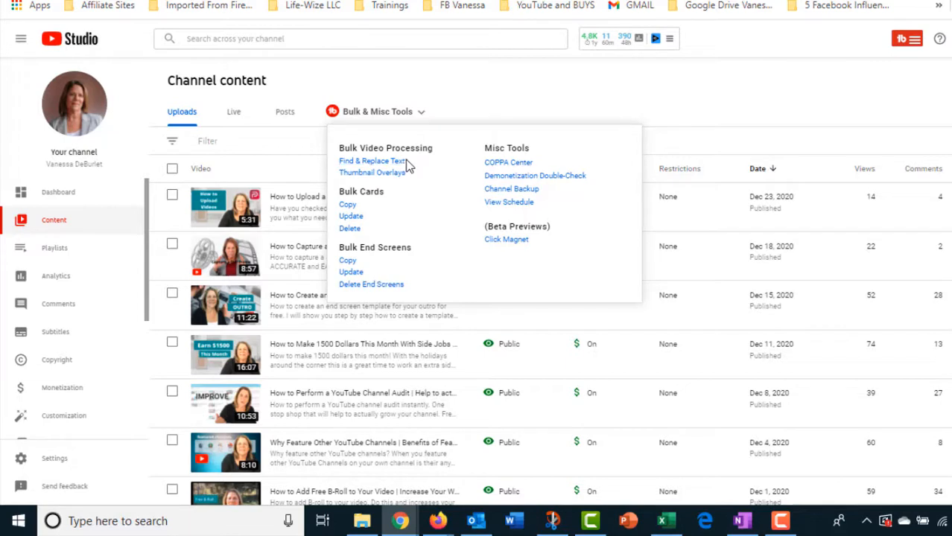
pyautogui.moveTo(354, 184)
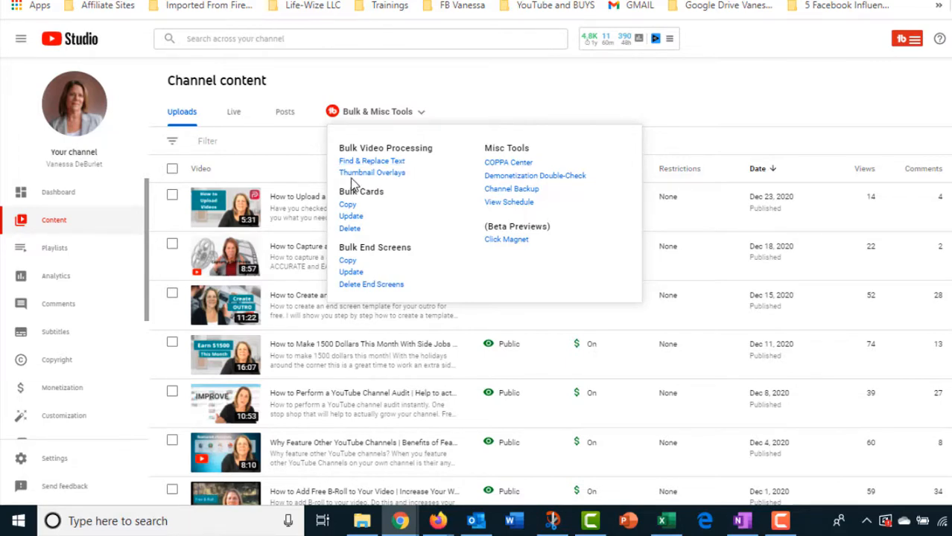
pyautogui.moveTo(379, 217)
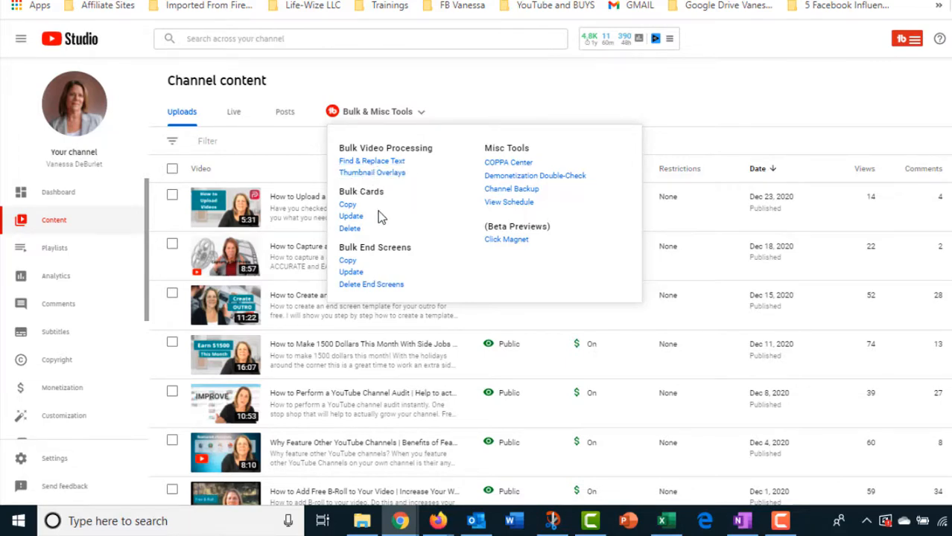
pyautogui.moveTo(361, 211)
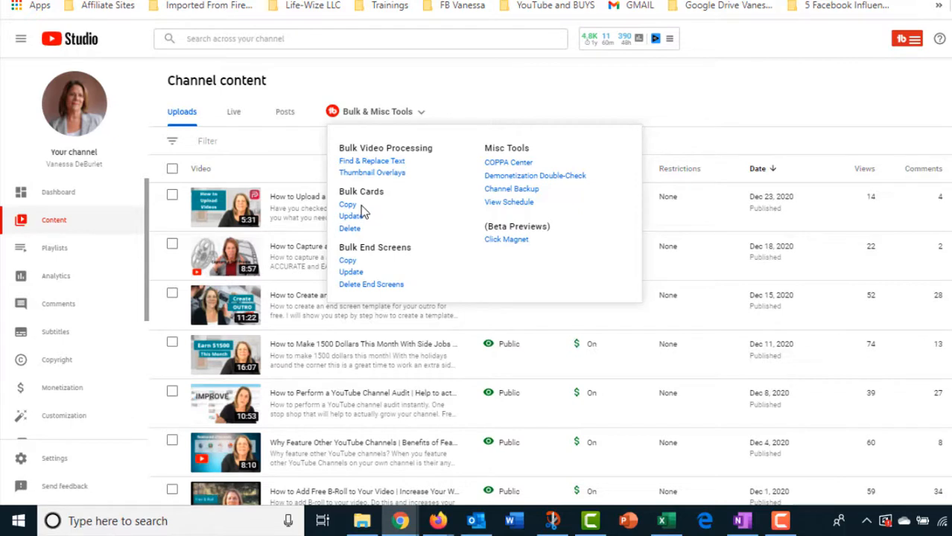
pyautogui.moveTo(371, 216)
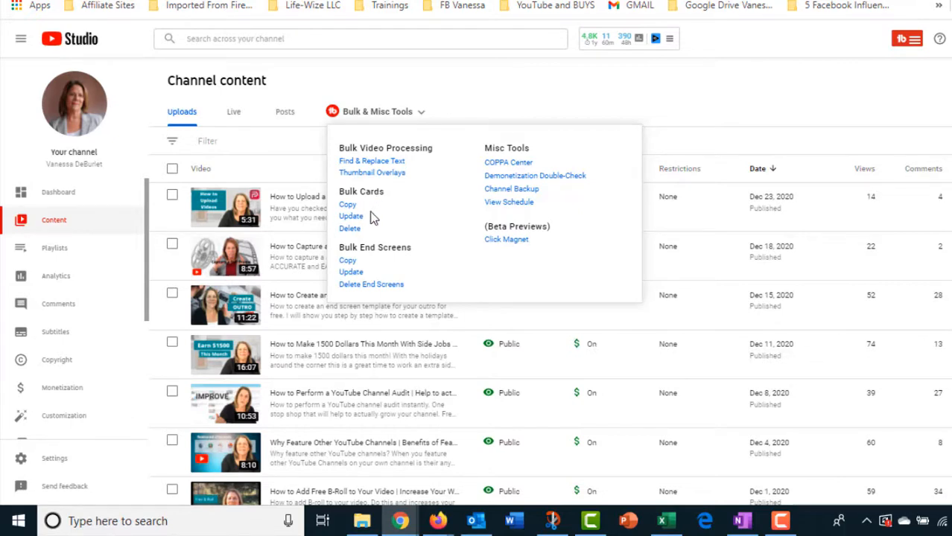
pyautogui.moveTo(383, 240)
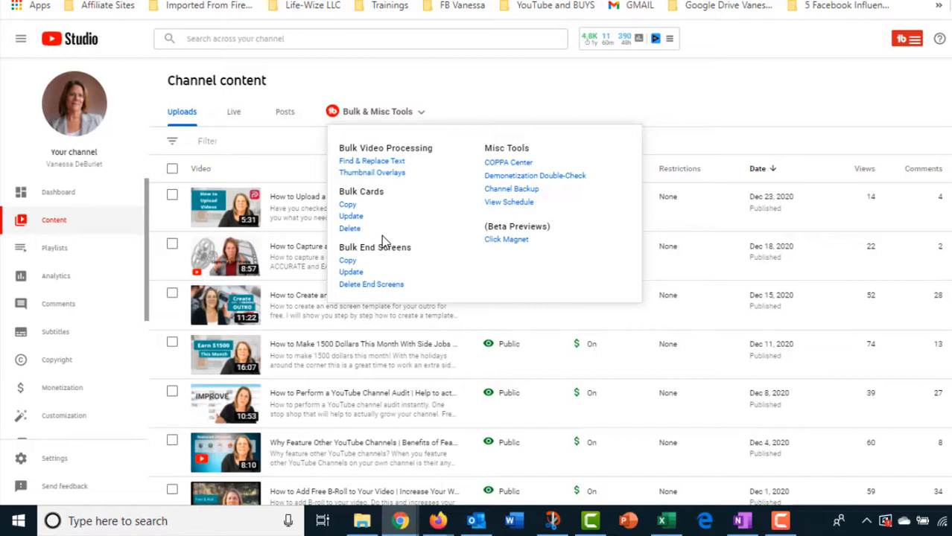
pyautogui.moveTo(395, 265)
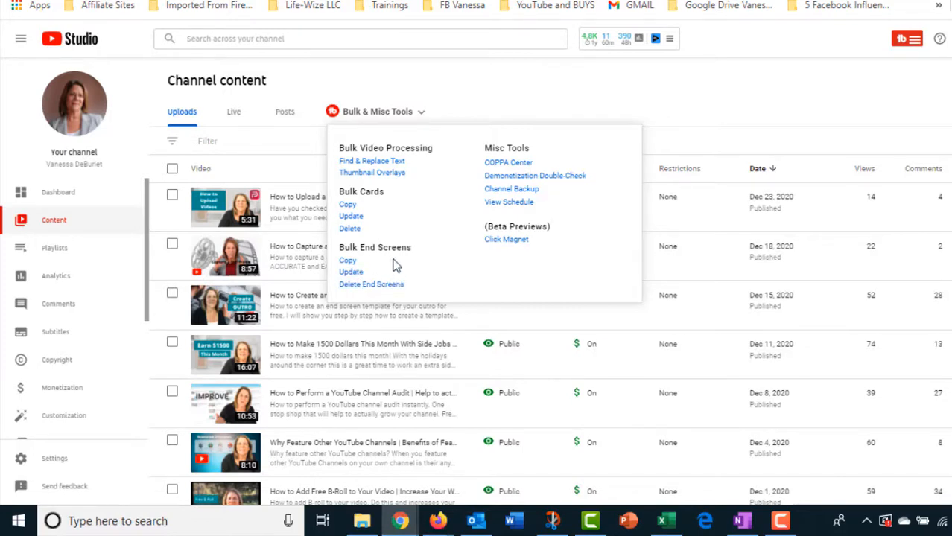
pyautogui.moveTo(381, 264)
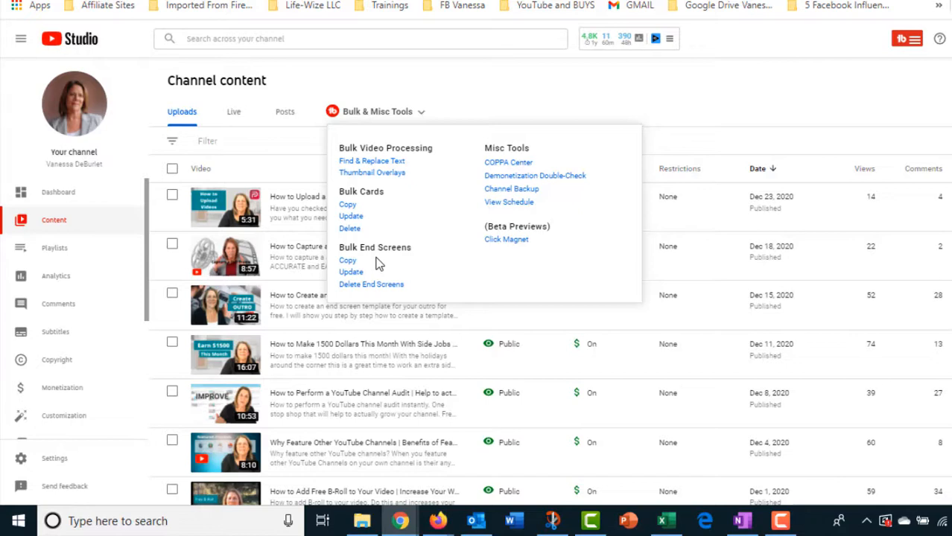
pyautogui.moveTo(456, 209)
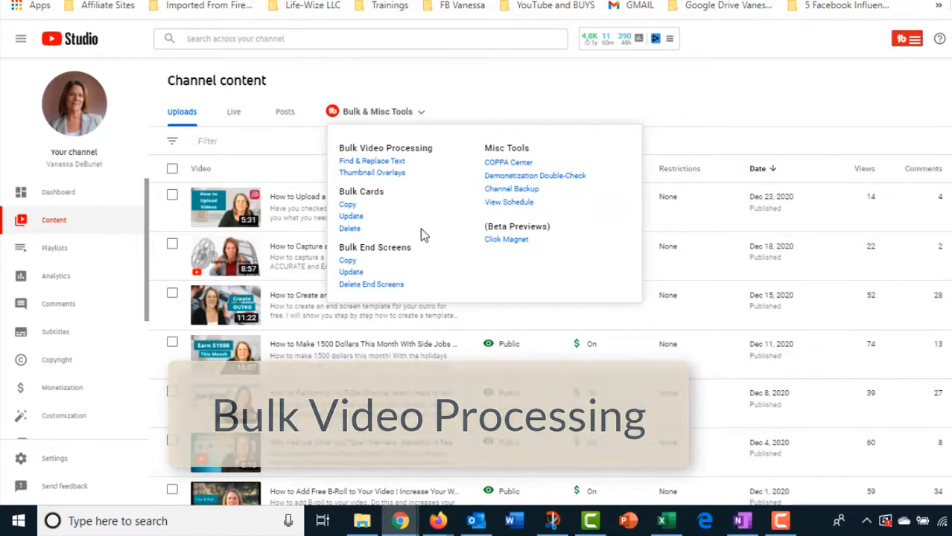
pyautogui.moveTo(372, 161)
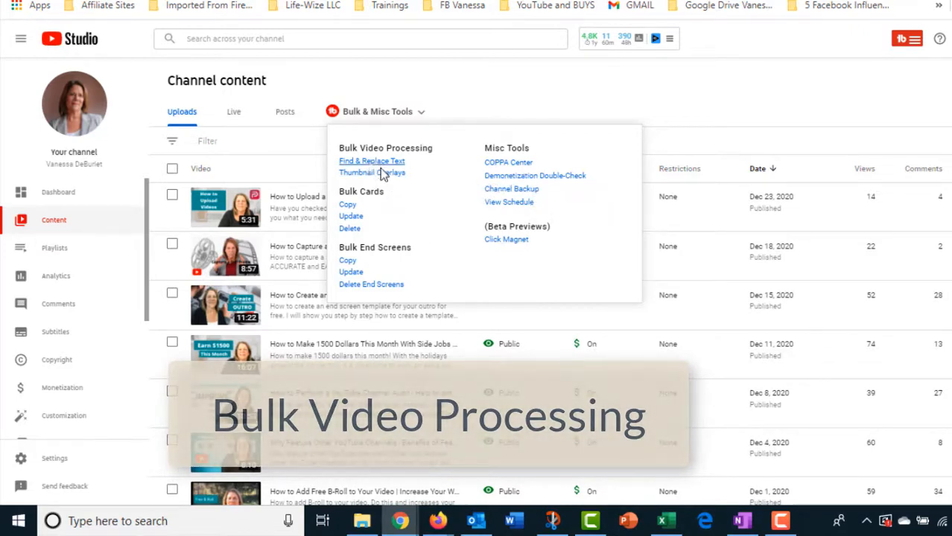
pyautogui.moveTo(380, 164)
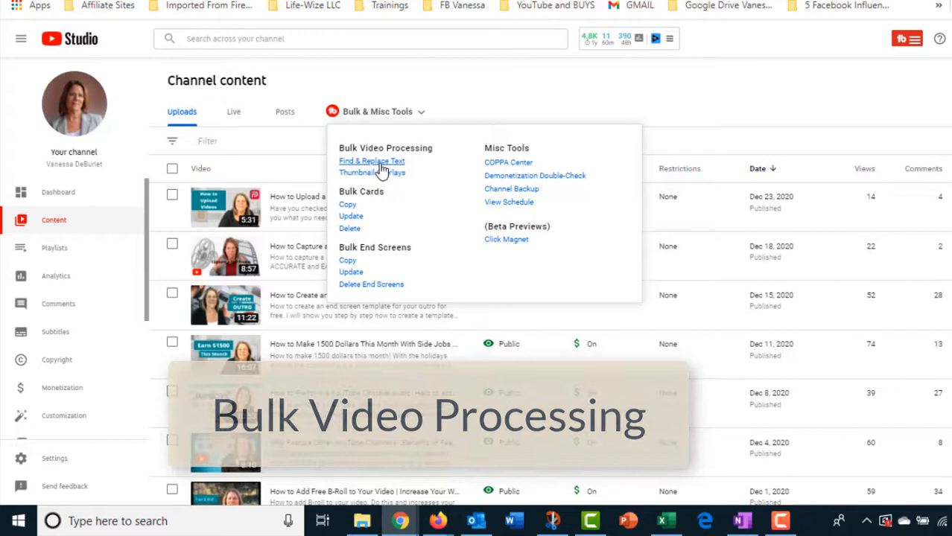
# - Set Bulk Find & Replace Text to replace 'instagram' with 'Instagram 2' and continue
pyautogui.click(371, 161)
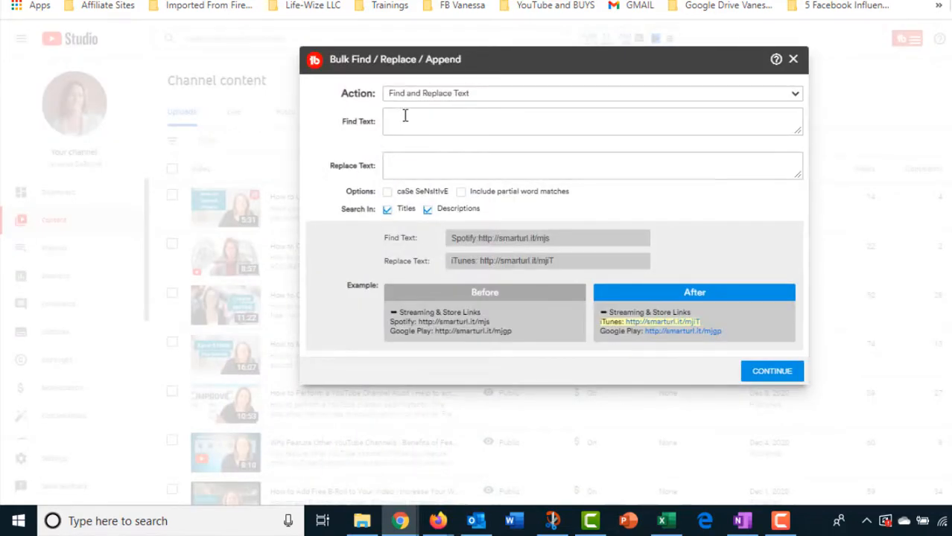
pyautogui.moveTo(484, 98)
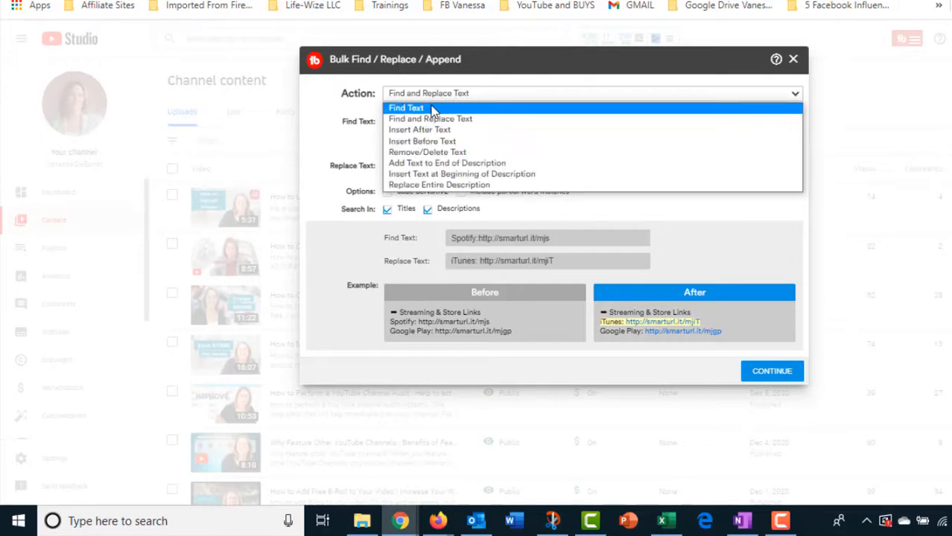
pyautogui.click(429, 119)
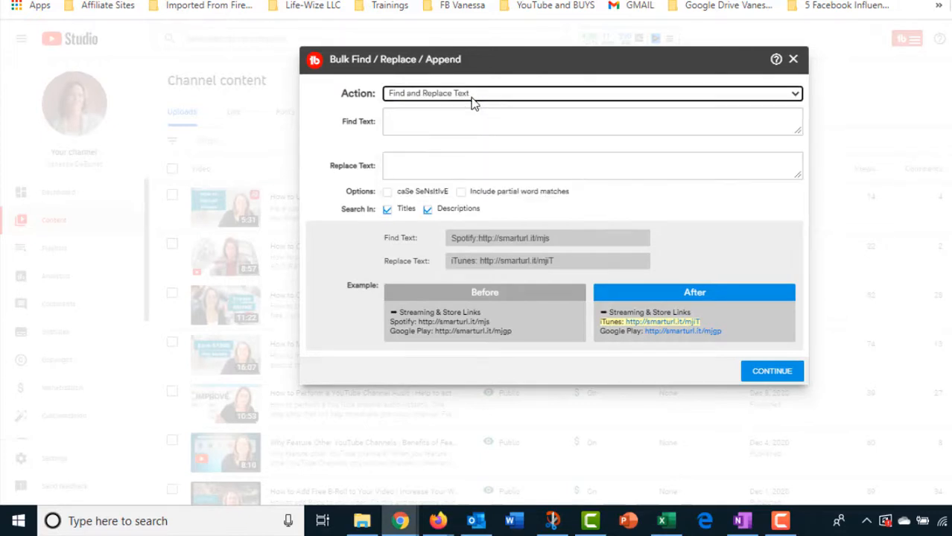
pyautogui.click(592, 122)
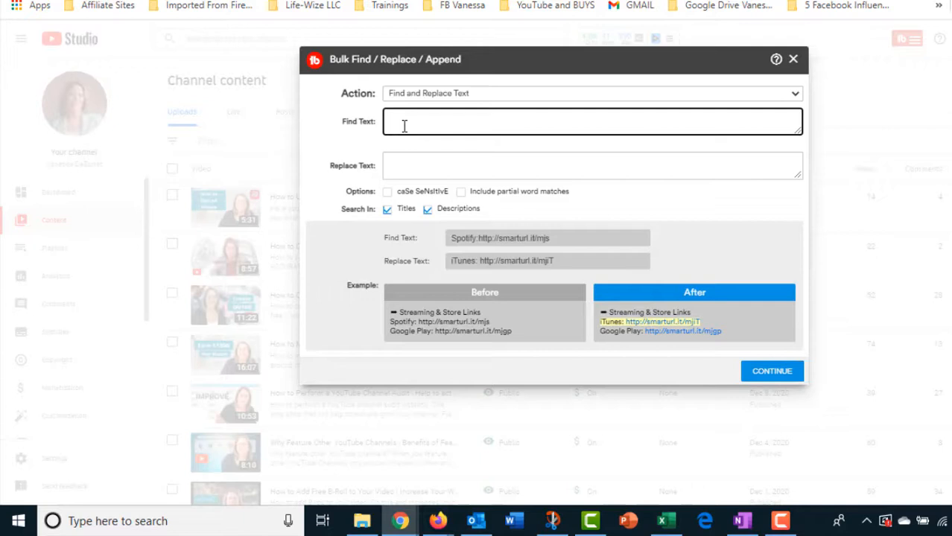
pyautogui.write('instagram')
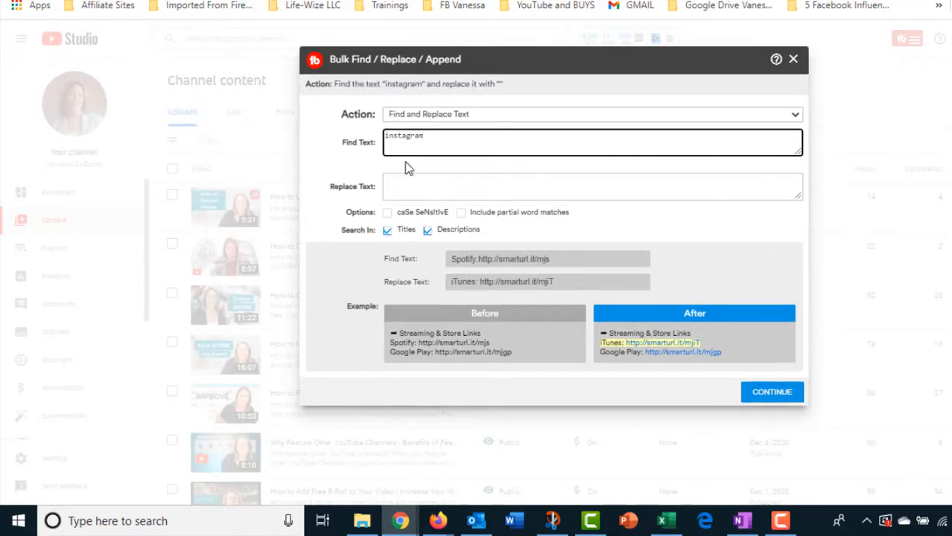
pyautogui.click(592, 186)
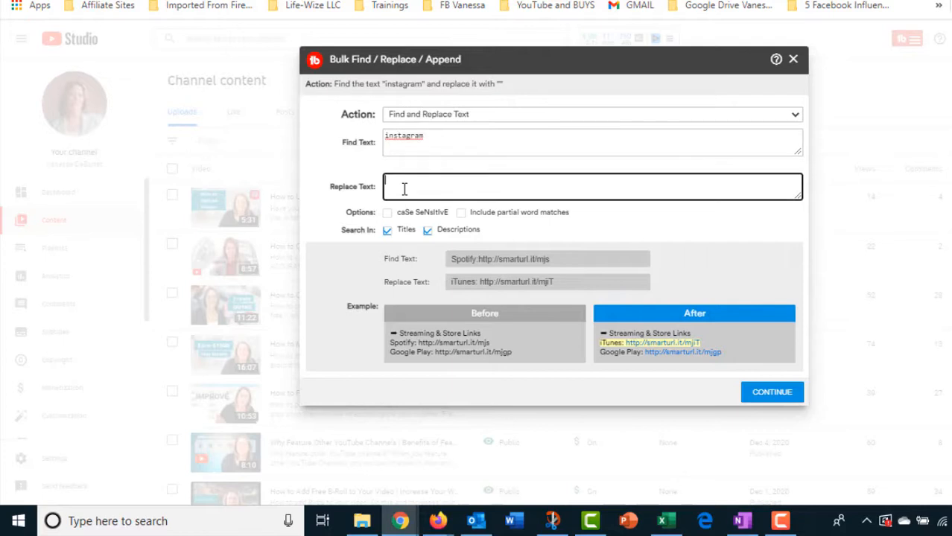
pyautogui.write('in')
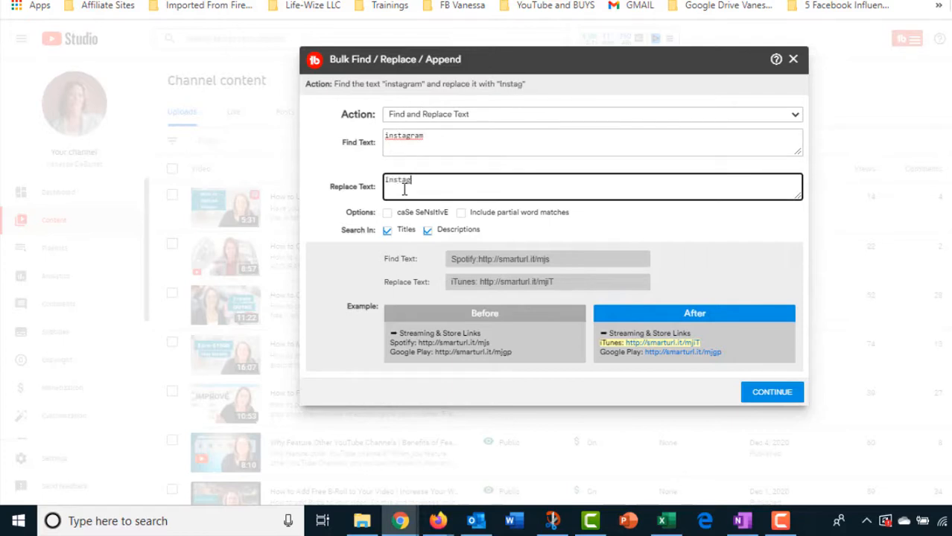
pyautogui.write('Instagram 2')
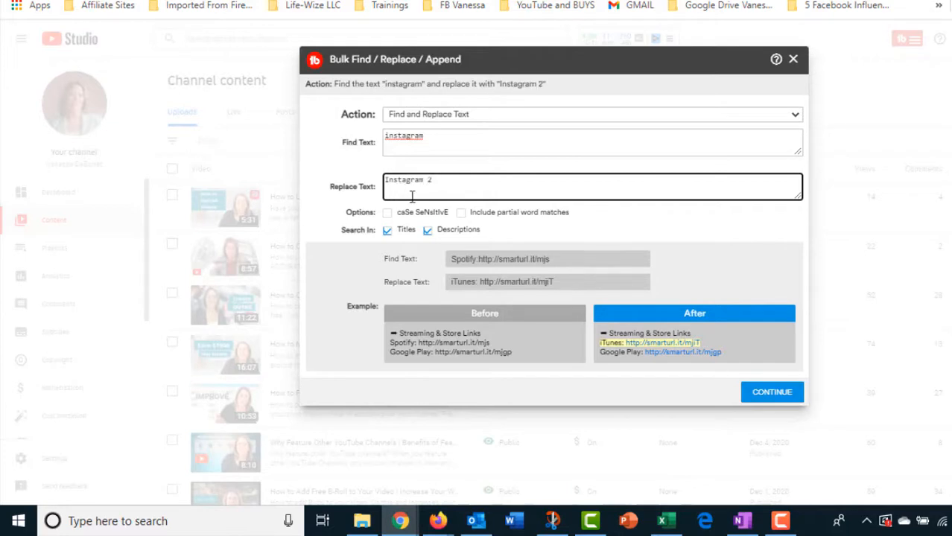
pyautogui.moveTo(449, 238)
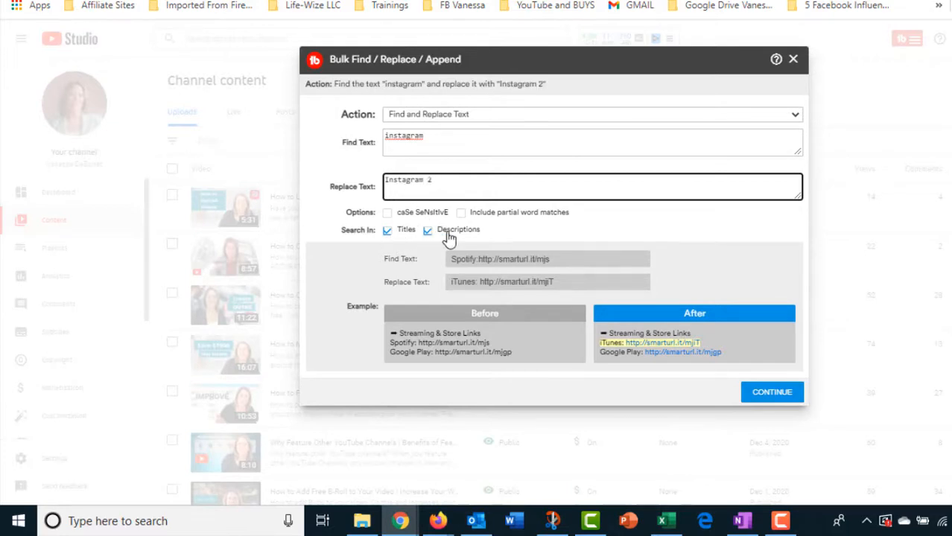
pyautogui.click(771, 392)
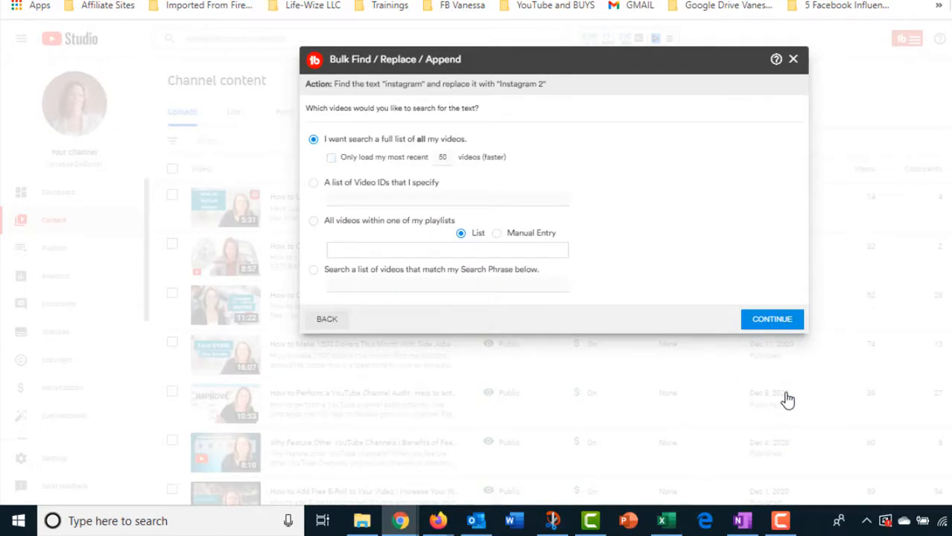
# - Keep searching the full list of all videos and show the video list
pyautogui.click(772, 318)
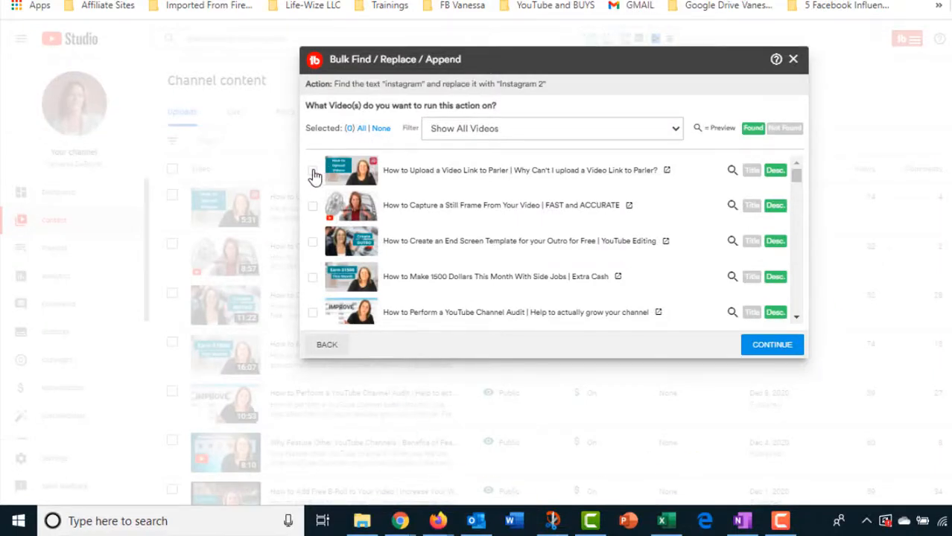
# - Select all 467 videos for the Instagram replacement, then close Bulk Find/Replace unrun
pyautogui.click(311, 169)
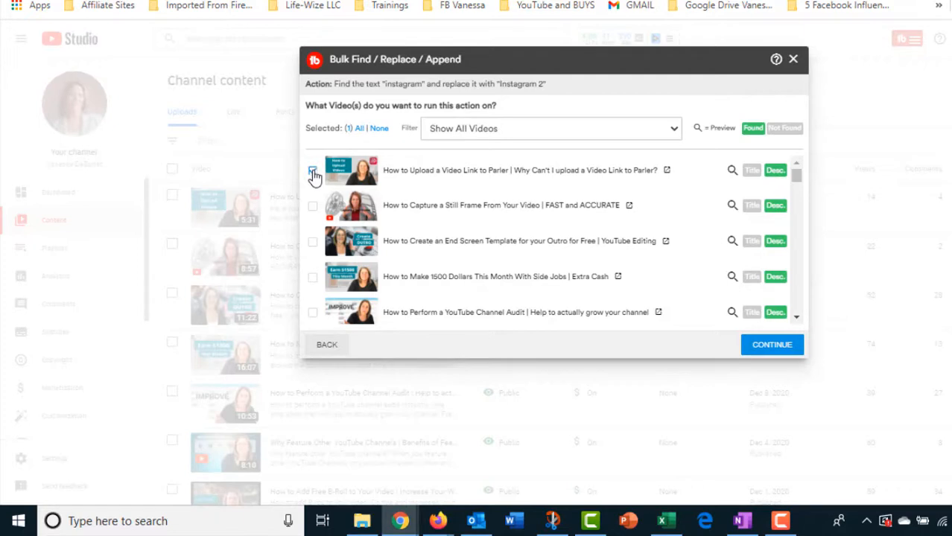
pyautogui.click(312, 170)
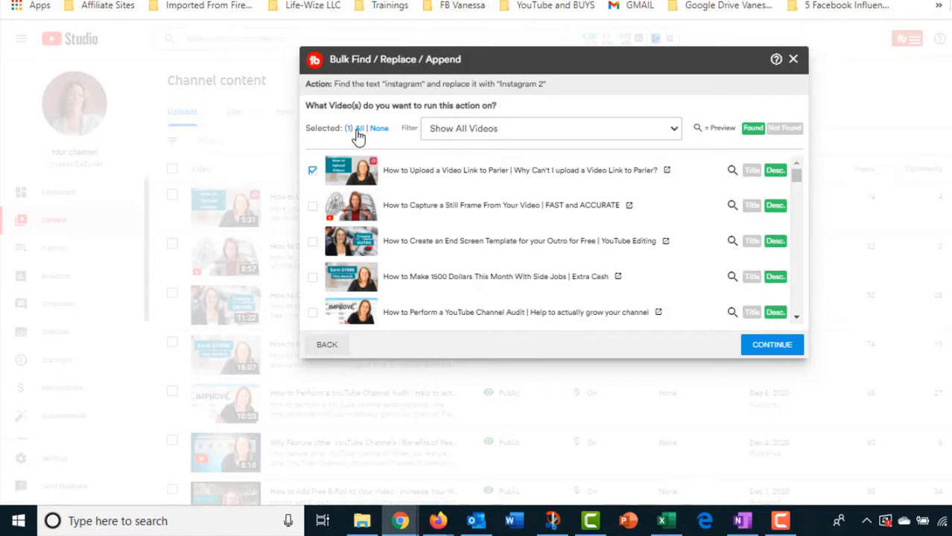
pyautogui.click(360, 128)
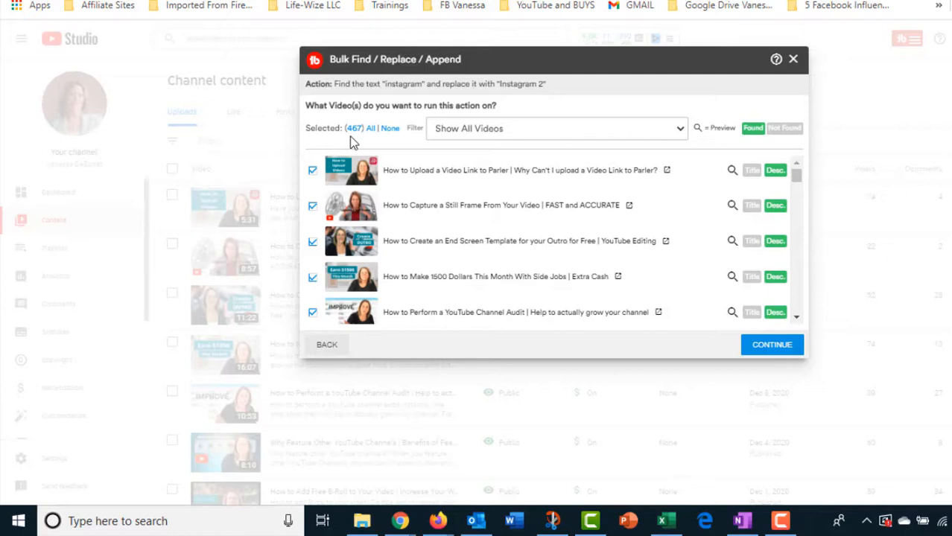
pyautogui.moveTo(588, 110)
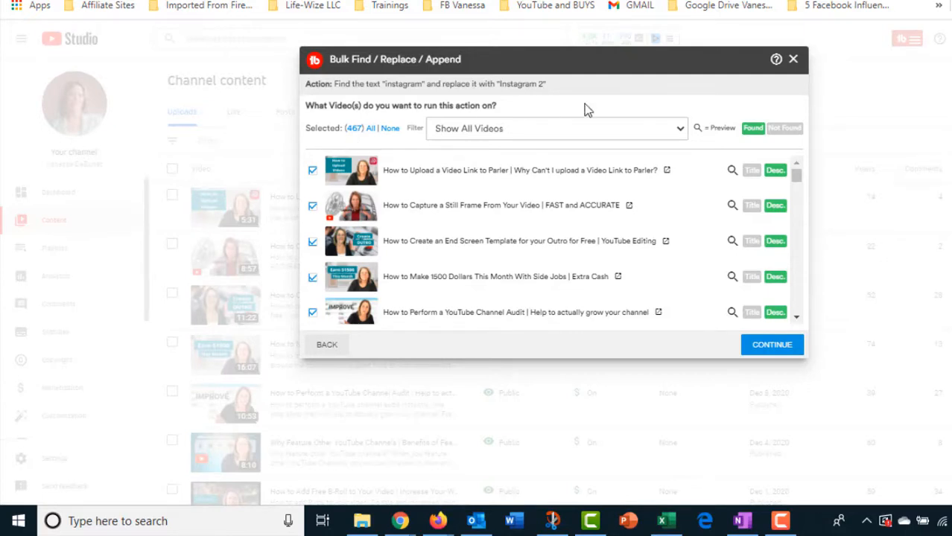
pyautogui.moveTo(794, 63)
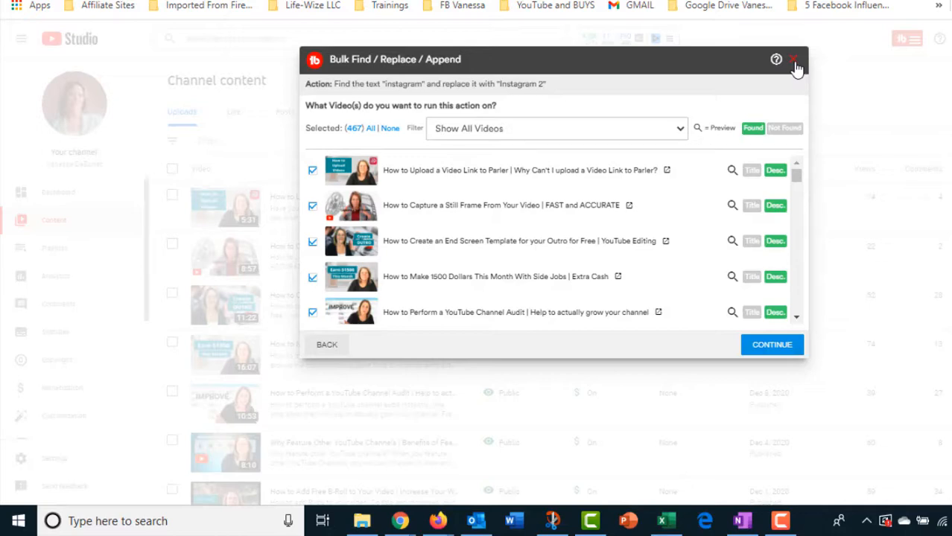
pyautogui.click(795, 59)
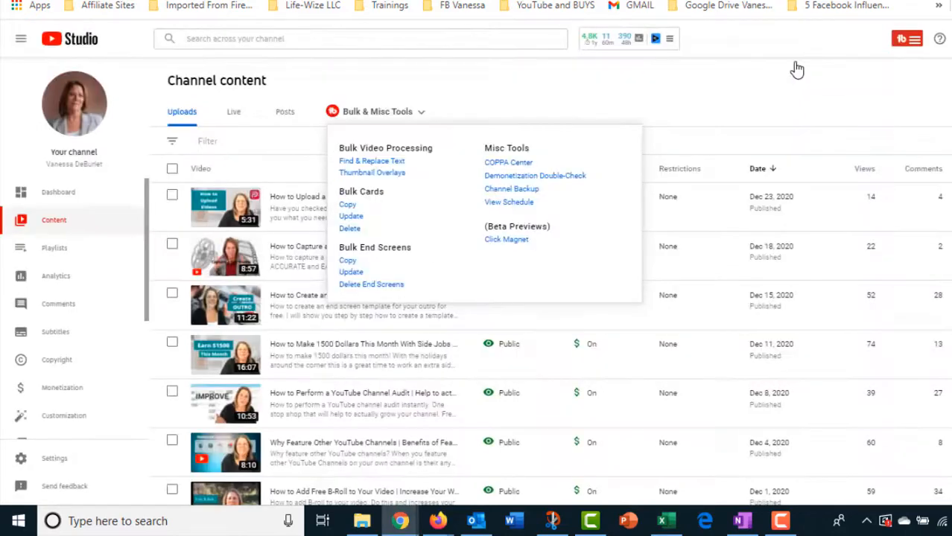
pyautogui.moveTo(692, 101)
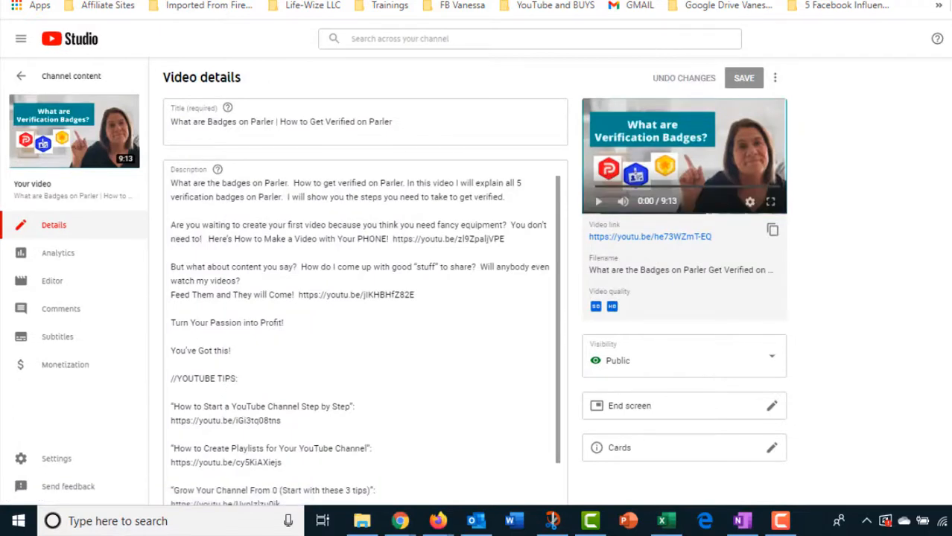
pyautogui.moveTo(928, 254)
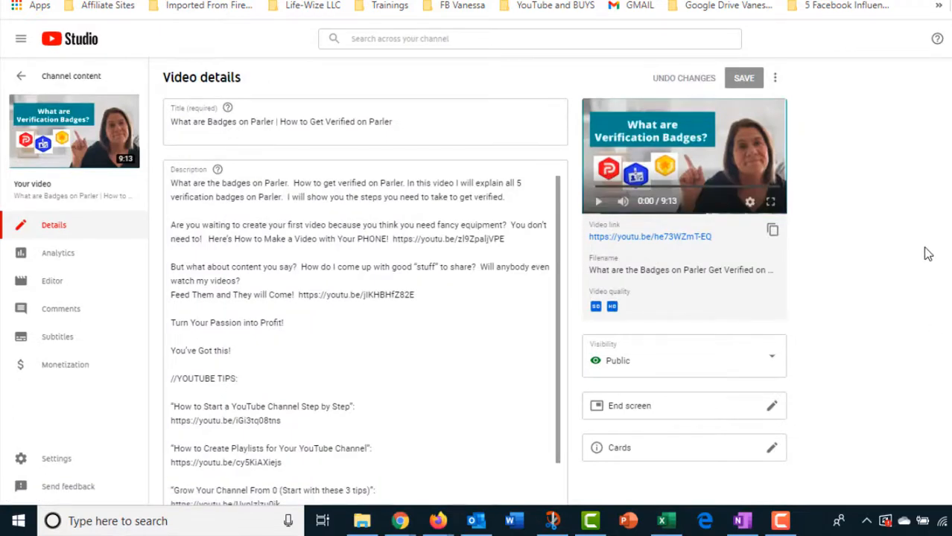
# - Expand the Parler badges video's extra settings to show its tags, English language and subtitles
pyautogui.scroll(-3)
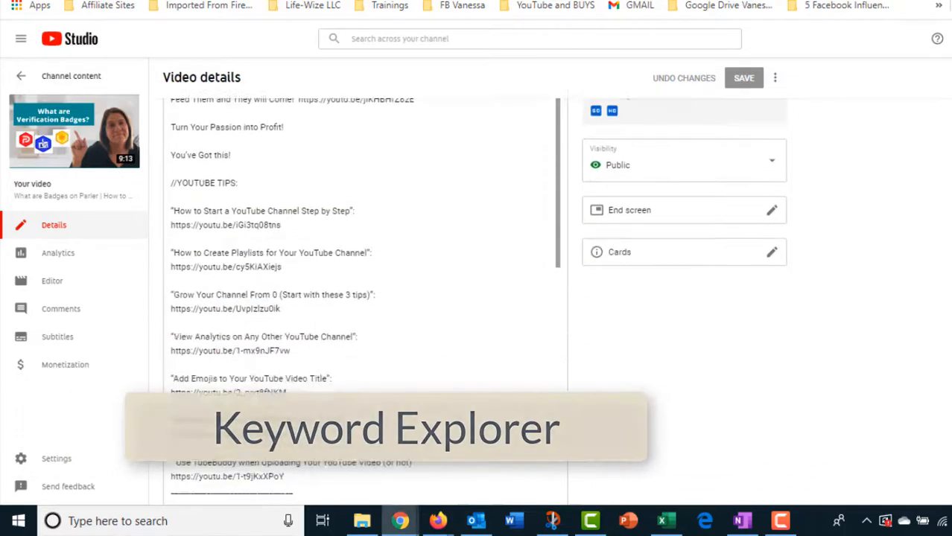
pyautogui.scroll(-3)
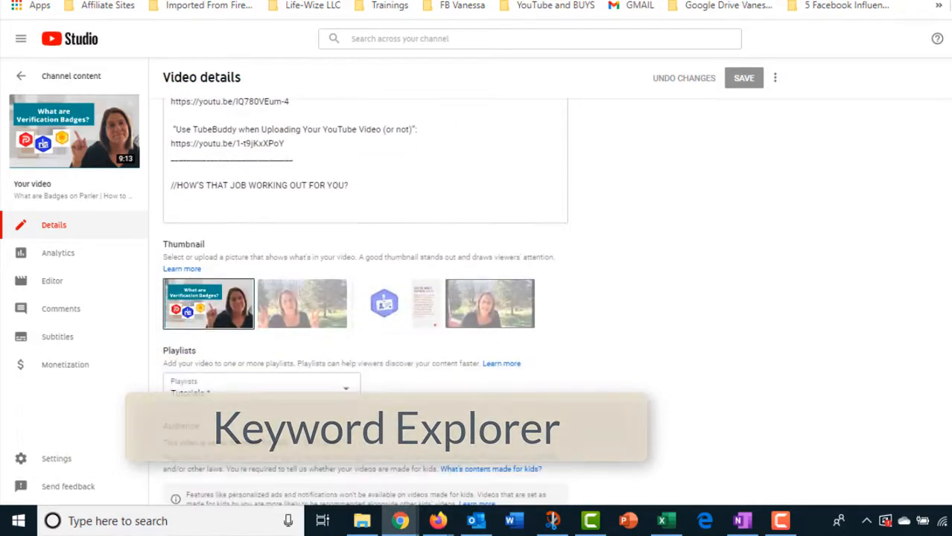
pyautogui.scroll(-3)
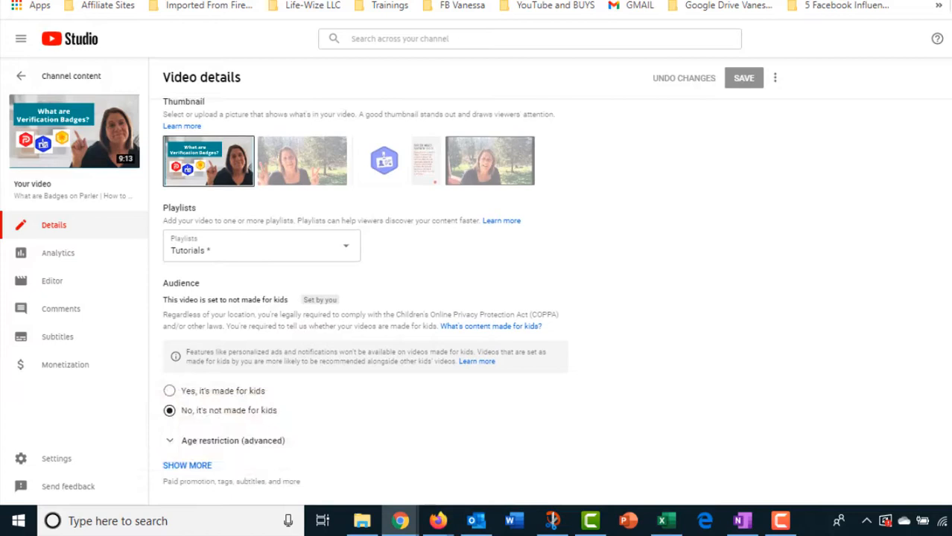
pyautogui.moveTo(193, 476)
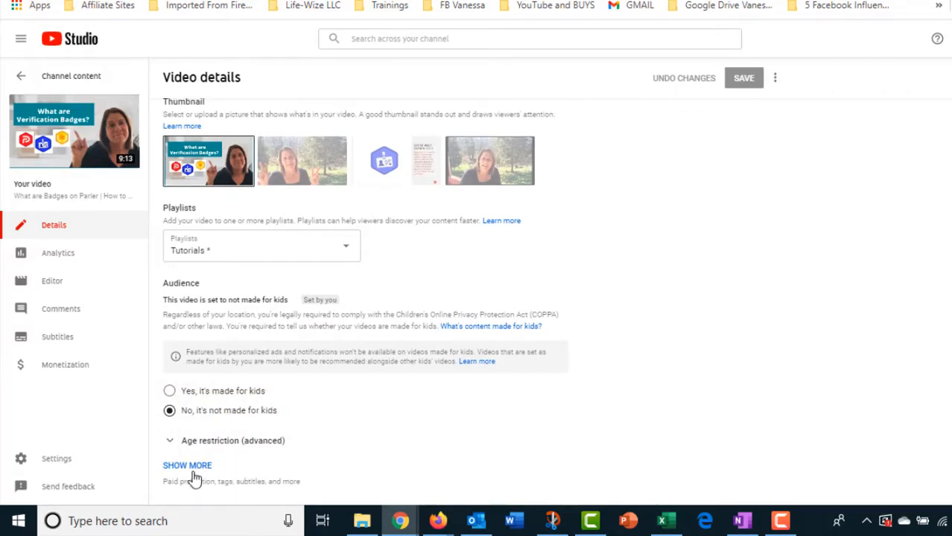
pyautogui.click(187, 465)
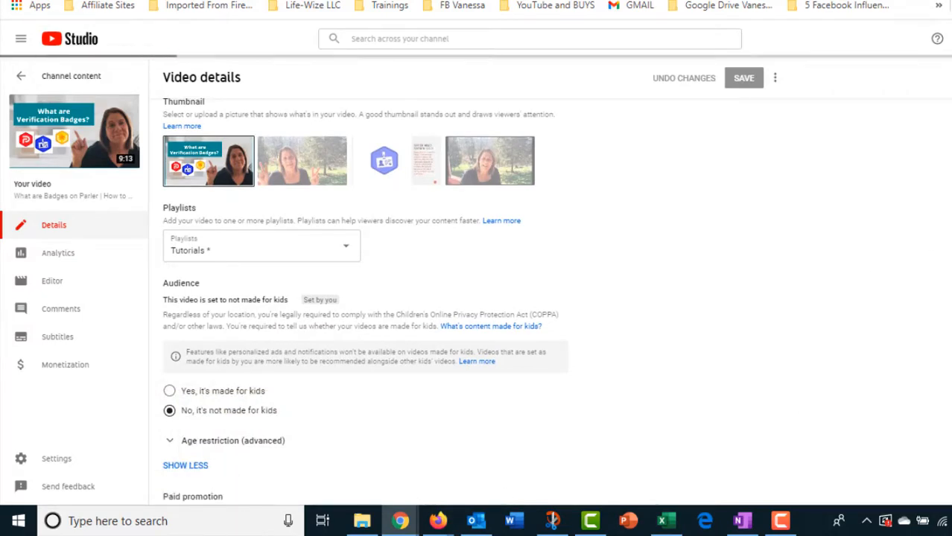
pyautogui.scroll(-3)
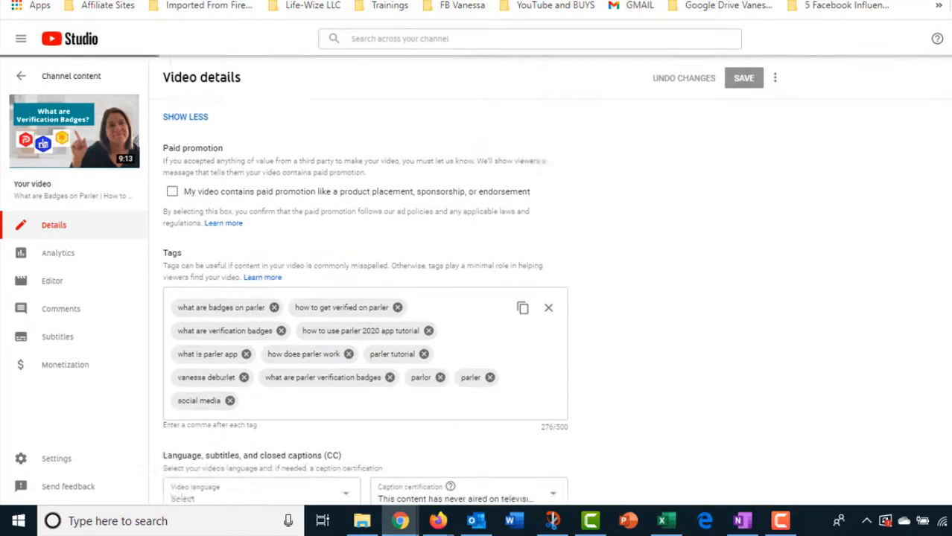
pyautogui.scroll(-3)
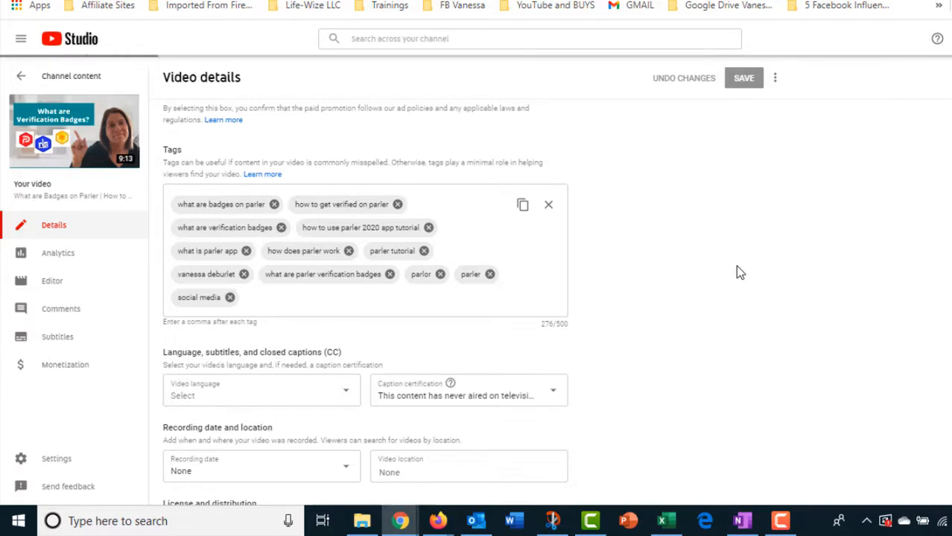
pyautogui.moveTo(698, 277)
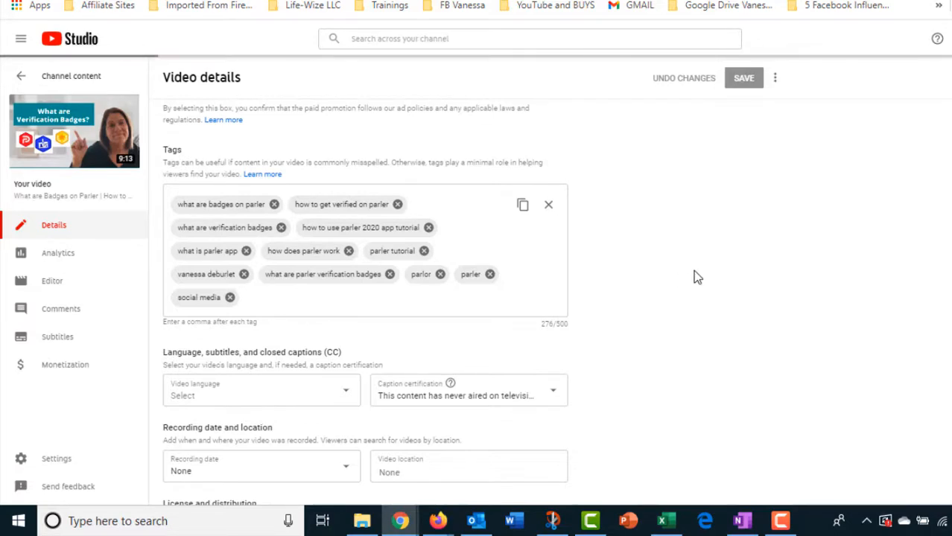
pyautogui.moveTo(688, 282)
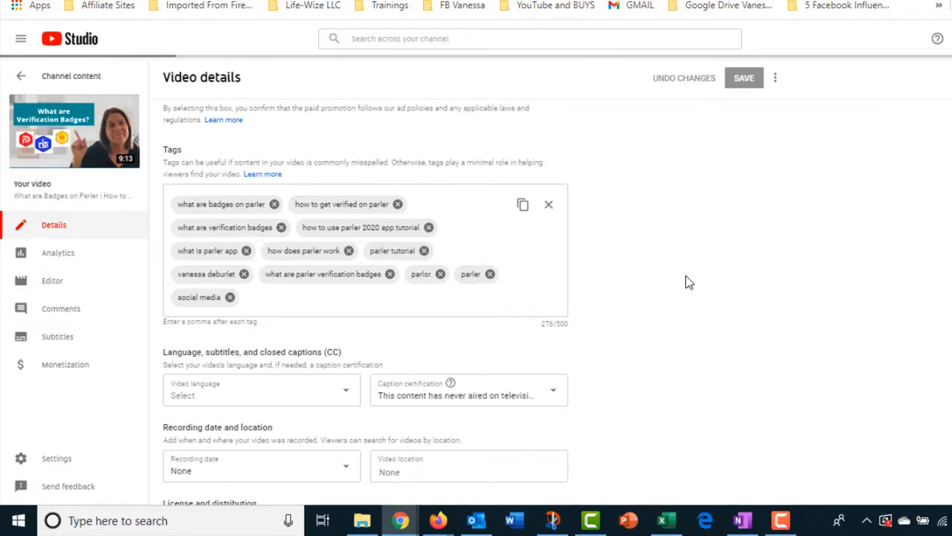
pyautogui.click(260, 390)
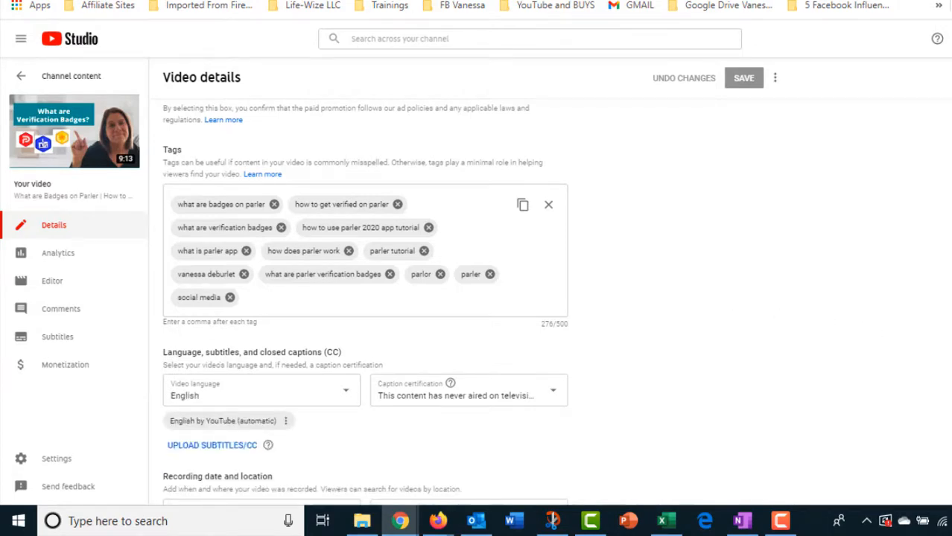
pyautogui.scroll(3)
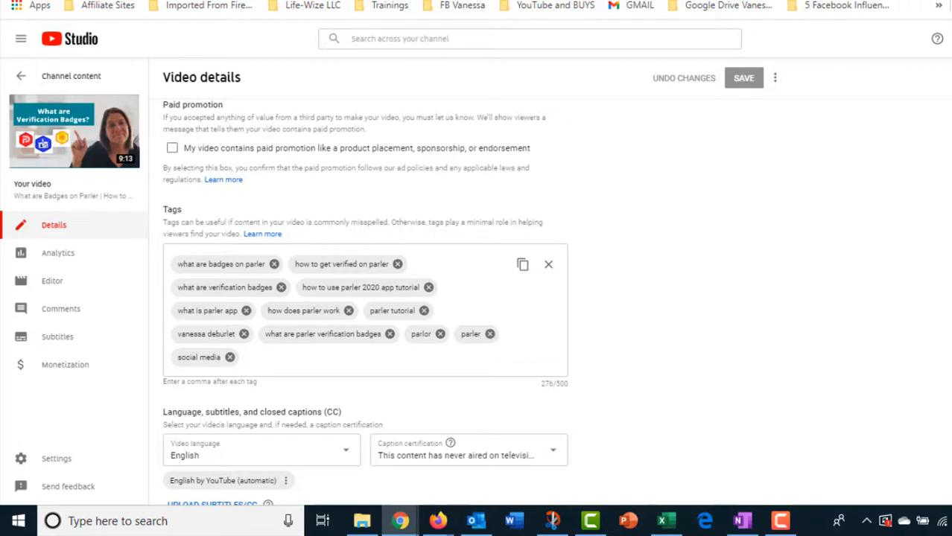
pyautogui.scroll(3)
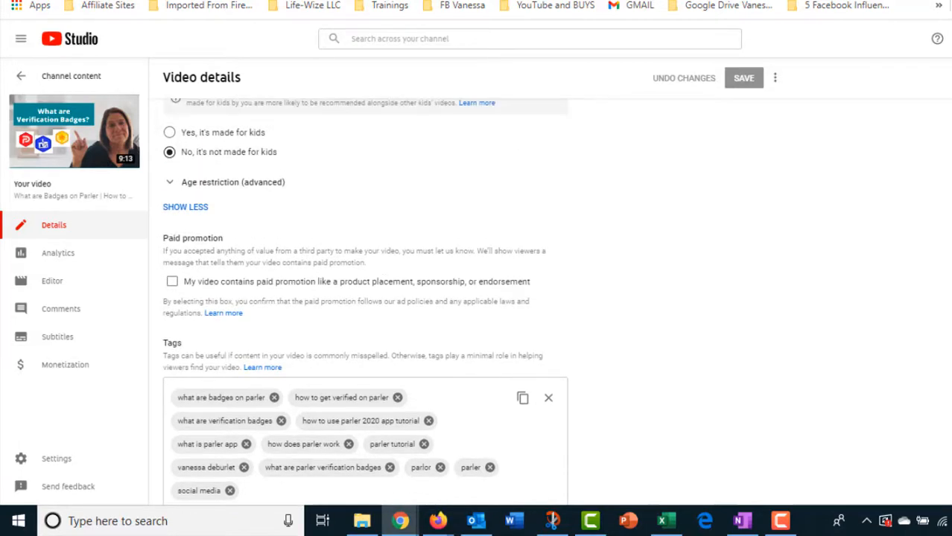
# - Scroll back through Video details and return to the Channel content uploads list
pyautogui.scroll(3)
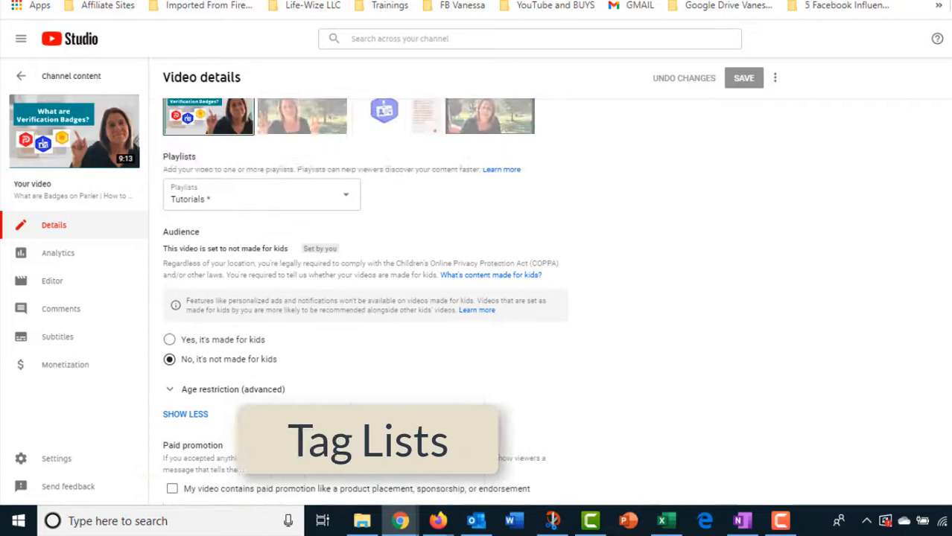
pyautogui.scroll(3)
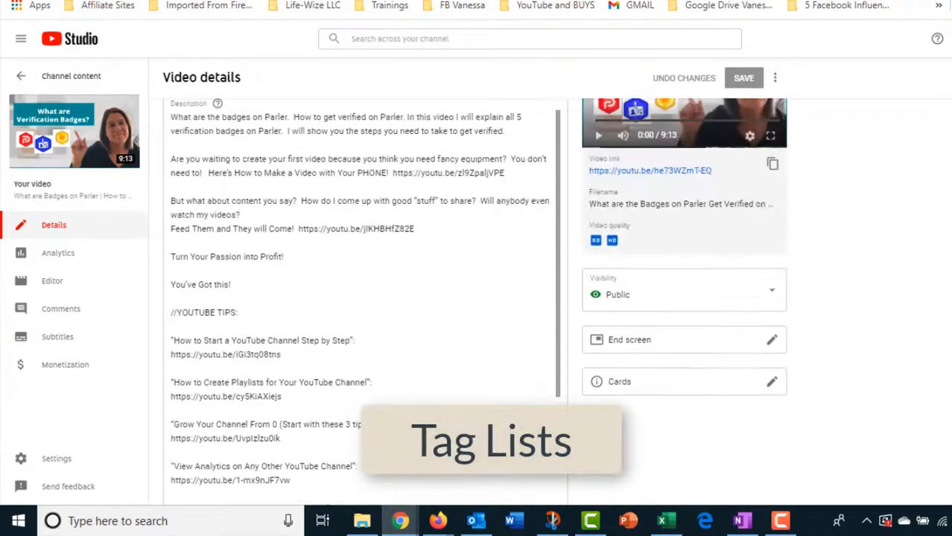
pyautogui.scroll(3)
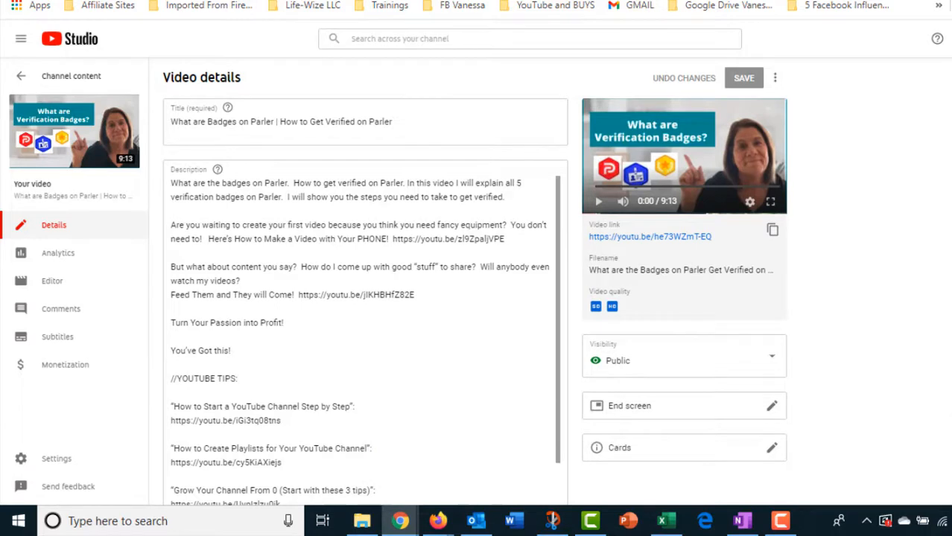
pyautogui.scroll(-3)
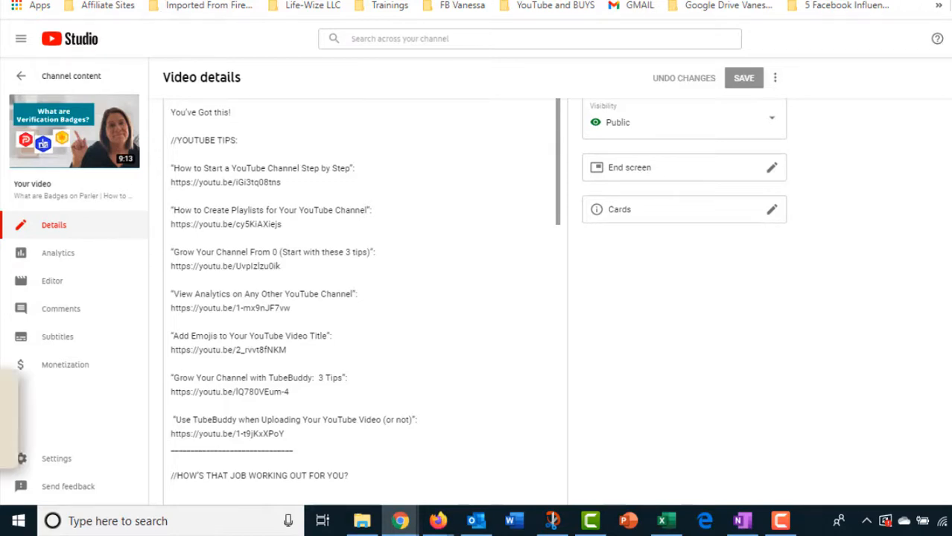
pyautogui.click(20, 75)
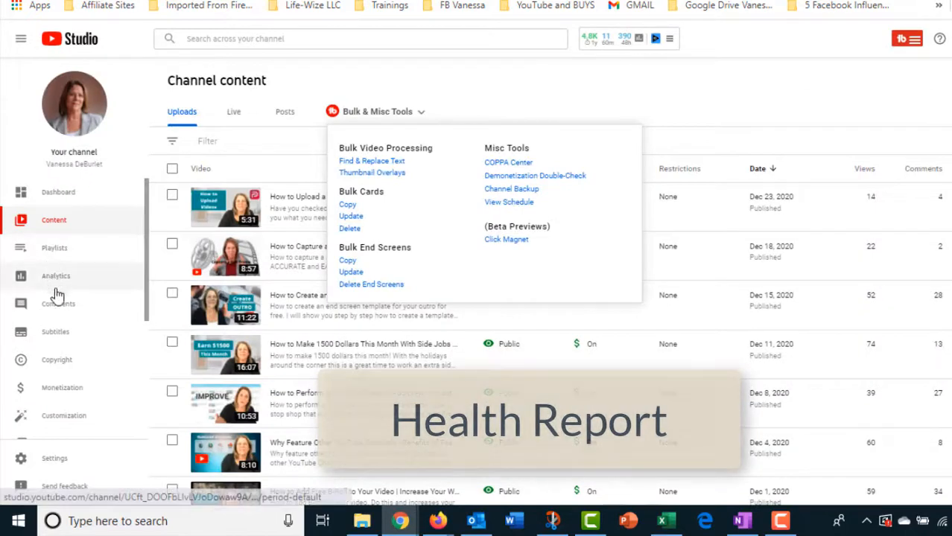
pyautogui.moveTo(63, 279)
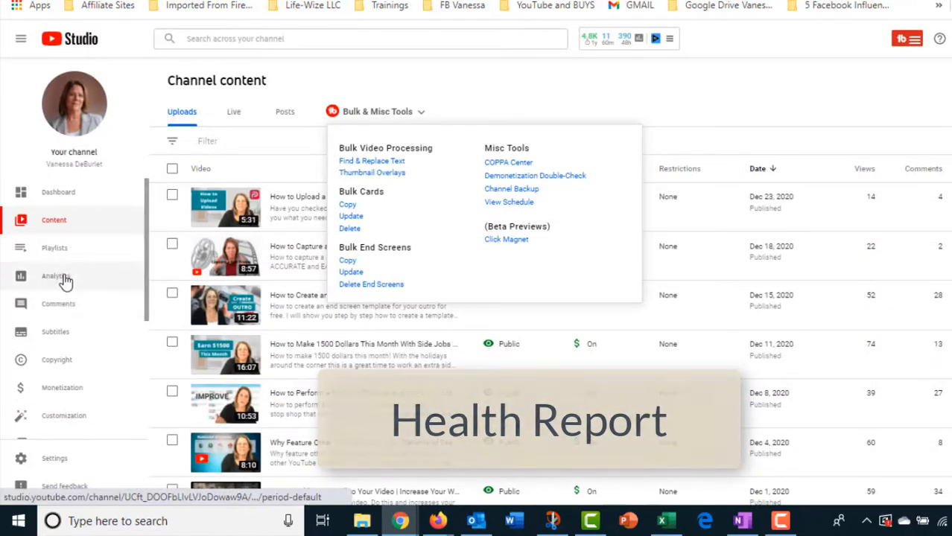
# - Open the Analytics overview and scroll to the top videos of the last 28 days
pyautogui.click(55, 276)
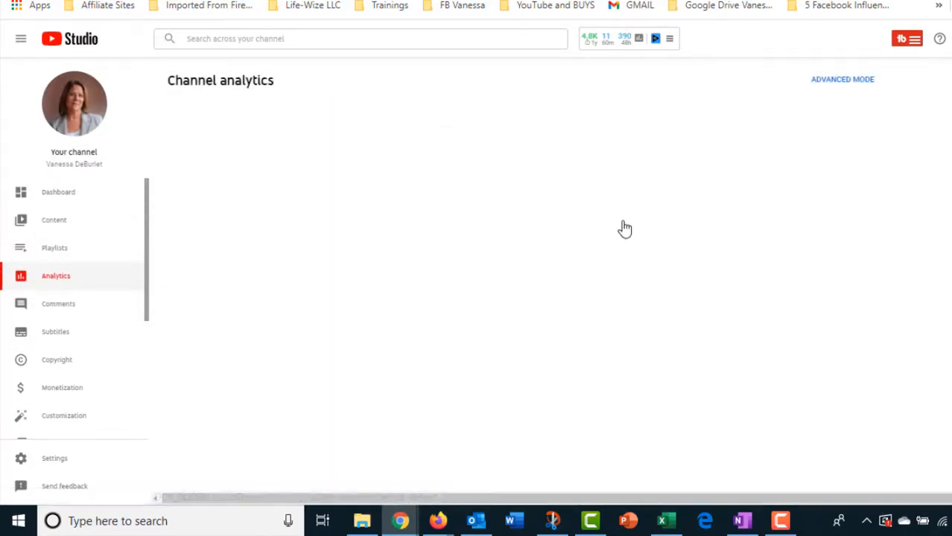
pyautogui.click(56, 276)
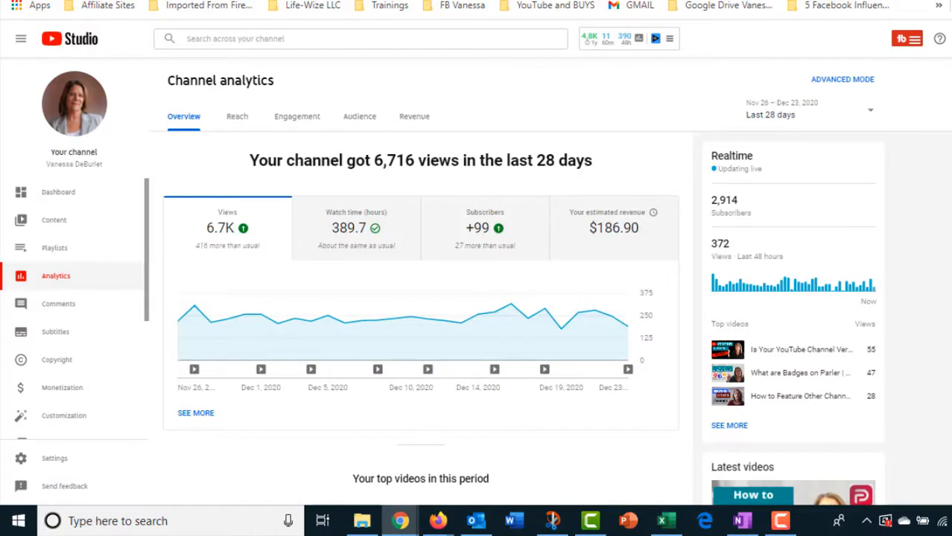
pyautogui.moveTo(520, 170)
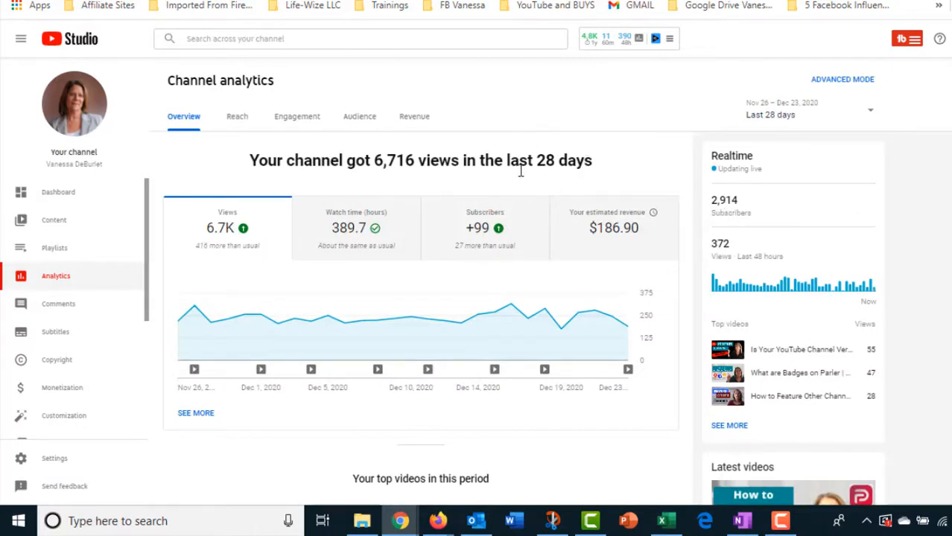
pyautogui.moveTo(582, 177)
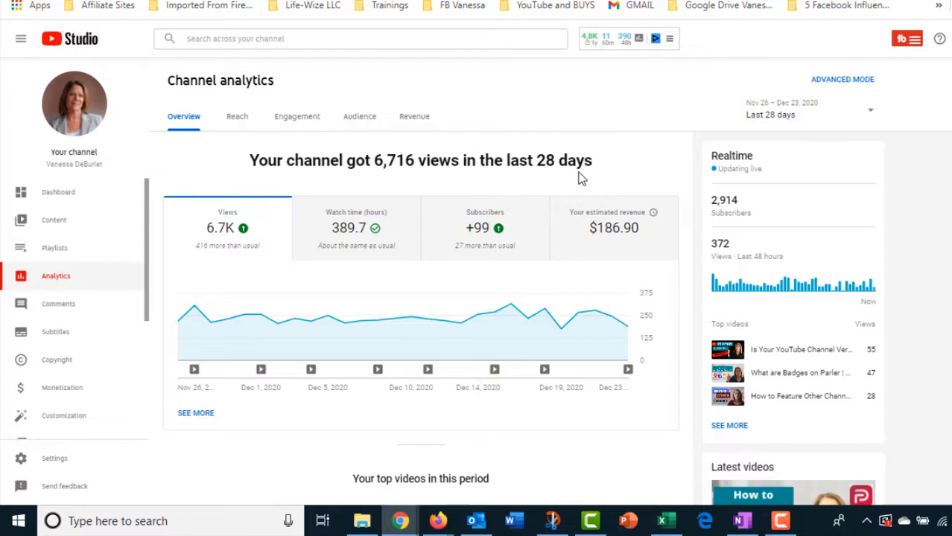
pyautogui.moveTo(484, 247)
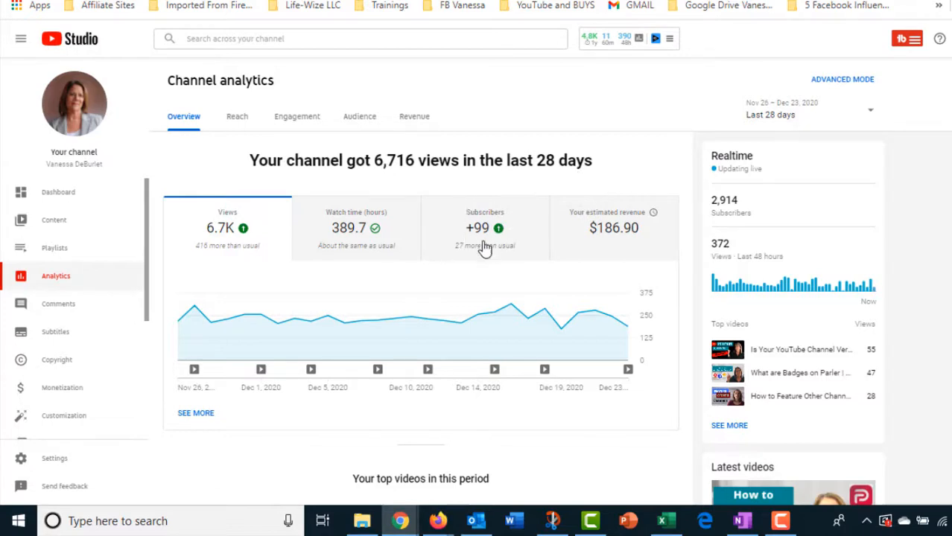
pyautogui.moveTo(218, 237)
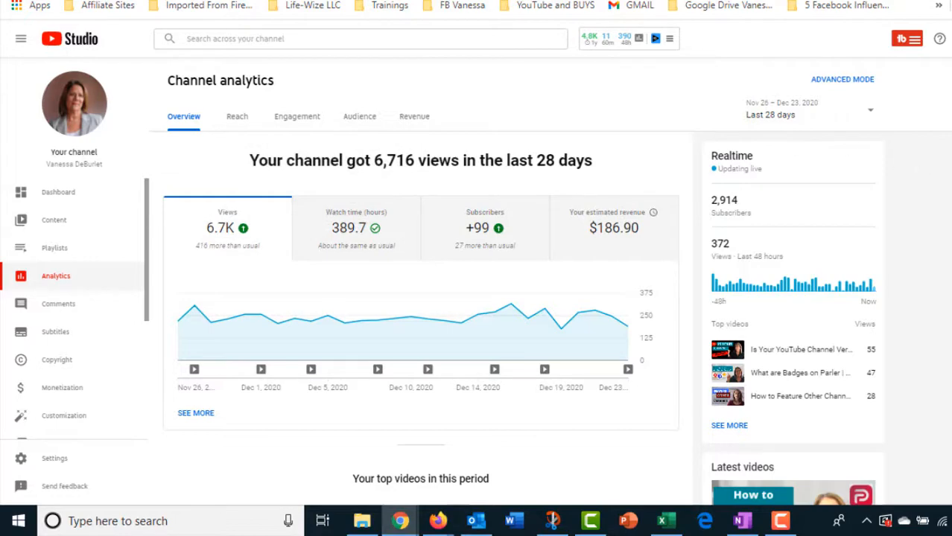
pyautogui.scroll(-3)
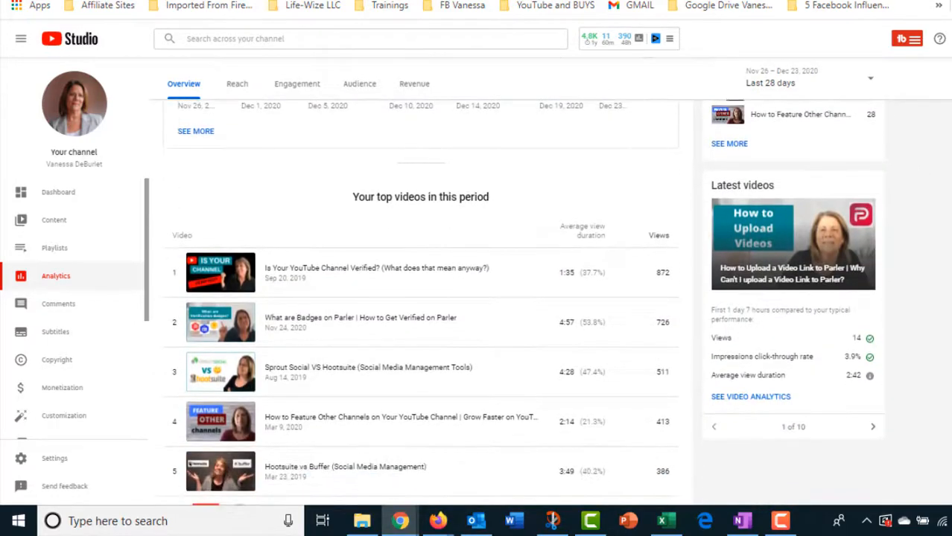
pyautogui.scroll(-3)
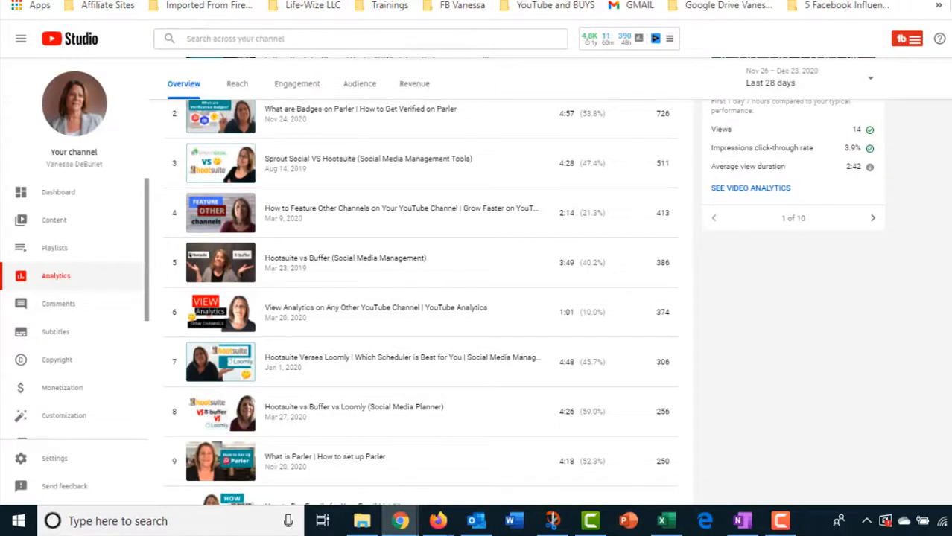
pyautogui.scroll(3)
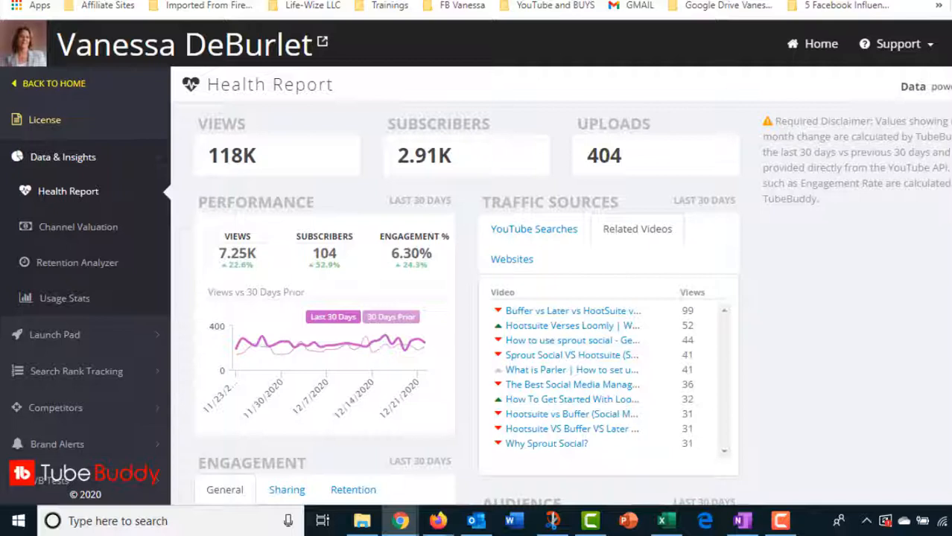
pyautogui.moveTo(506, 285)
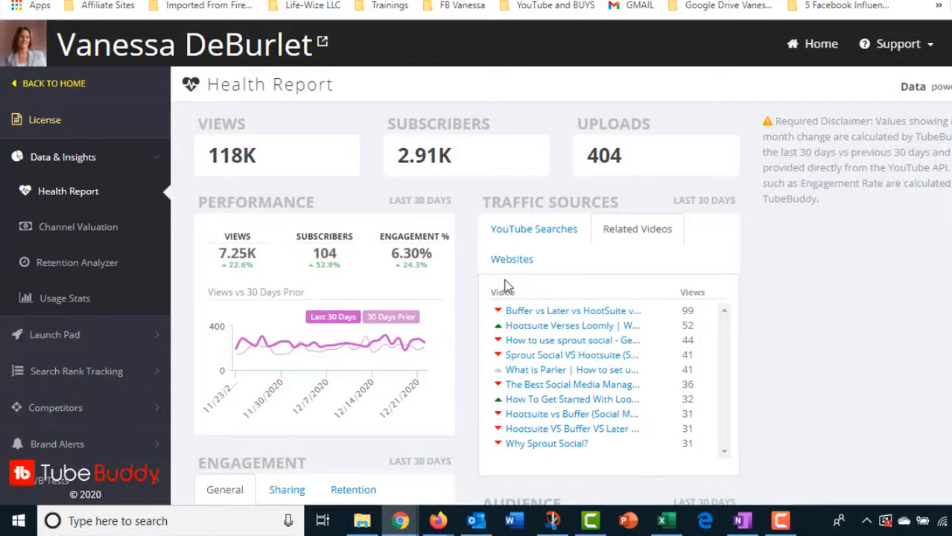
# - Leave the Health Report and show Reach analytics: 83.9K impressions, 5.0% click-through rate
pyautogui.click(534, 229)
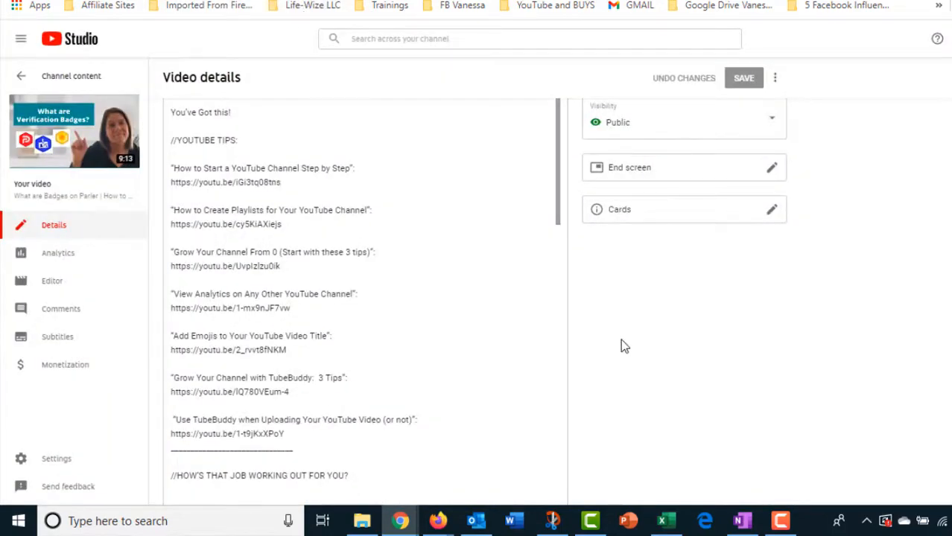
pyautogui.click(57, 253)
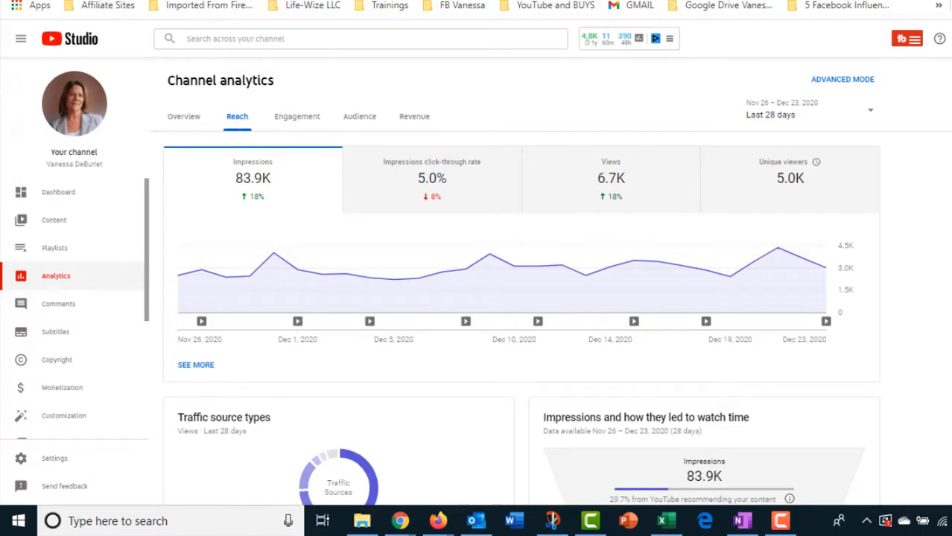
# - Scroll through the Reach traffic source cards down to YouTube search terms
pyautogui.scroll(-3)
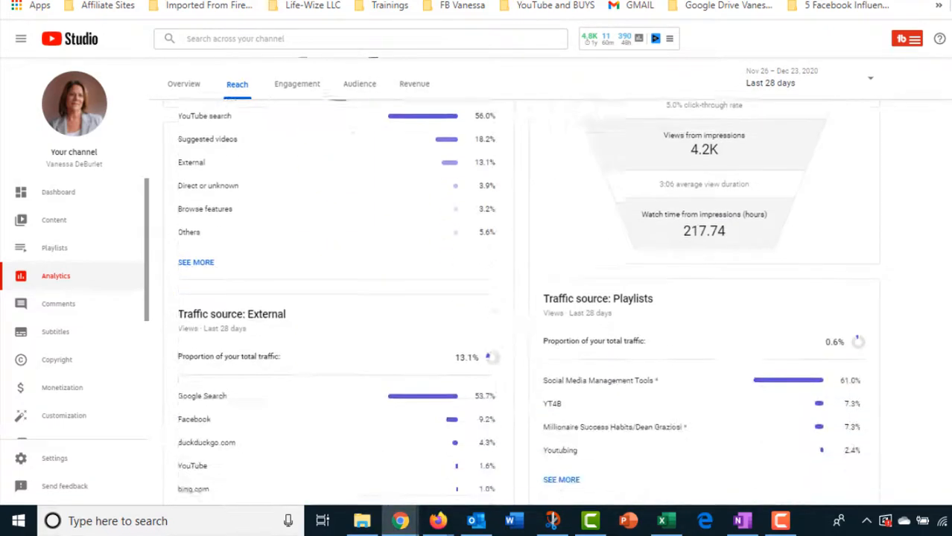
pyautogui.scroll(-3)
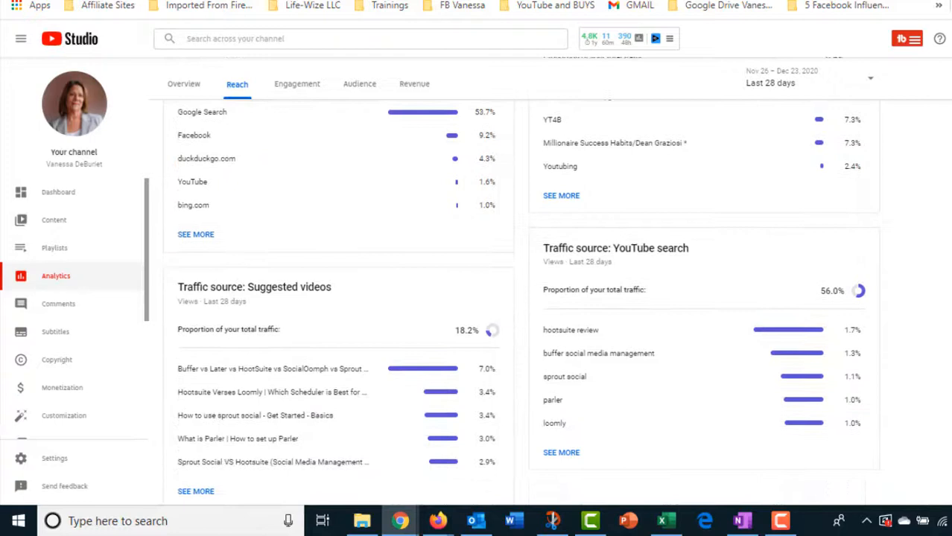
pyautogui.moveTo(684, 345)
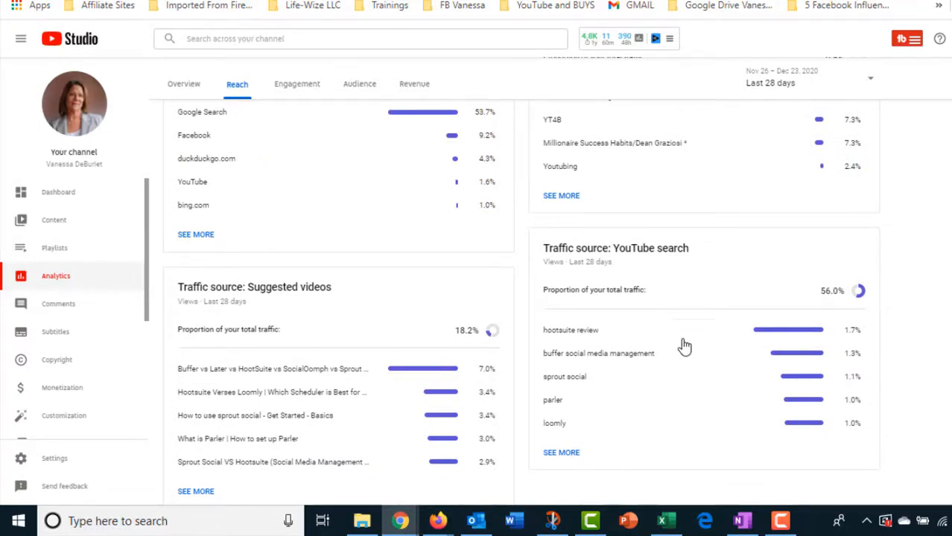
pyautogui.moveTo(570, 460)
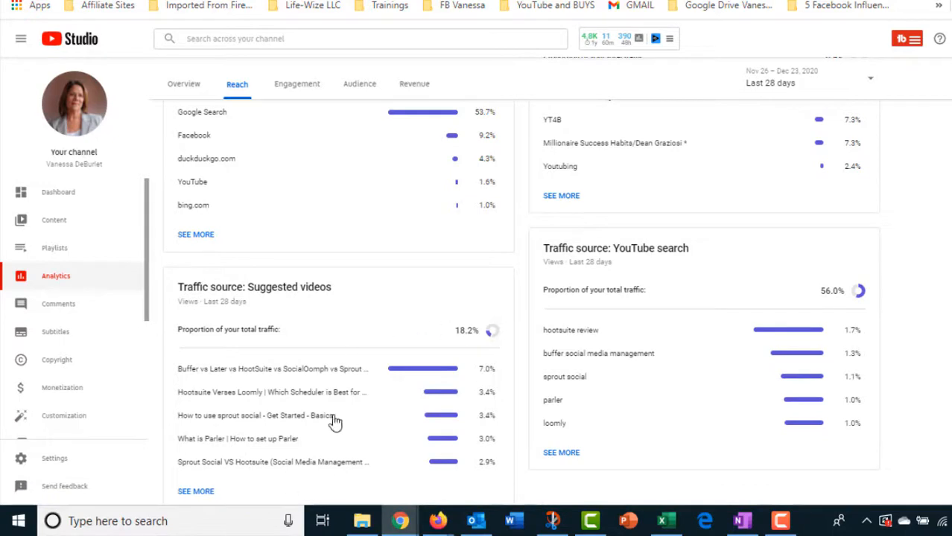
pyautogui.moveTo(407, 473)
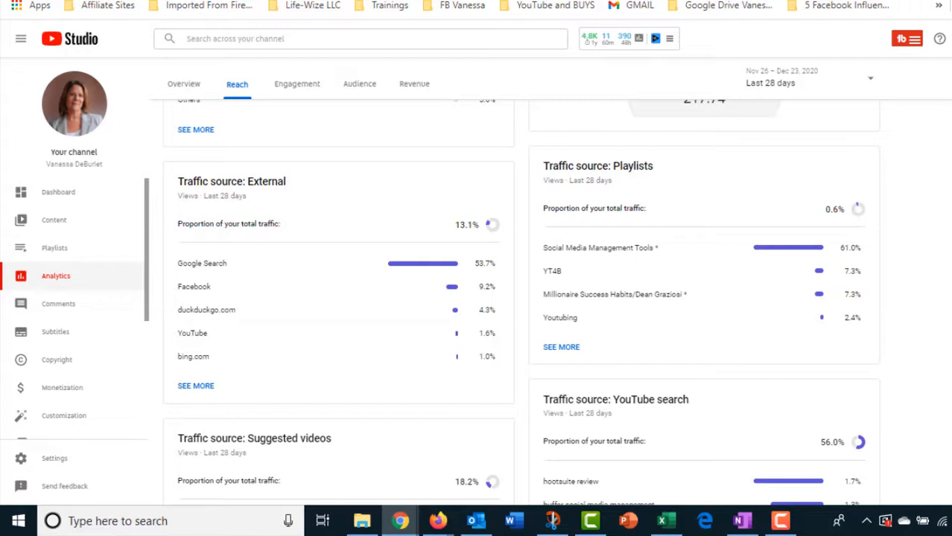
pyautogui.scroll(-3)
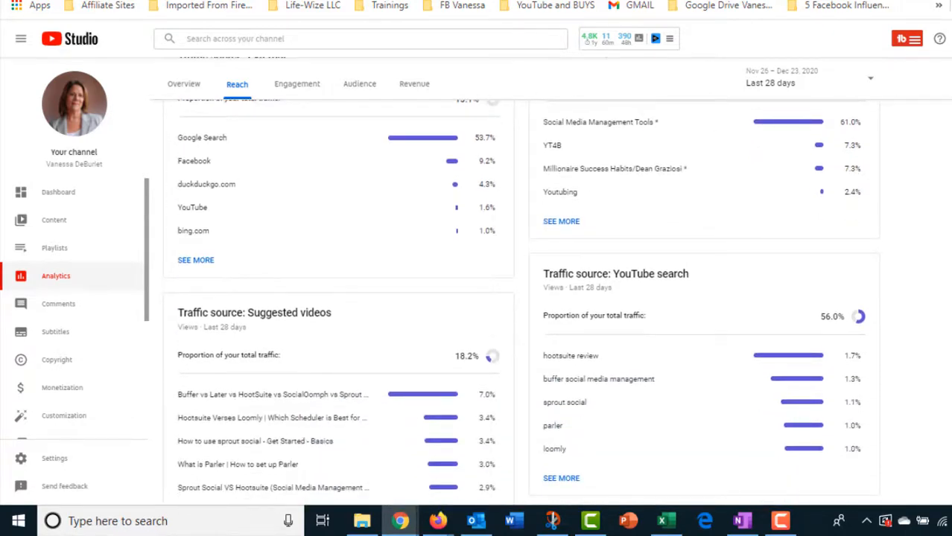
pyautogui.scroll(-3)
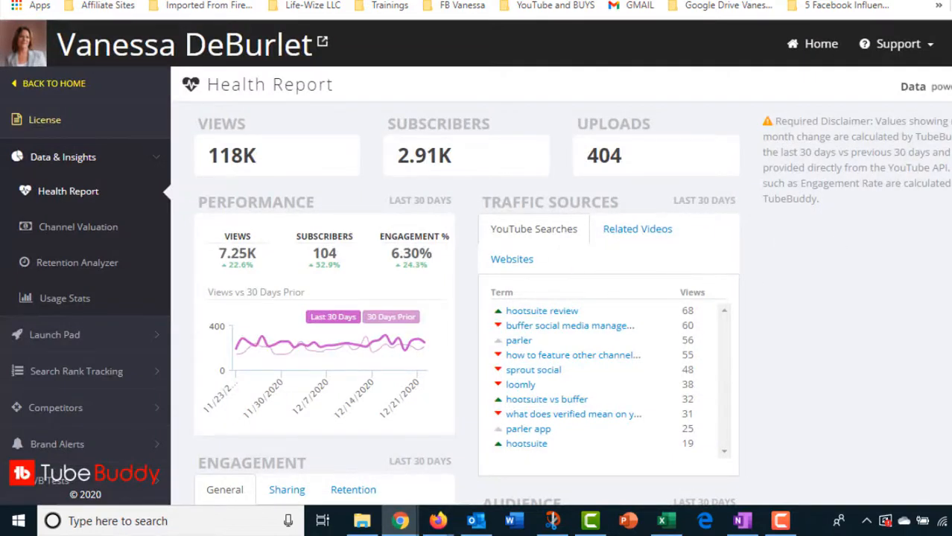
# - Scroll through the Health Report's engagement (126 comments, 317 likes) and audience breakdown
pyautogui.scroll(-3)
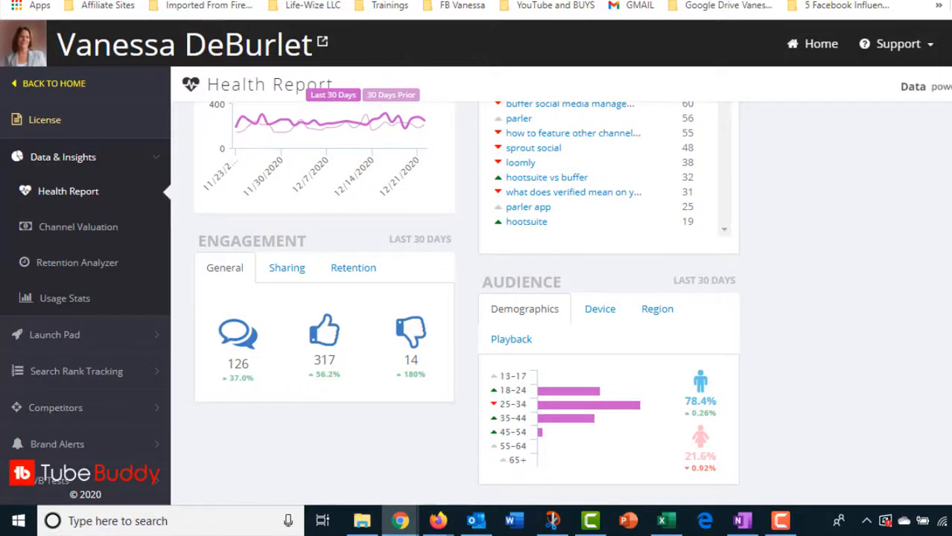
pyautogui.scroll(3)
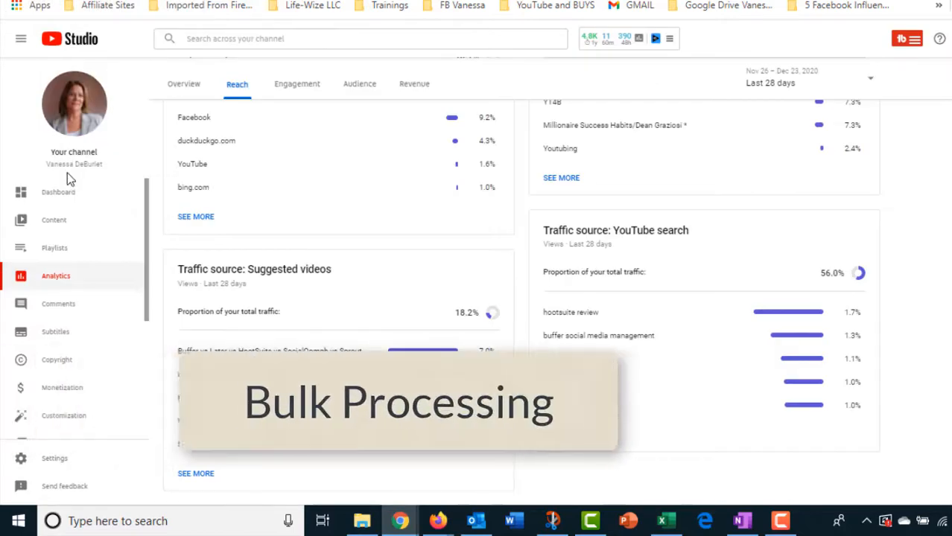
pyautogui.moveTo(54, 220)
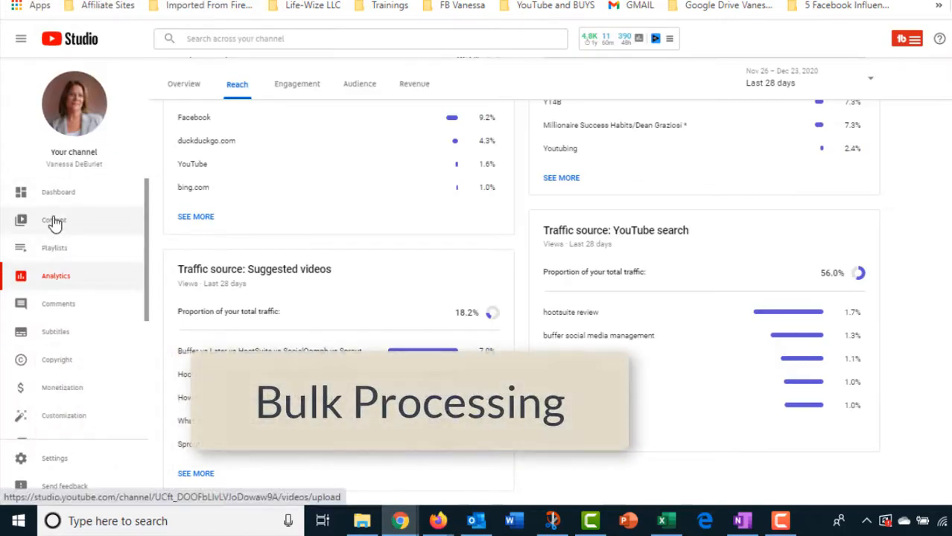
# - Open Content uploads and scroll through the list back to the newest Parler video
pyautogui.click(53, 220)
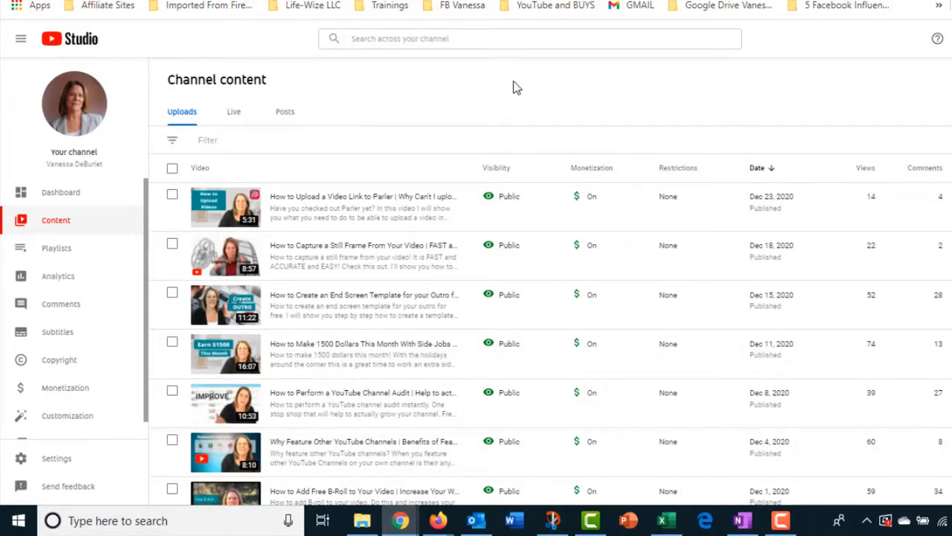
pyautogui.scroll(-3)
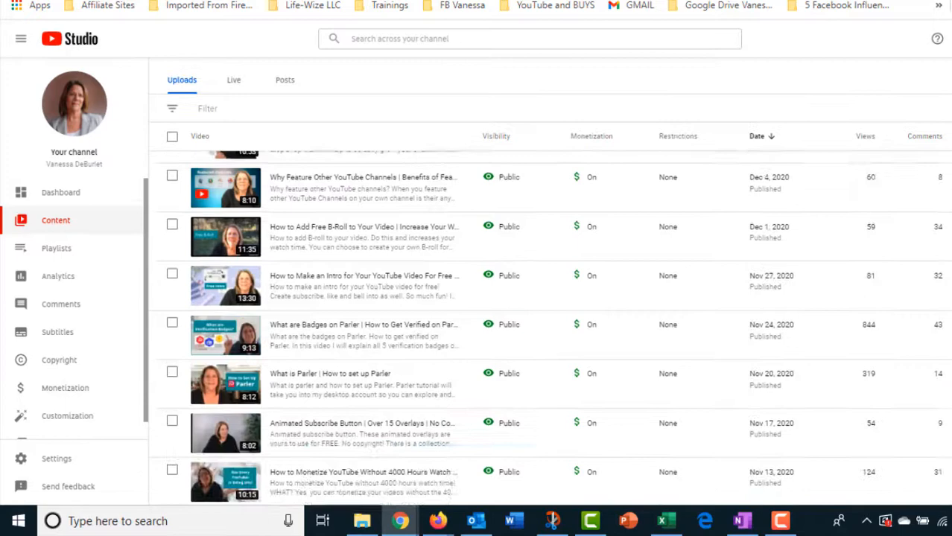
pyautogui.scroll(3)
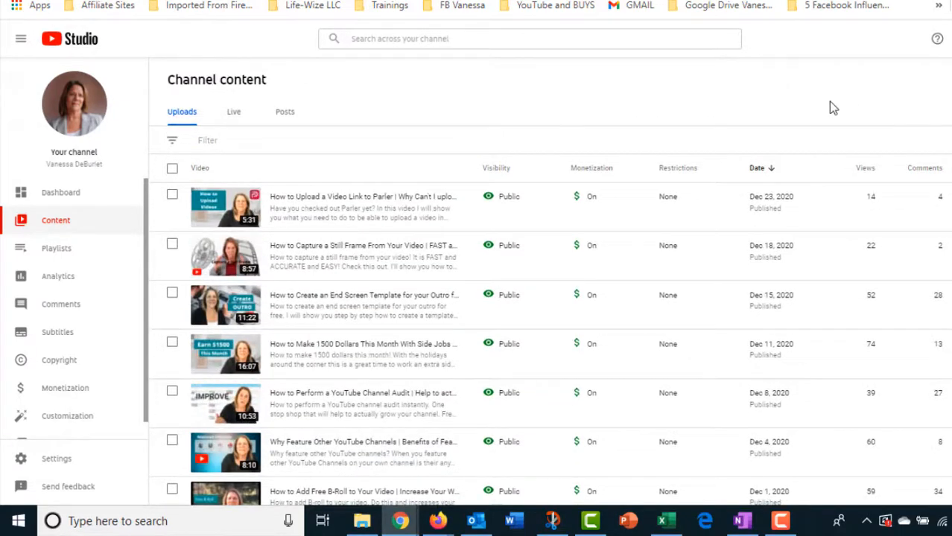
pyautogui.moveTo(635, 88)
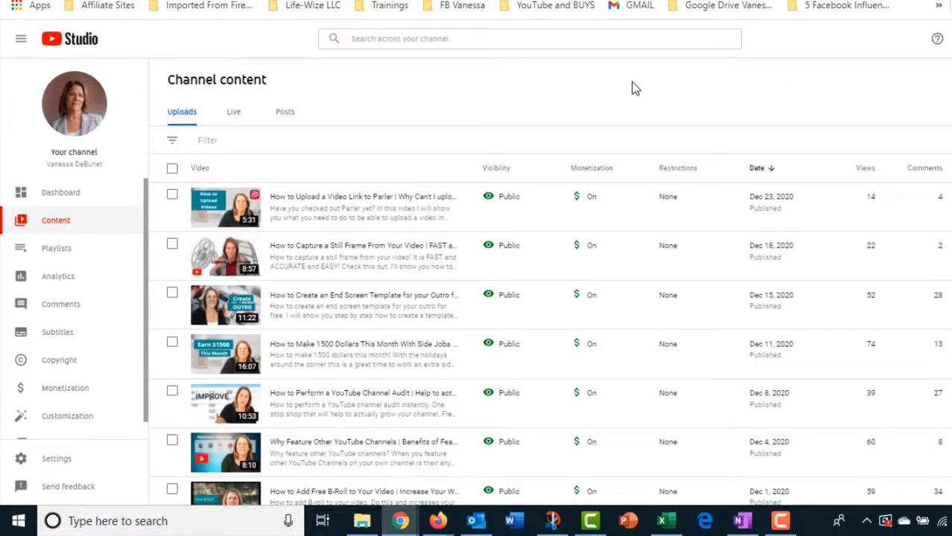